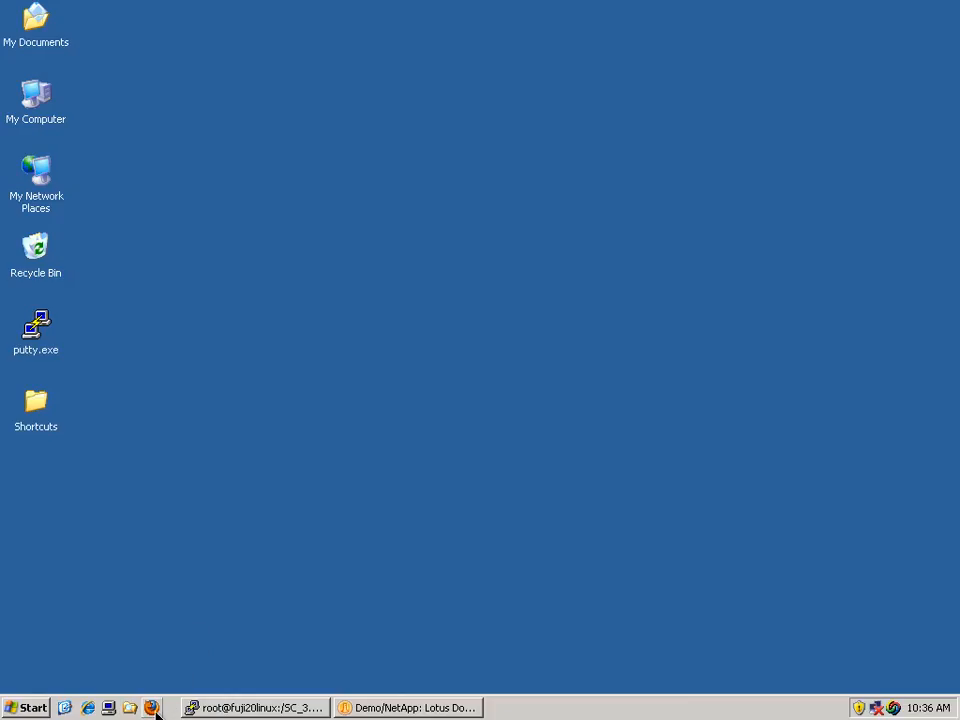
# Step: Launch Firefox and sign in to the Snap Creator console as sc_user
pyautogui.click(152, 708)
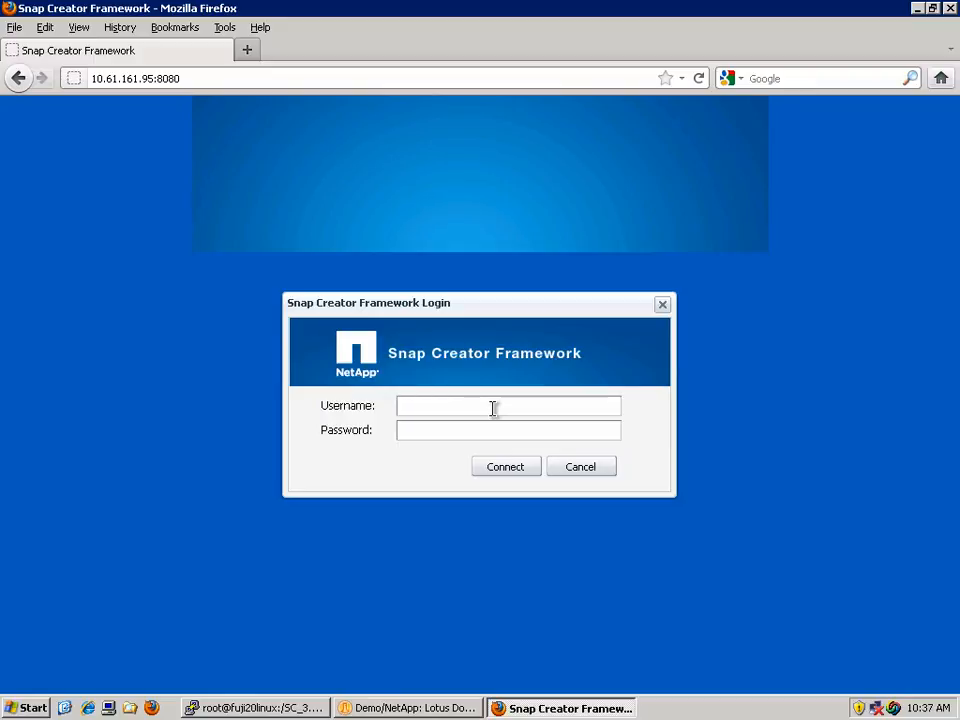
pyautogui.write('sc_user')
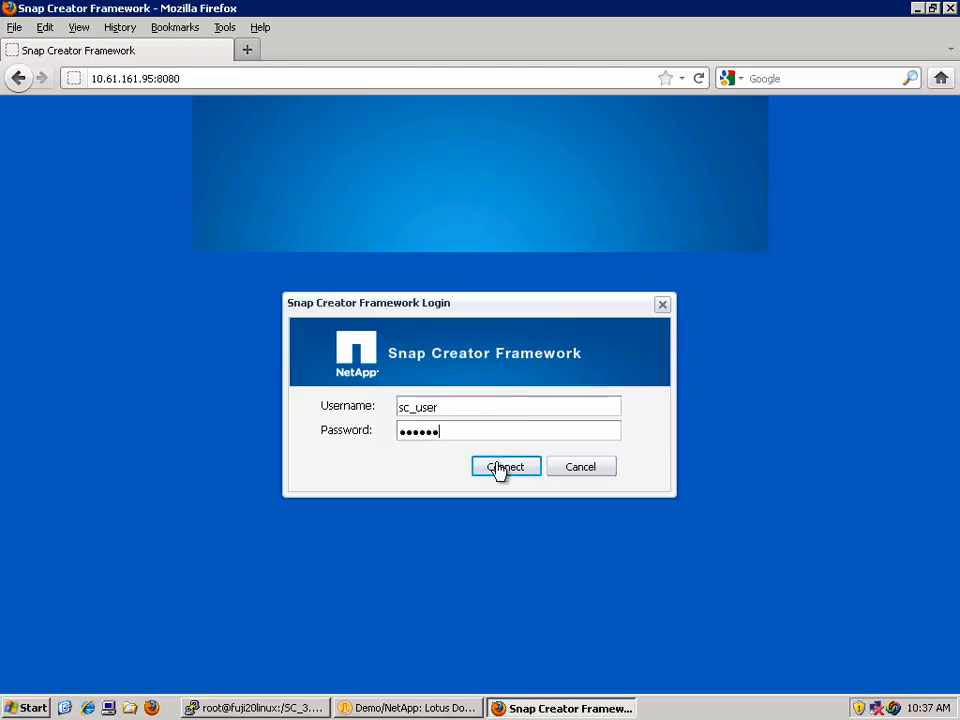
pyautogui.click(505, 467)
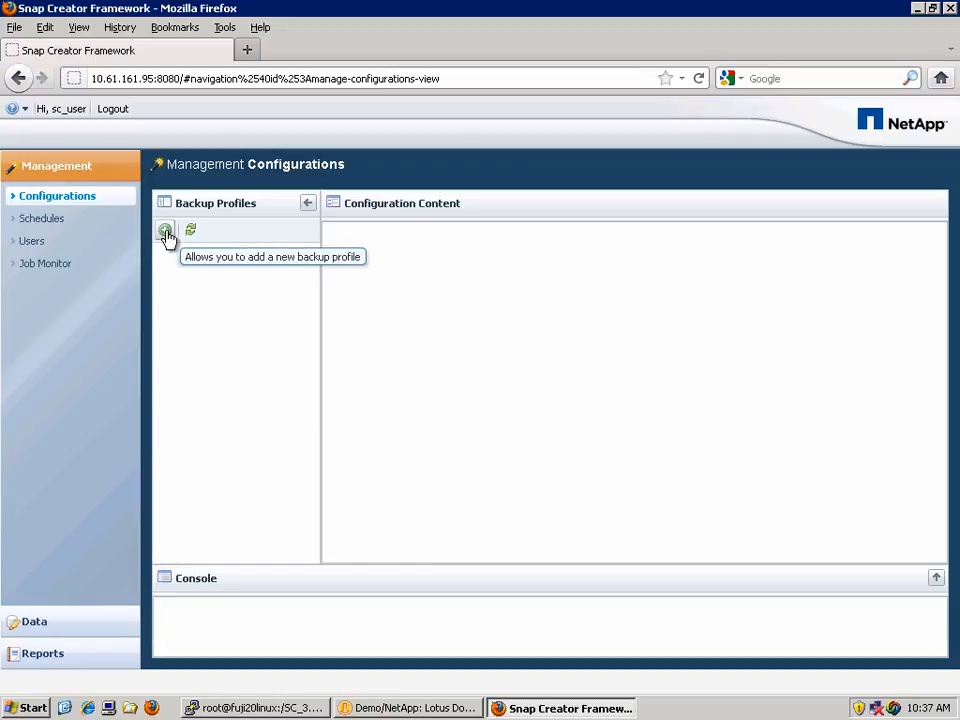
# Step: Add a backup profile named Domino and expand it in the profiles tree
pyautogui.click(166, 231)
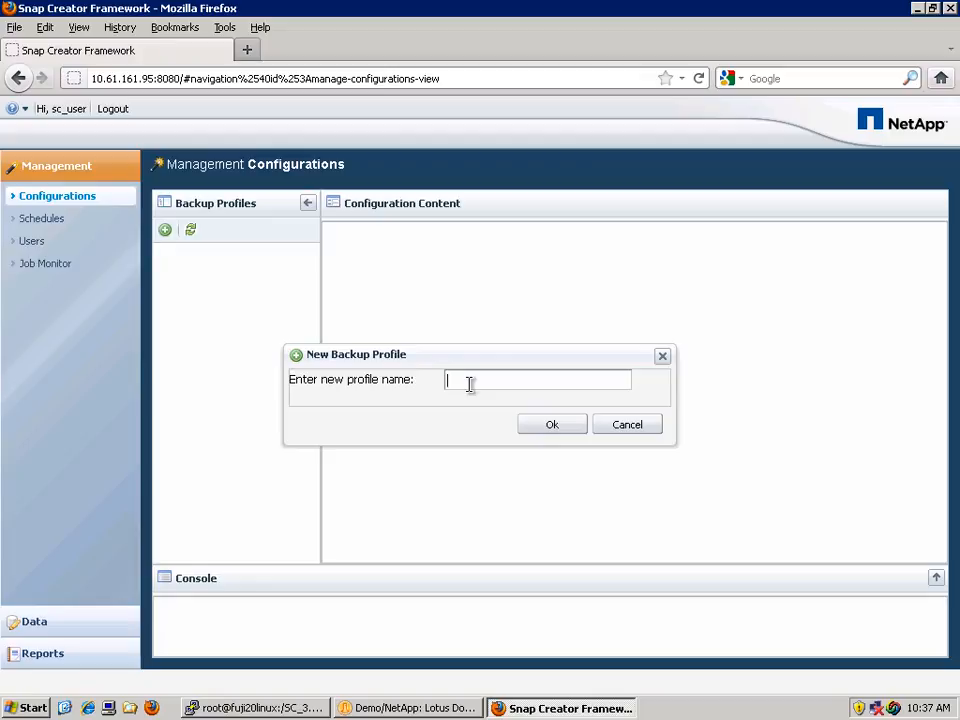
pyautogui.write('Domino')
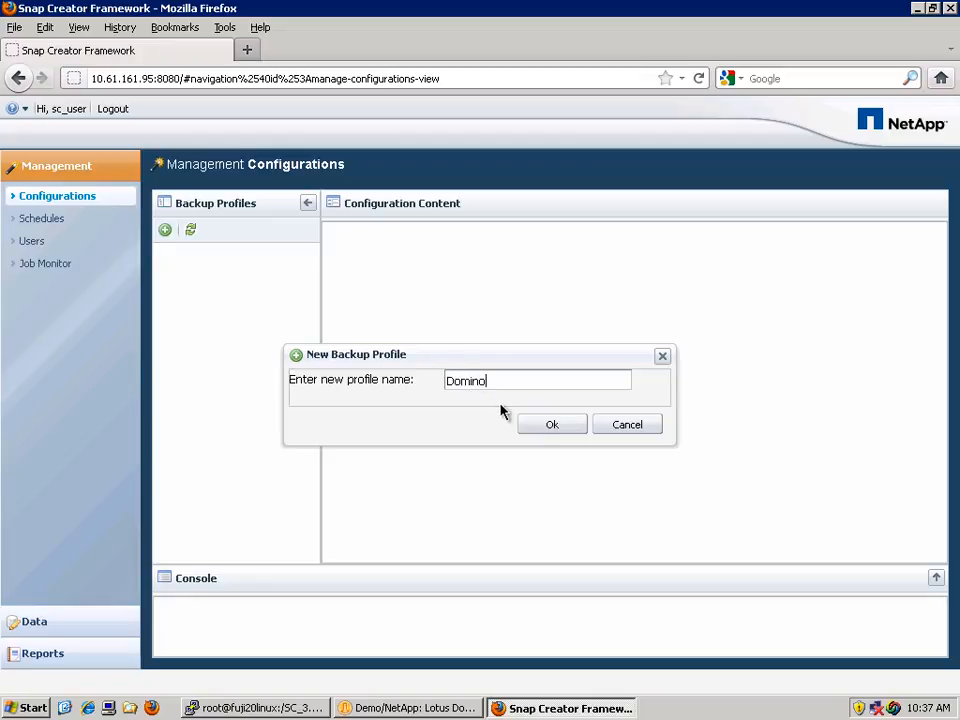
pyautogui.click(551, 424)
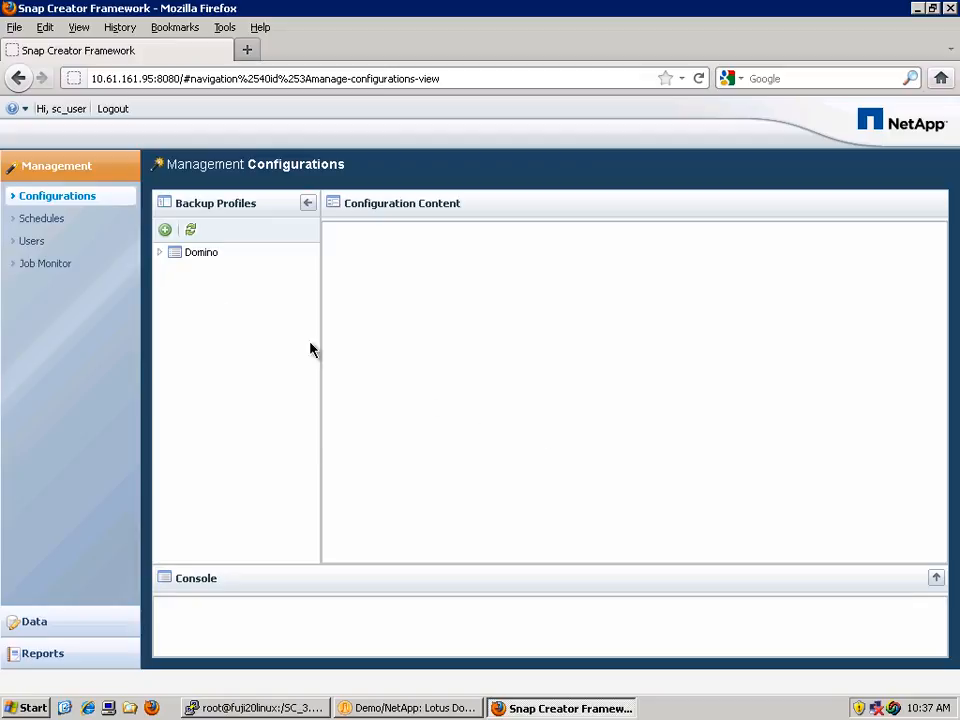
pyautogui.moveTo(165, 258)
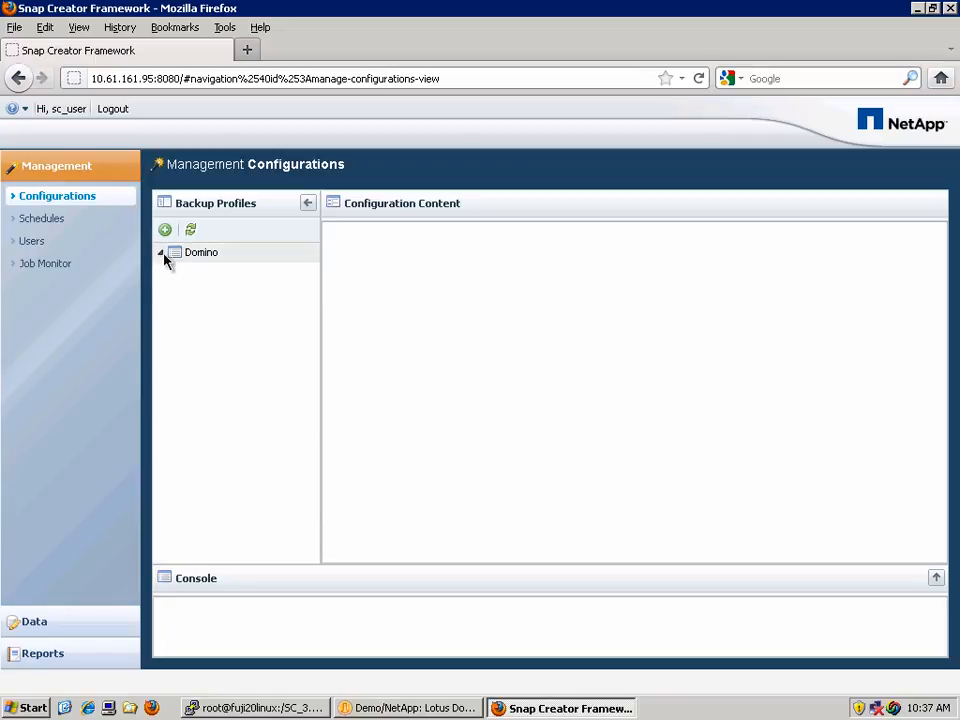
pyautogui.click(161, 252)
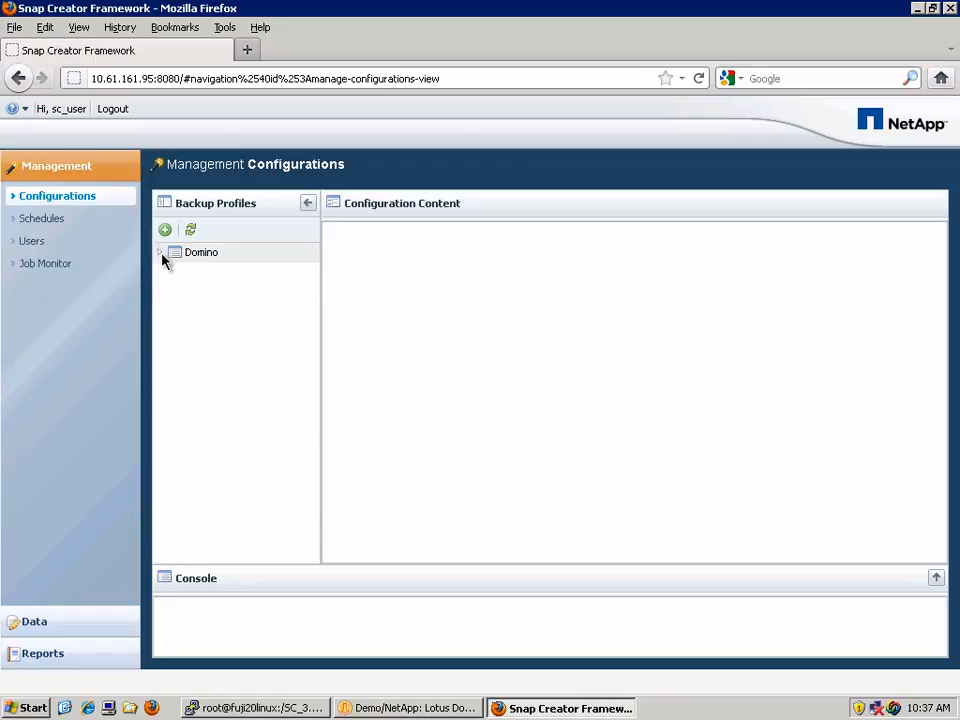
pyautogui.click(161, 252)
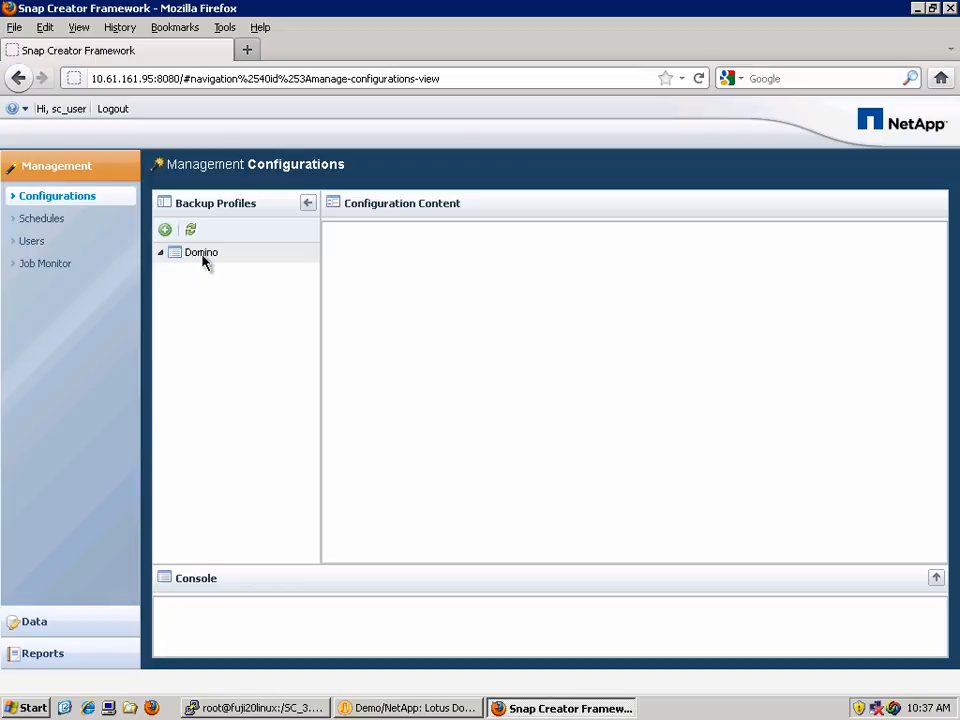
pyautogui.moveTo(211, 263)
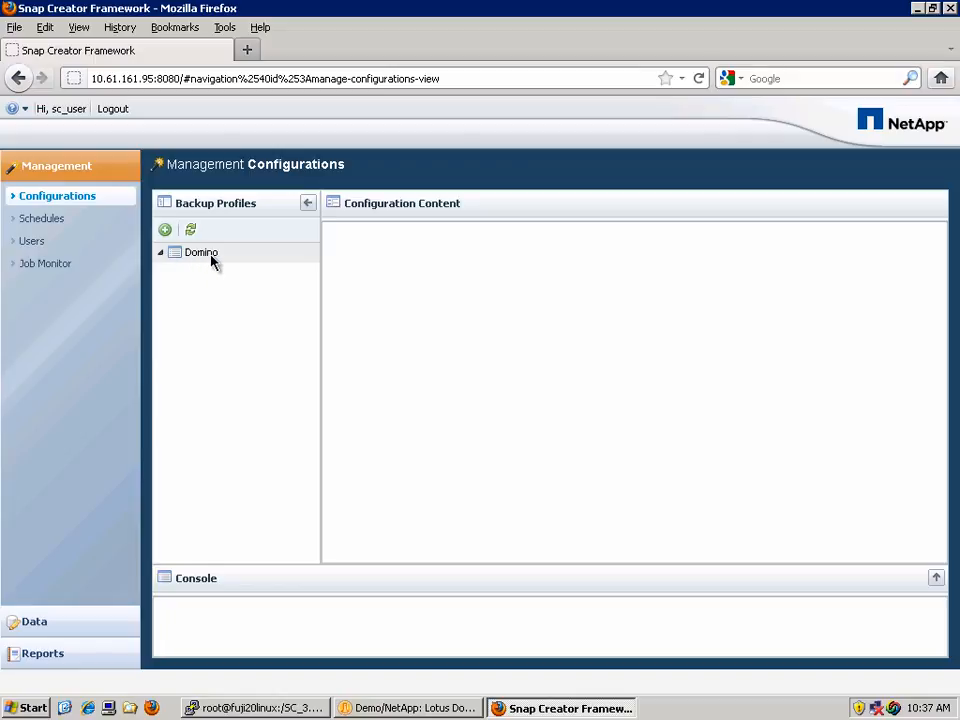
# Step: Start a new configuration under the Domino profile and name it lindom8
pyautogui.rightClick(200, 252)
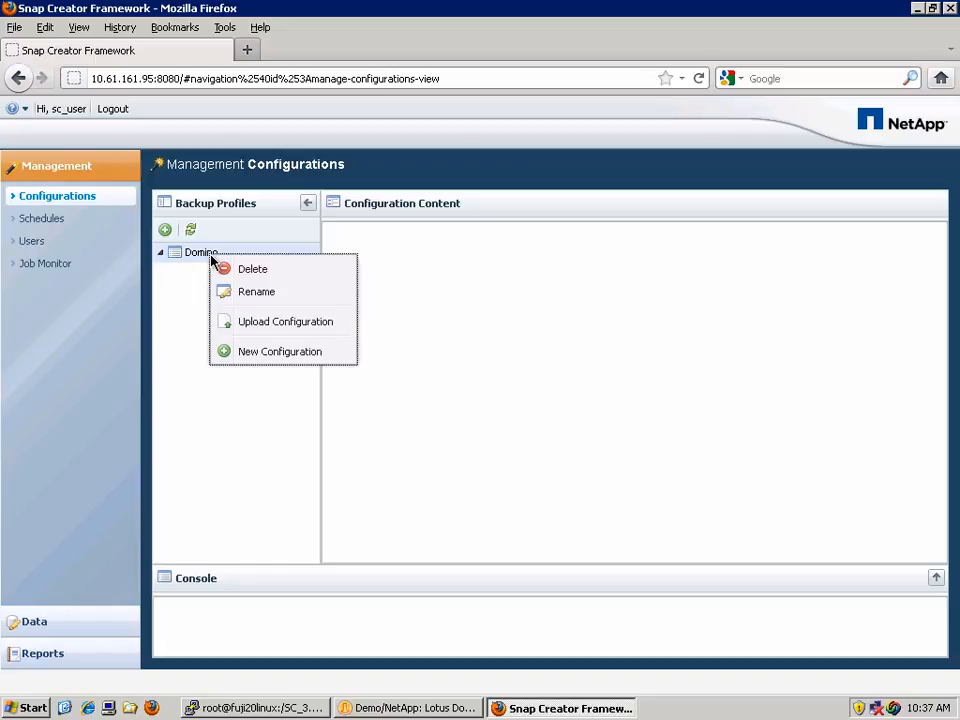
pyautogui.moveTo(280, 351)
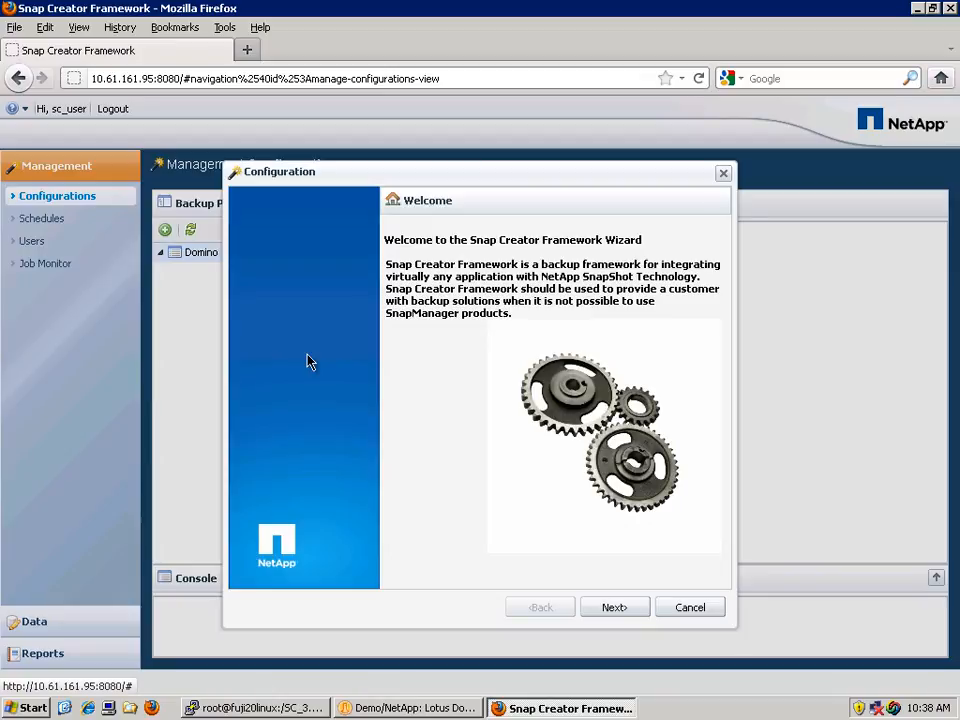
pyautogui.moveTo(549, 570)
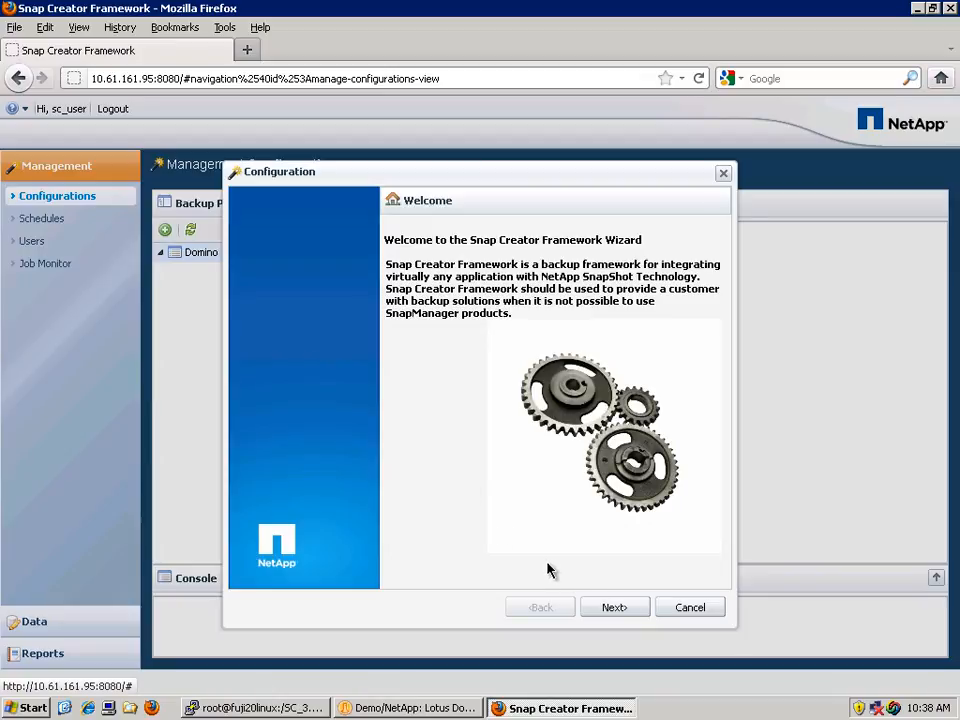
pyautogui.moveTo(614, 607)
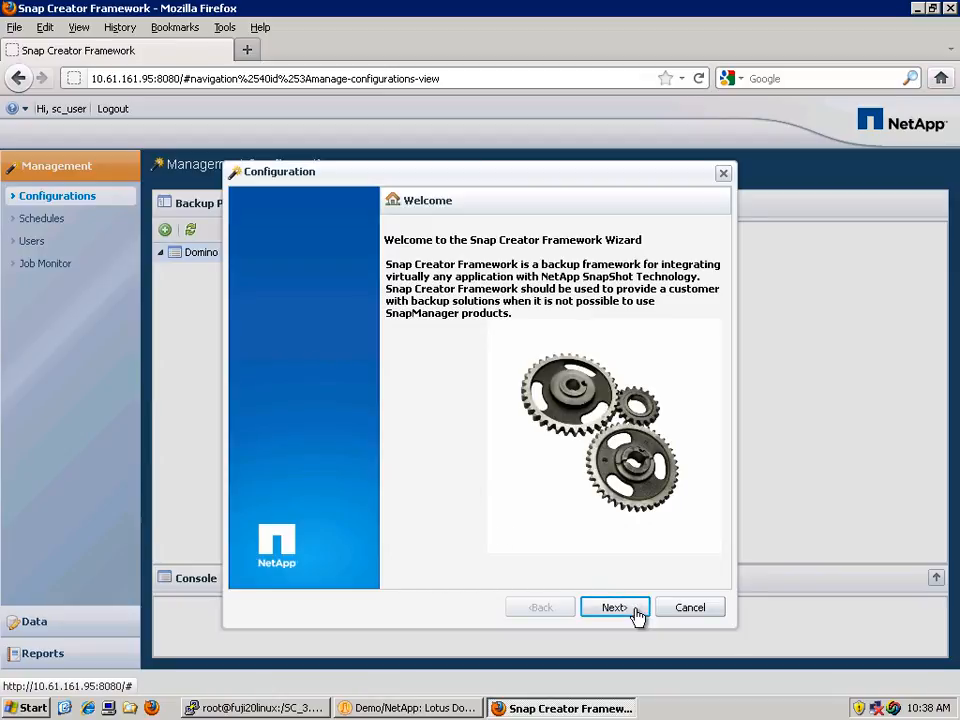
pyautogui.click(614, 607)
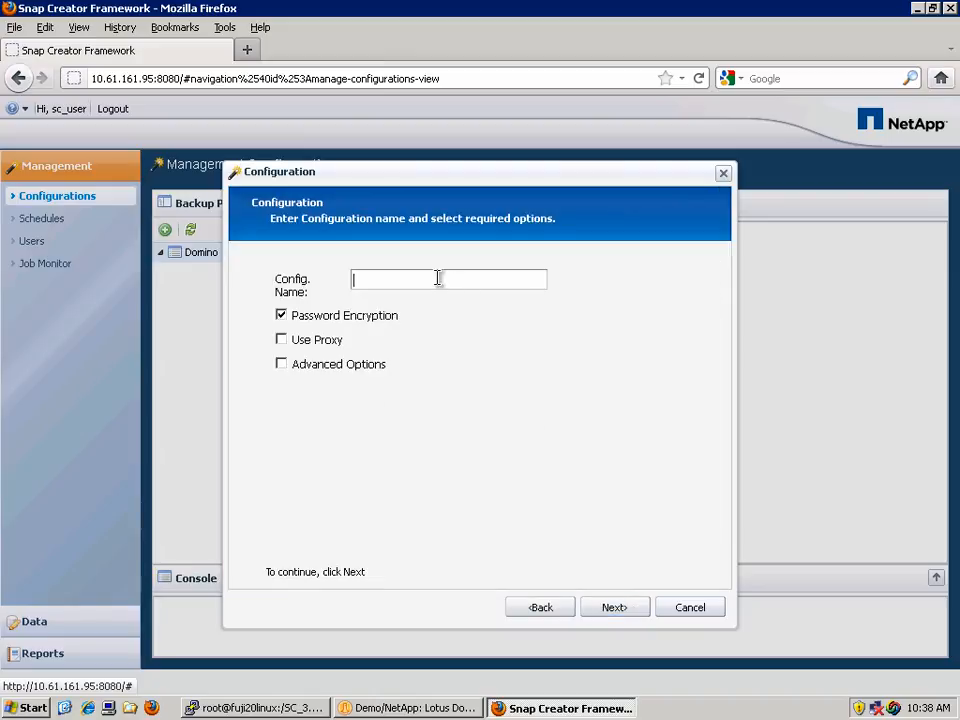
pyautogui.write('lindom8')
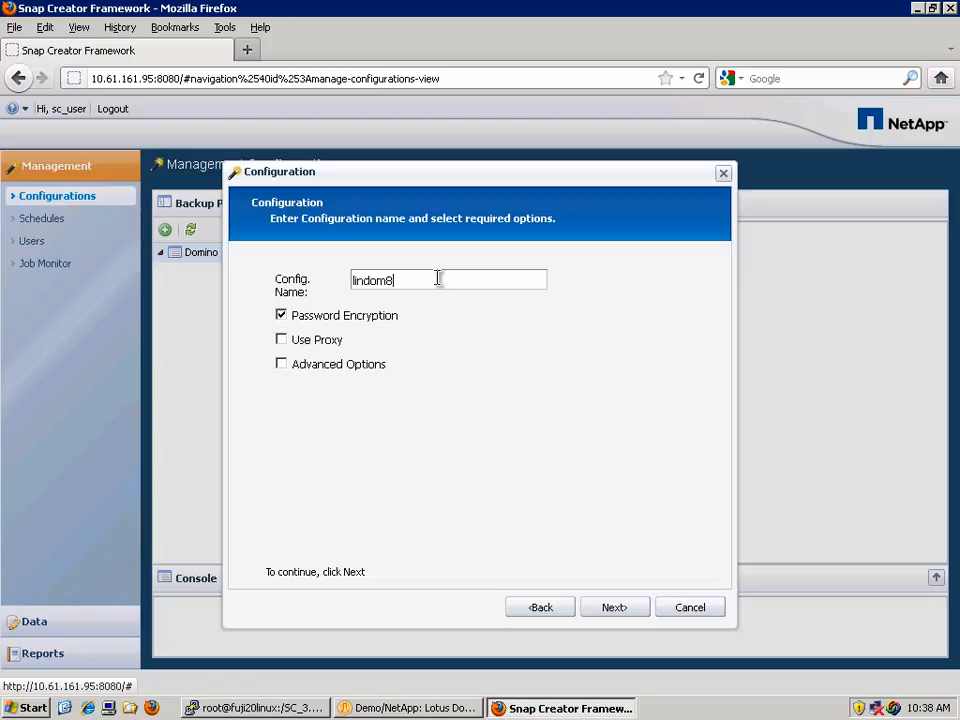
pyautogui.moveTo(320, 330)
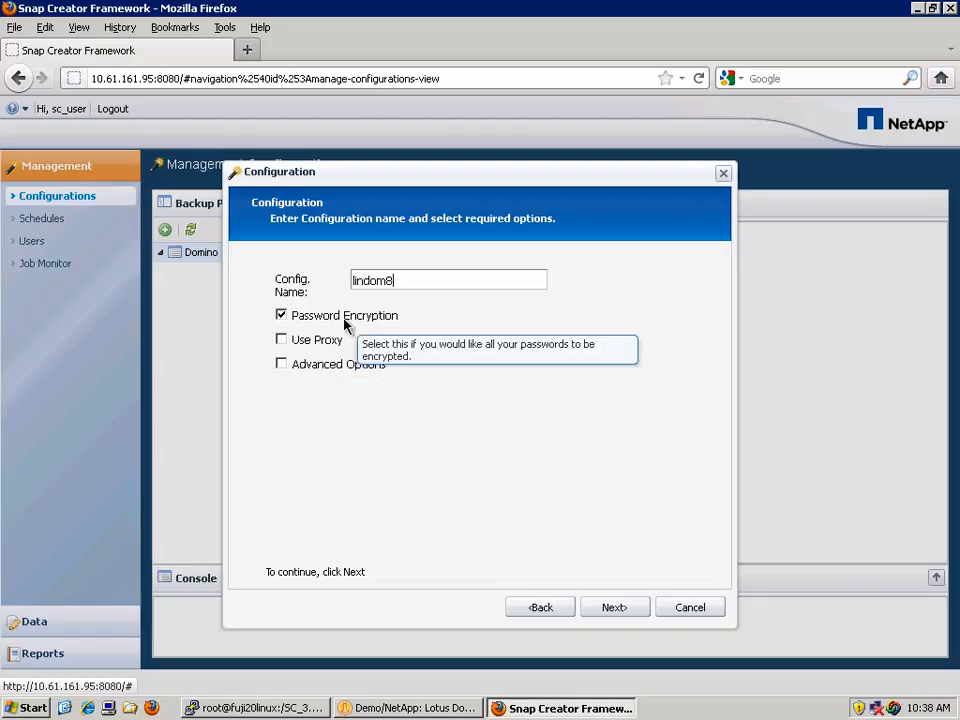
pyautogui.moveTo(343, 337)
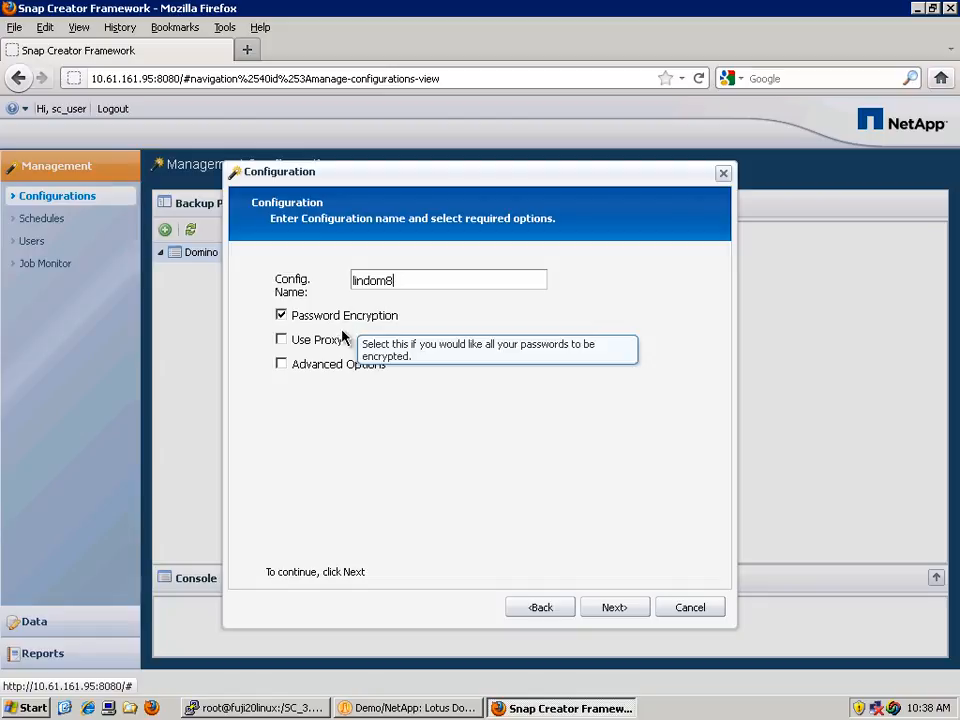
pyautogui.moveTo(337, 343)
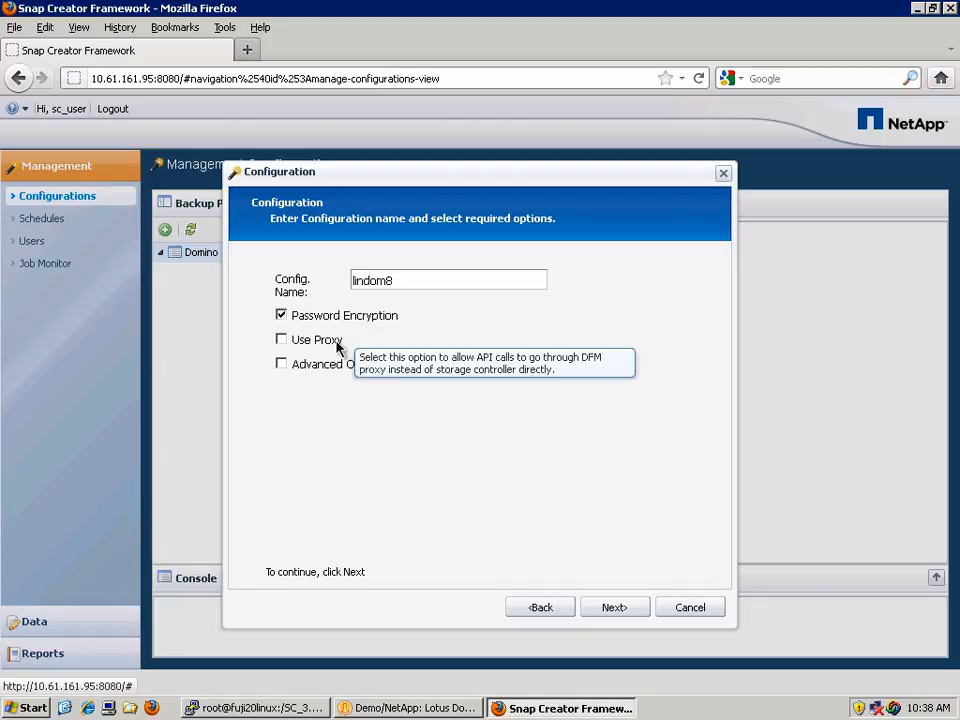
pyautogui.moveTo(453, 555)
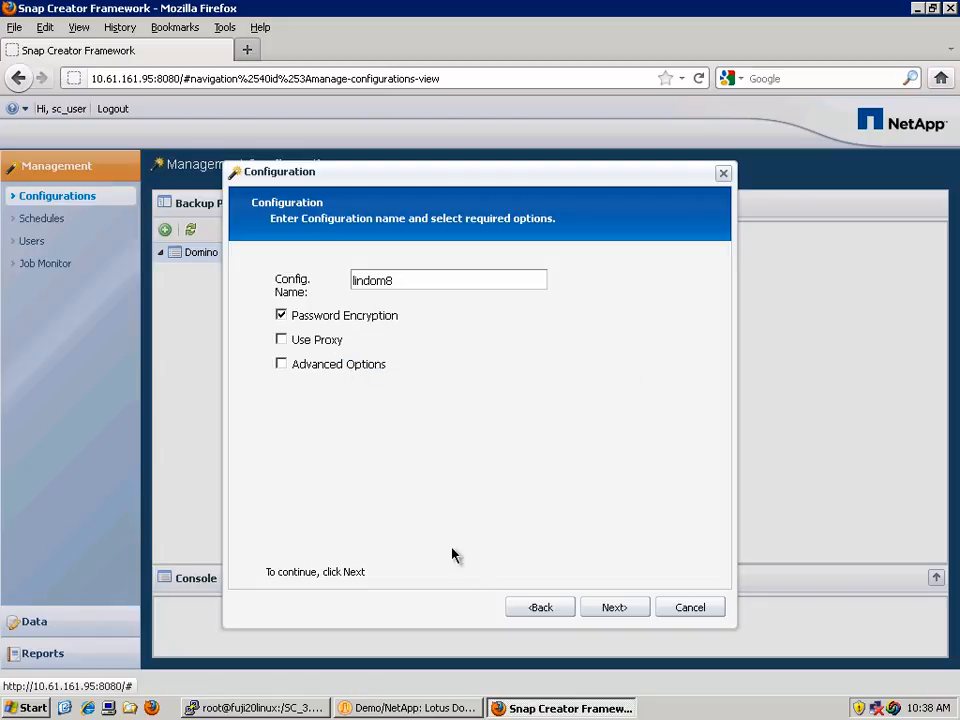
# Step: Select Lotus Domino as the plug-in for the lindom8 configuration
pyautogui.click(614, 607)
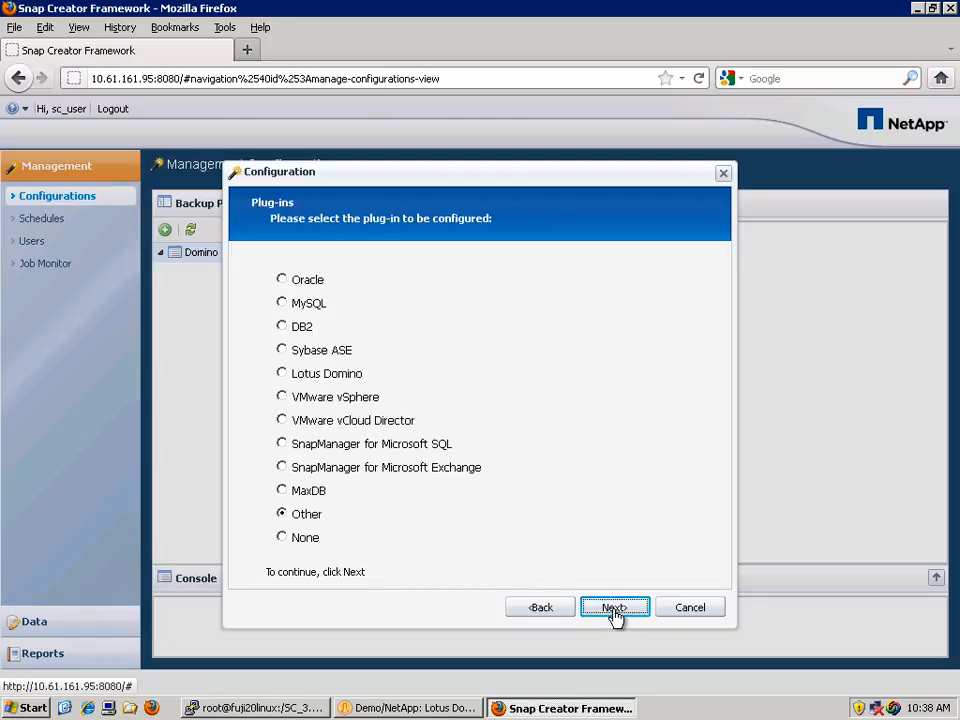
pyautogui.moveTo(354, 383)
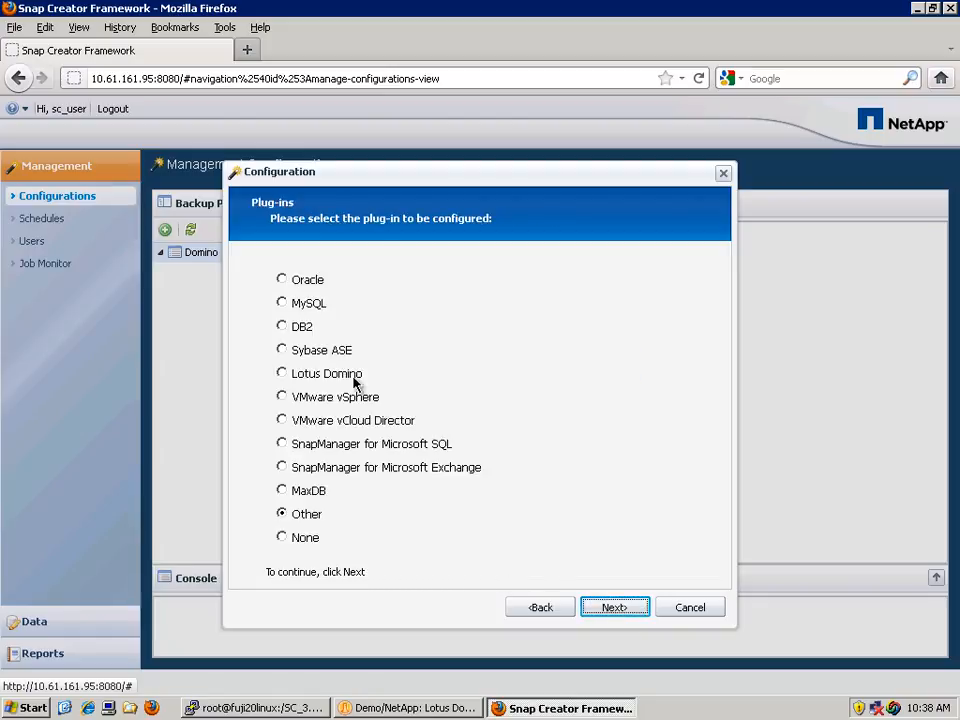
pyautogui.click(281, 373)
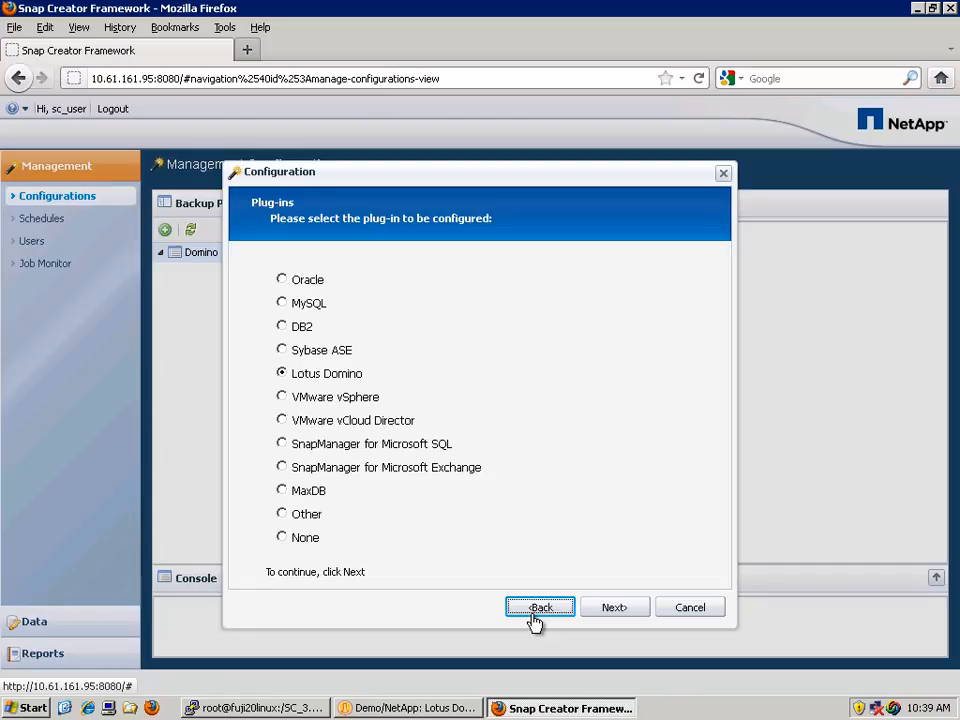
pyautogui.moveTo(614, 607)
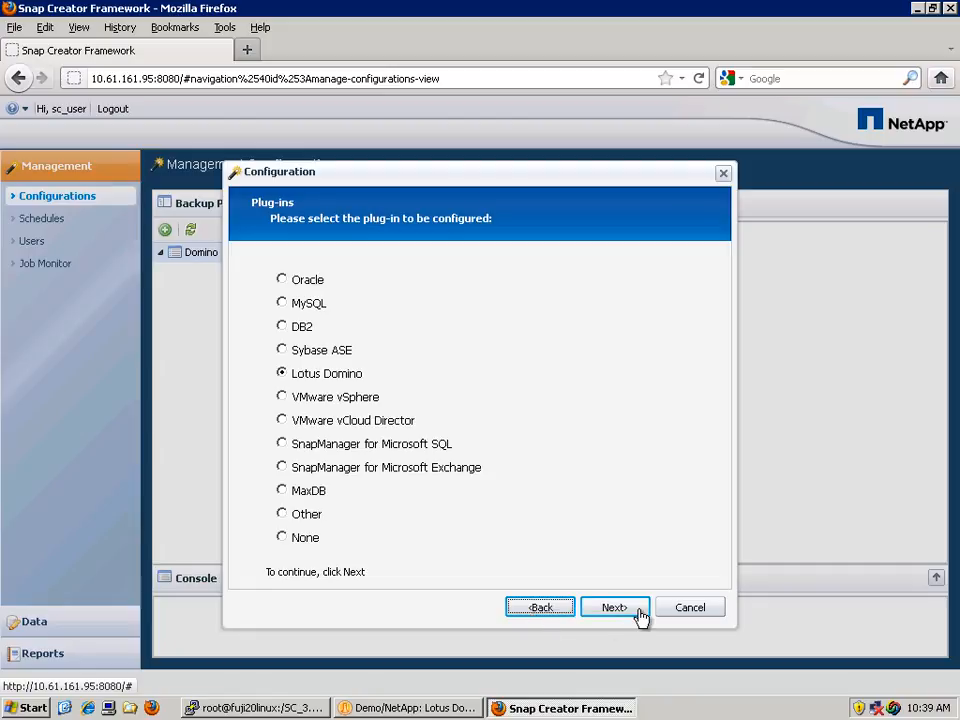
# Step: Enter the Domino data directory paths under /mnt on the parameters page
pyautogui.click(614, 607)
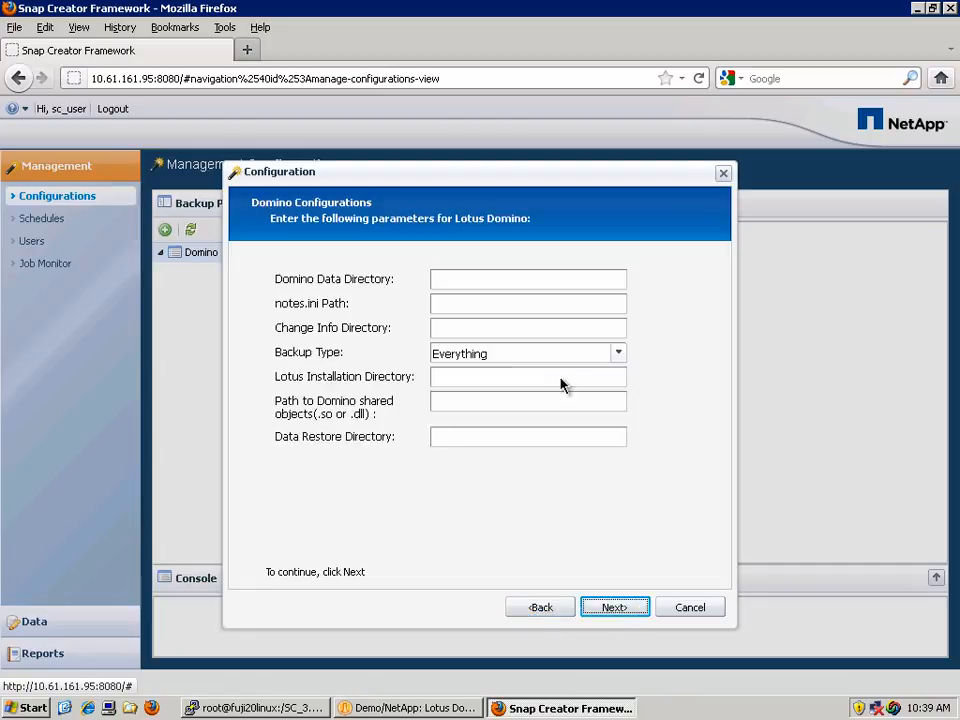
pyautogui.click(527, 279)
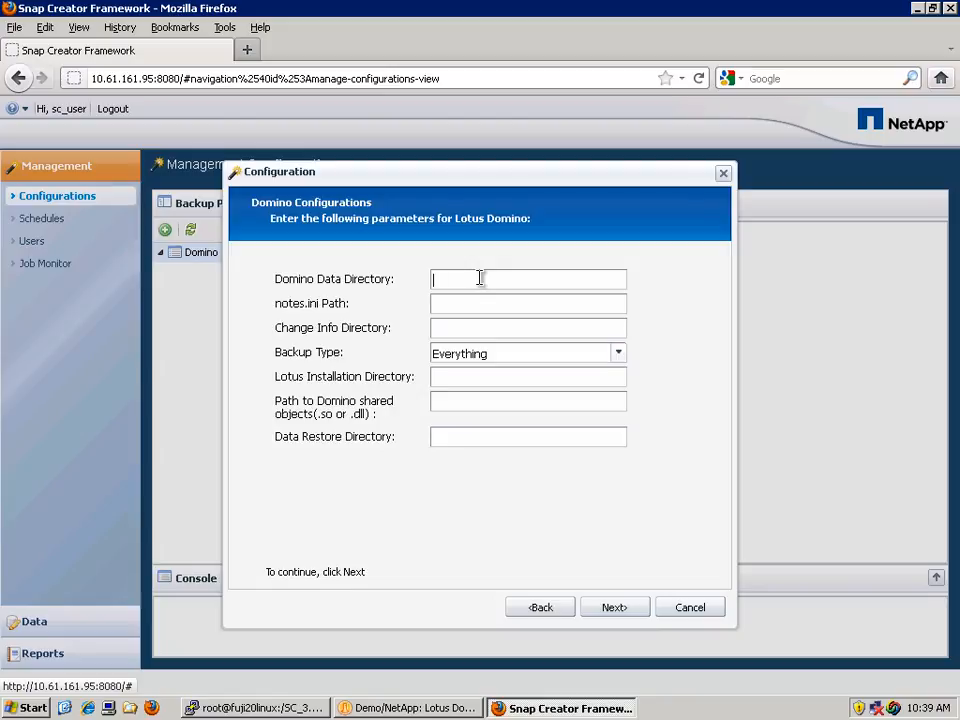
pyautogui.write('/mnt/domdata')
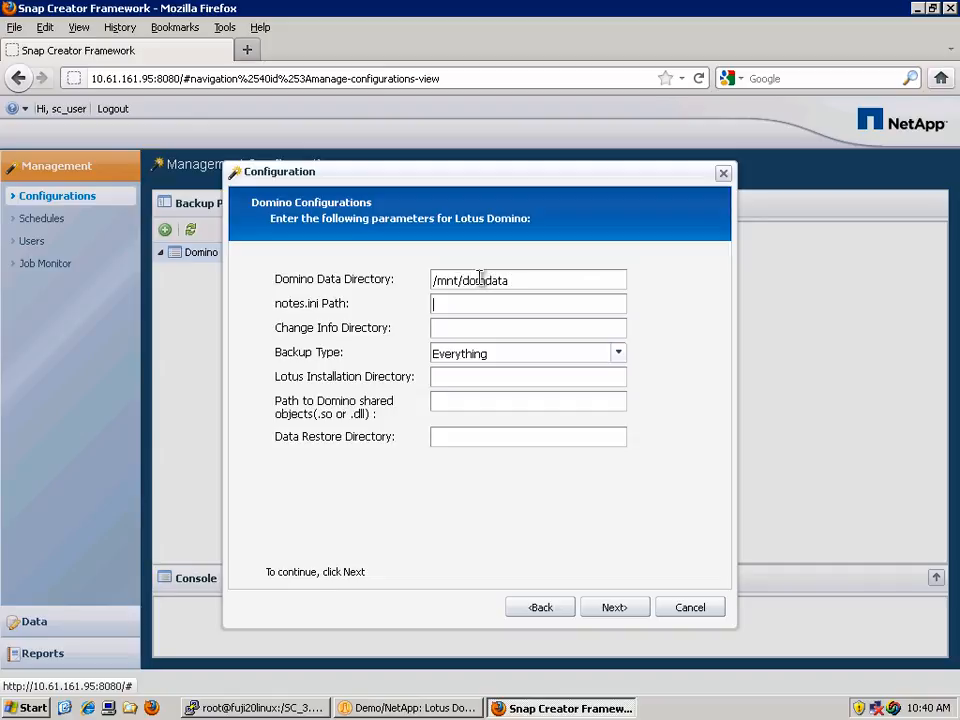
pyautogui.write('/mnt/domdata/notes.ini')
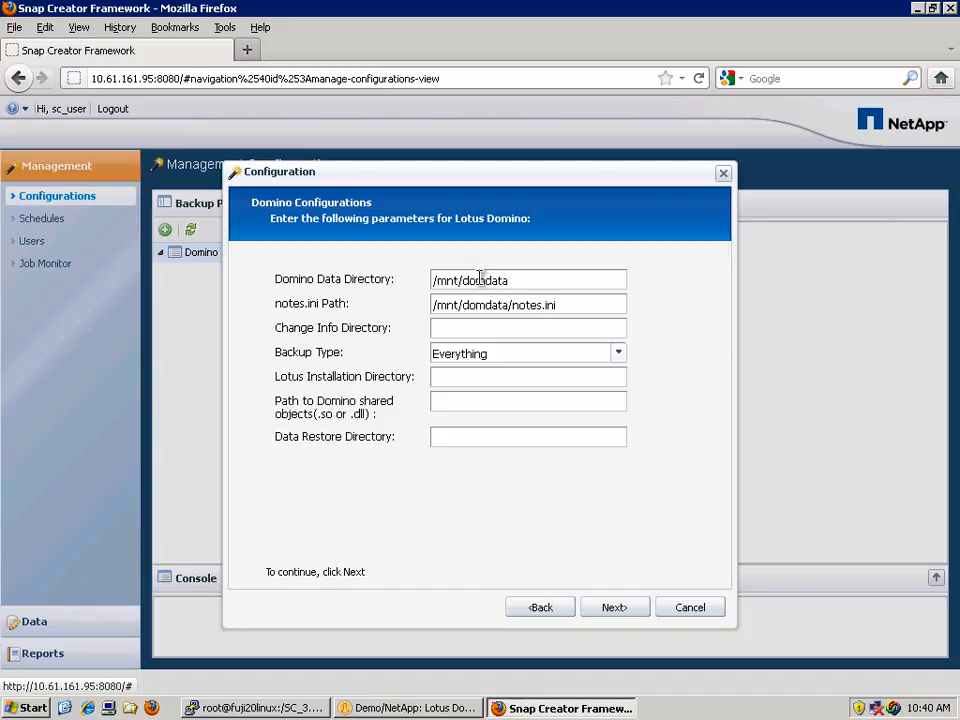
pyautogui.write('/mnt/')
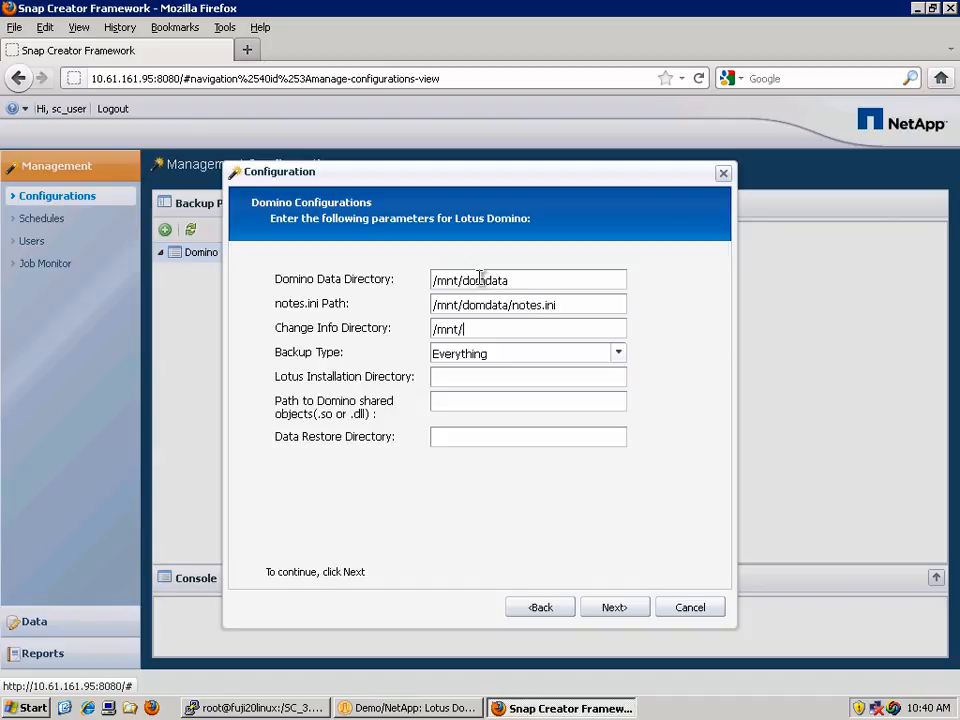
pyautogui.write('8domtxn/changeinfo')
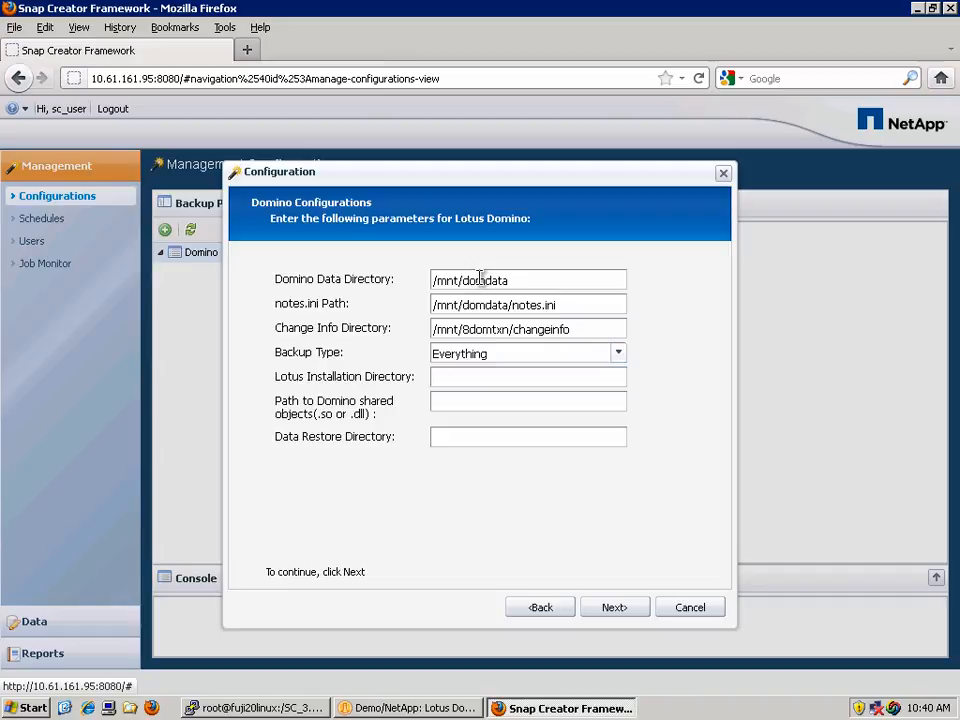
# Step: Enter /opt/ibm/lotus, /opt/ibm/lotus/notes/latest/linux and /mnt/domdata/restore as the remaining directories
pyautogui.write('/opt/ibm/lotus')
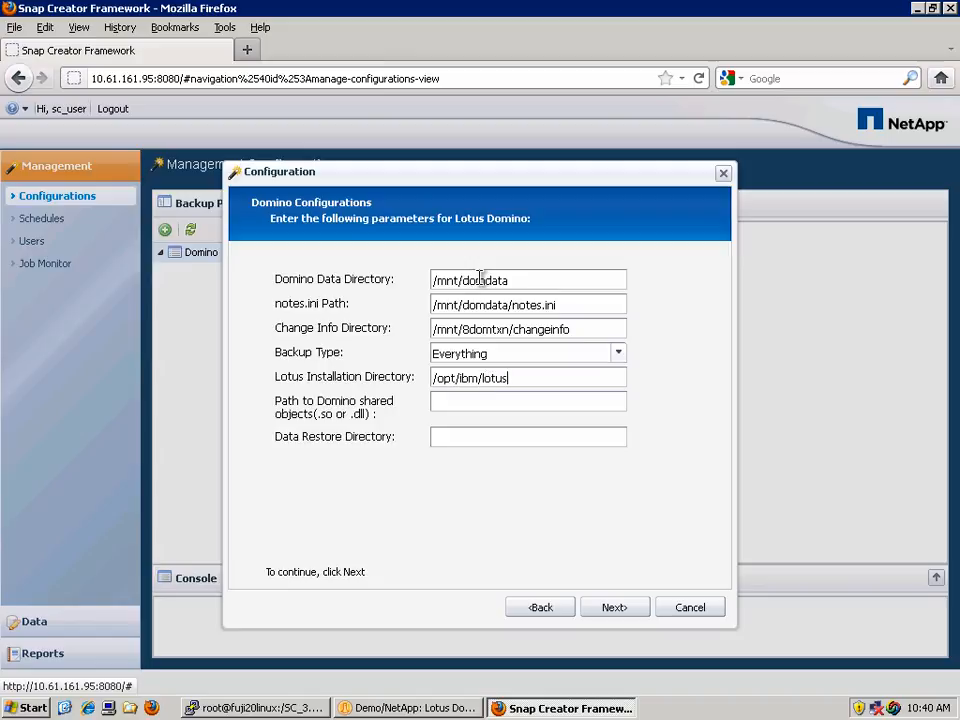
pyautogui.write('/opt/ibm')
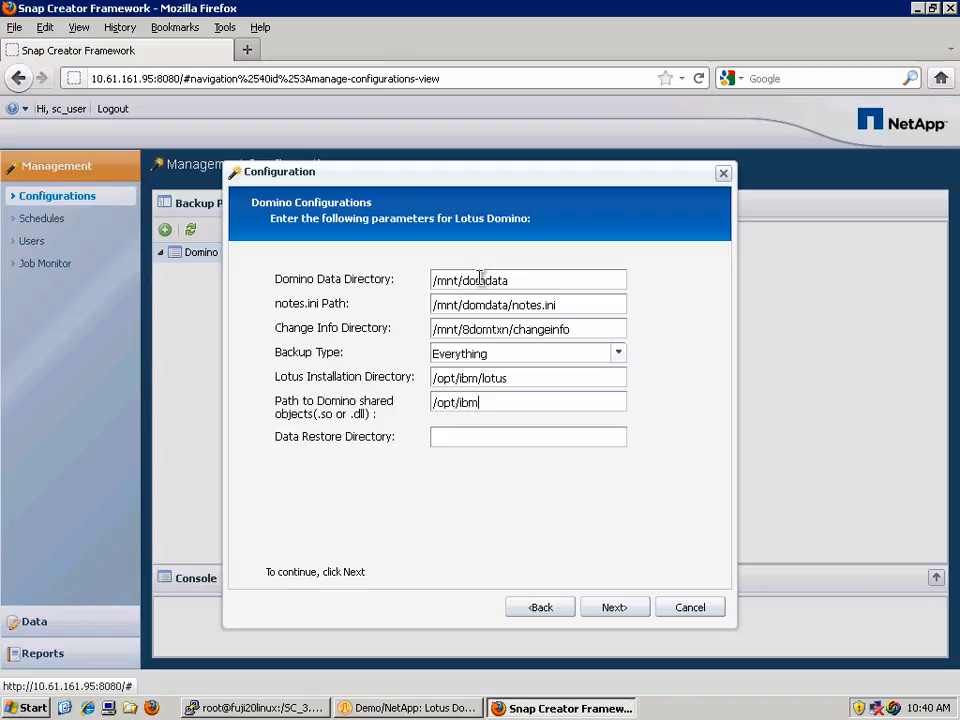
pyautogui.write('/lotus/n')
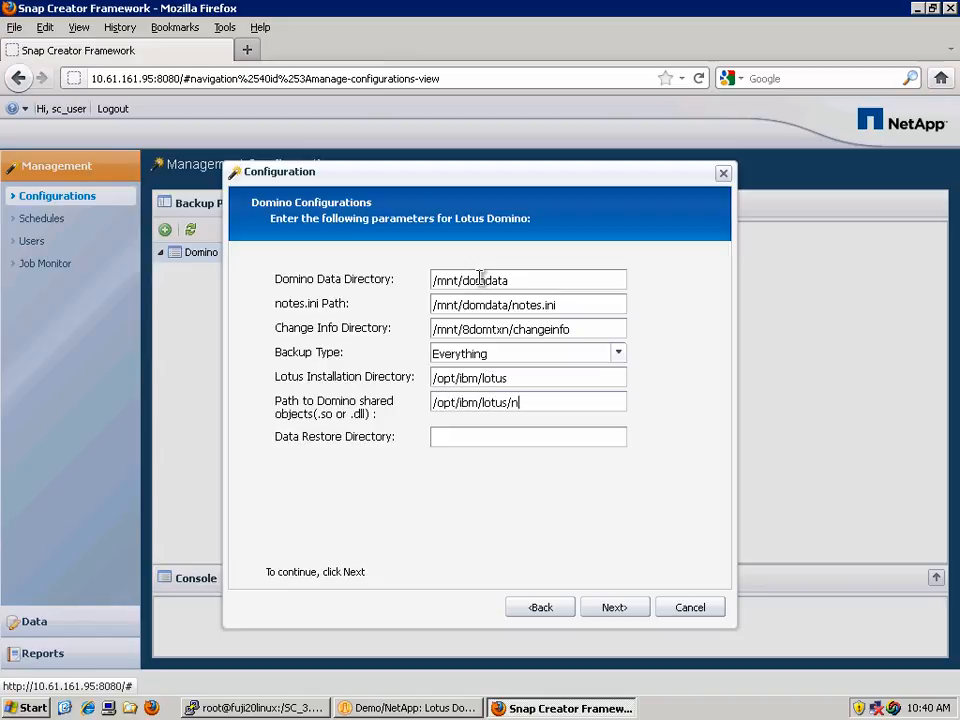
pyautogui.write('otes/latest/linux')
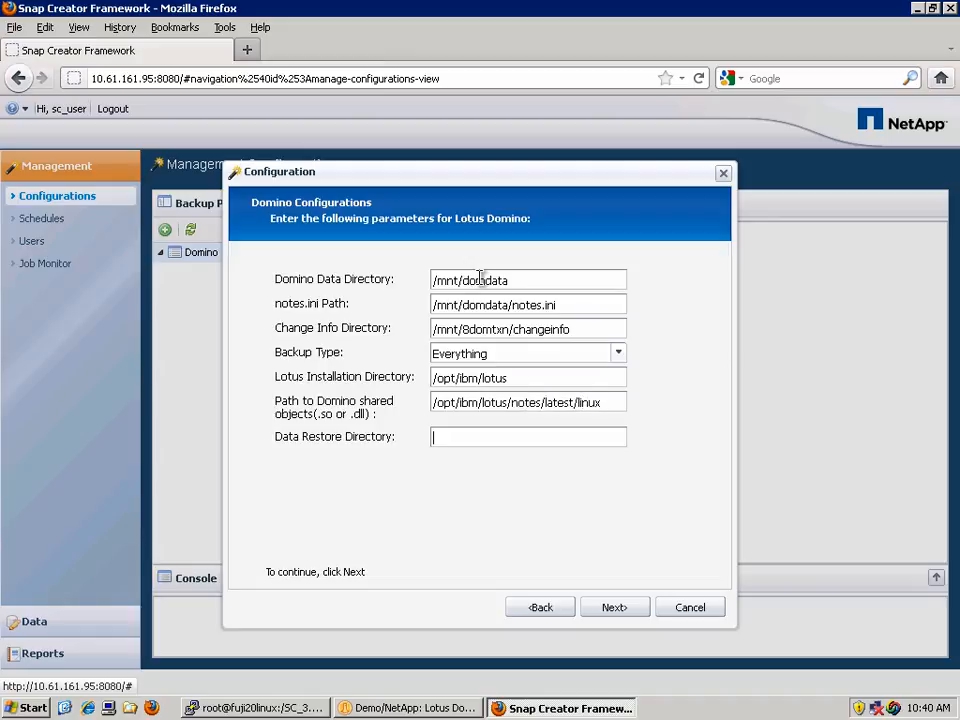
pyautogui.write('/mnt/domdata/')
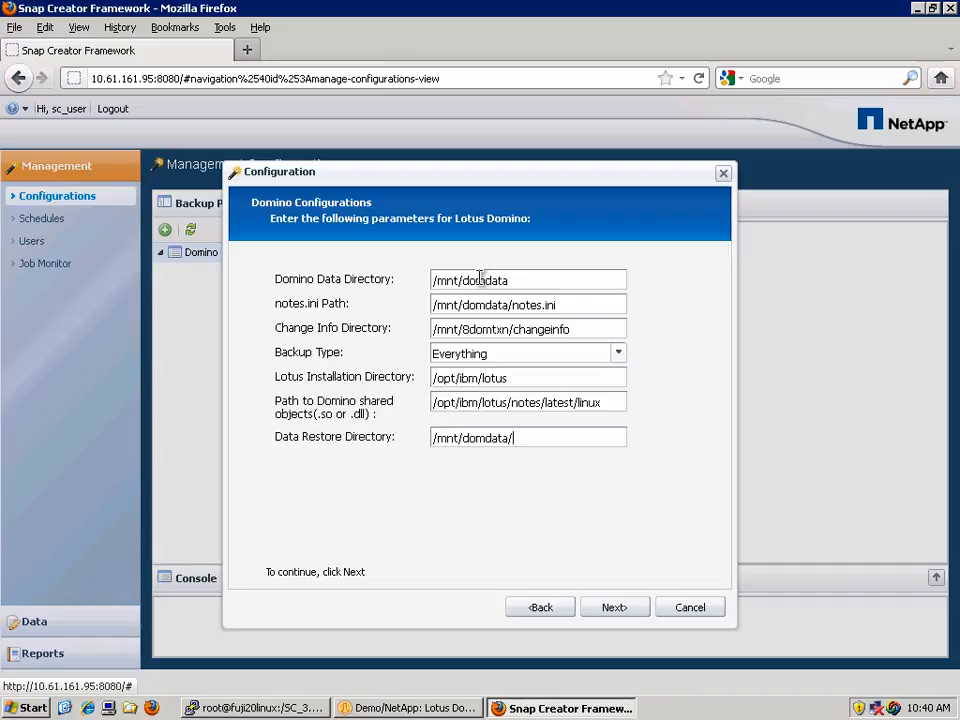
pyautogui.write('restore')
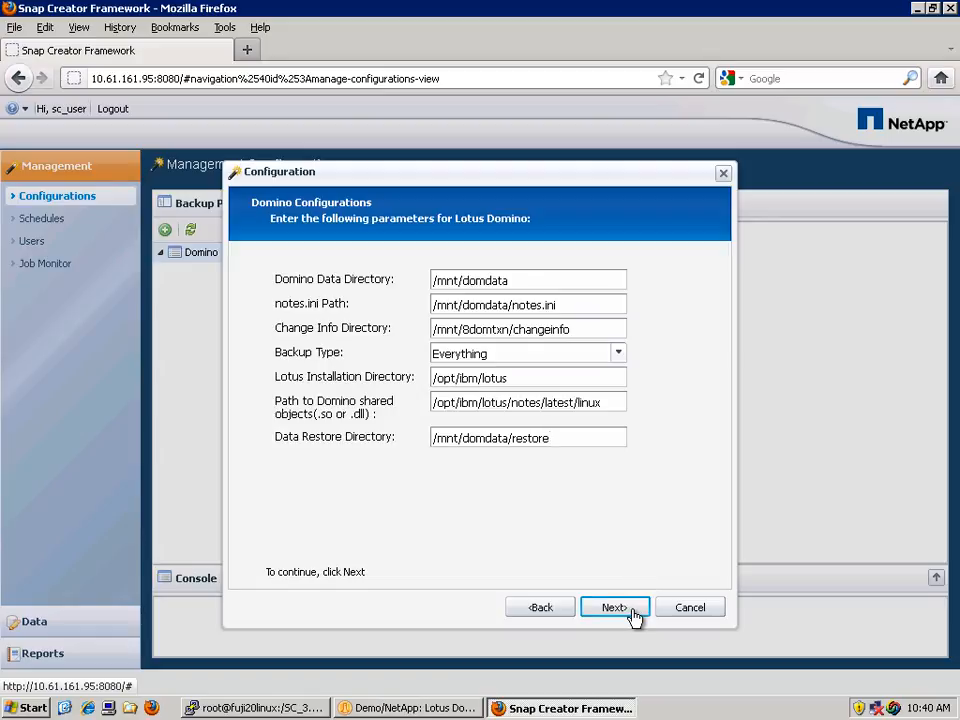
# Step: Point the agent at 10.61.162.63 and confirm it is running with the connection test
pyautogui.click(614, 607)
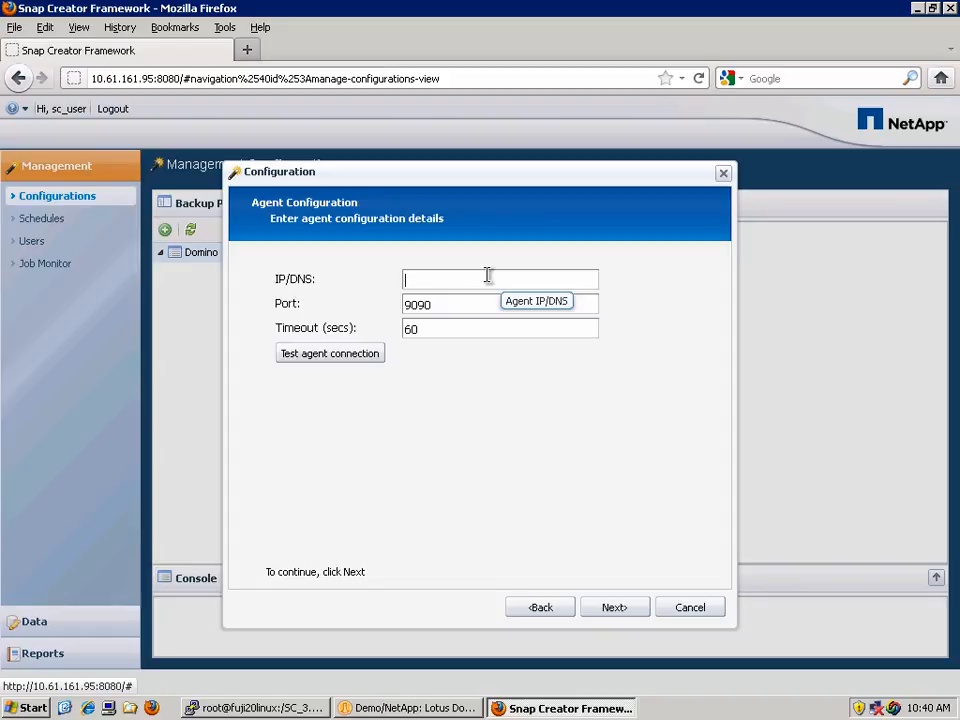
pyautogui.write('1')
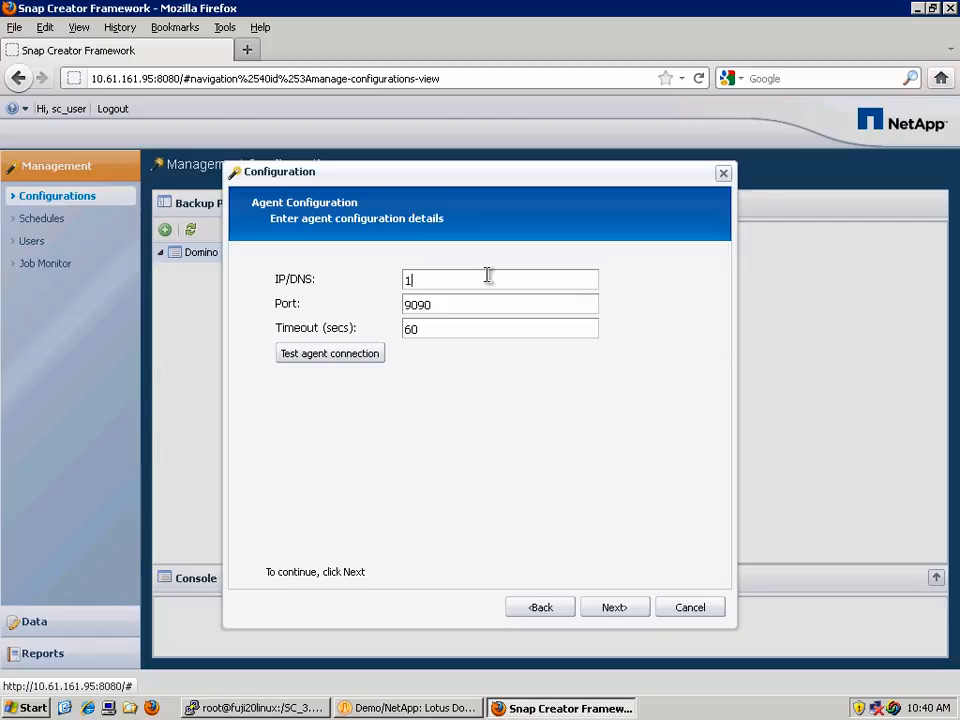
pyautogui.write('0.61.162.63')
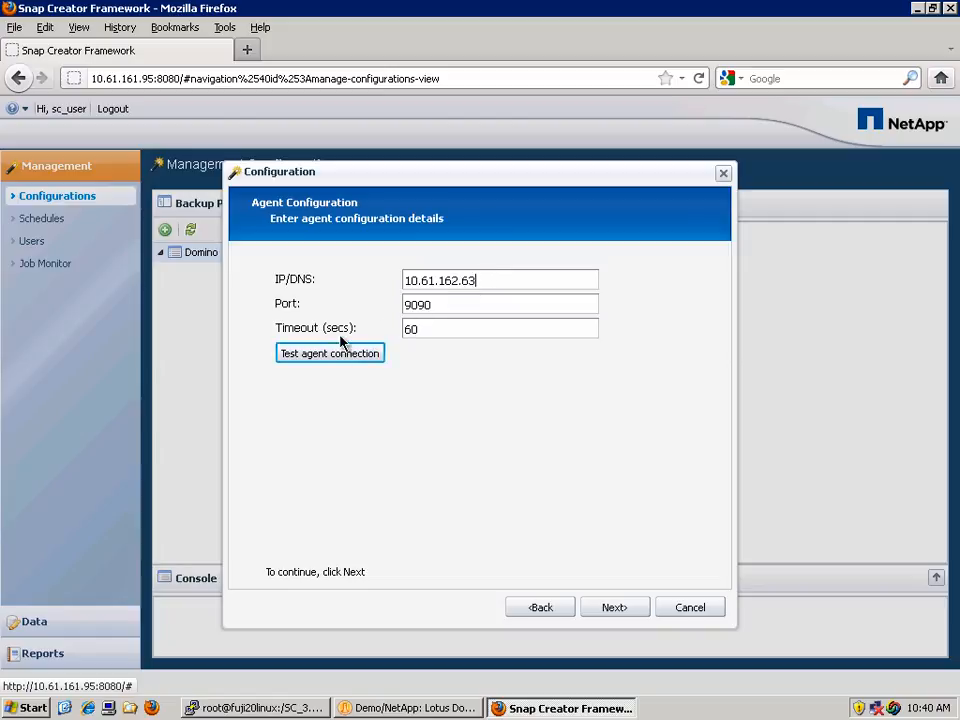
pyautogui.click(447, 304)
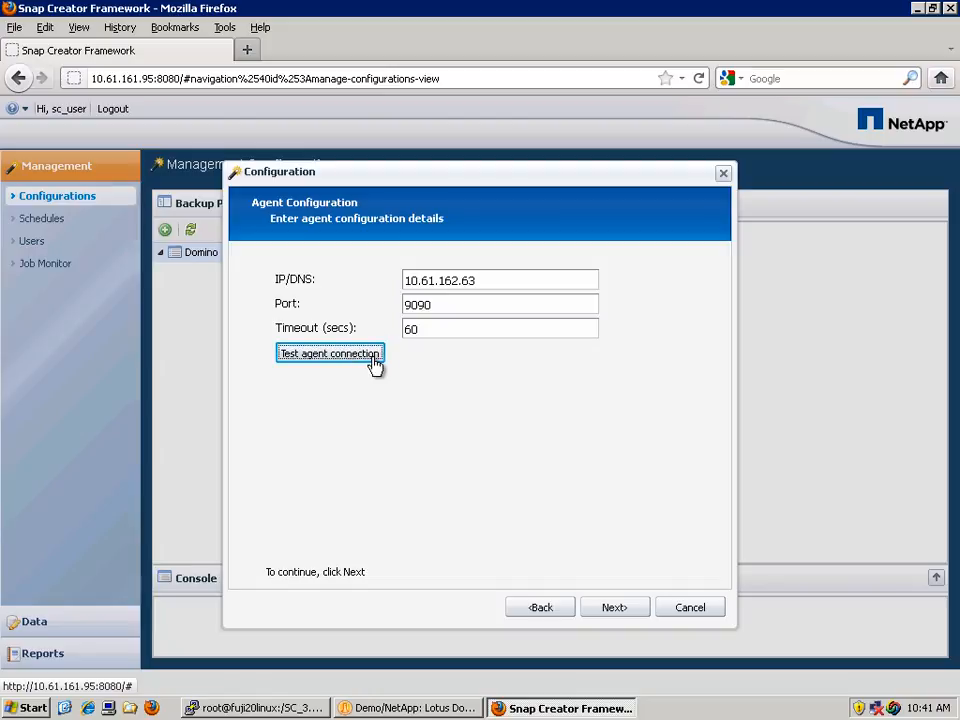
pyautogui.click(330, 353)
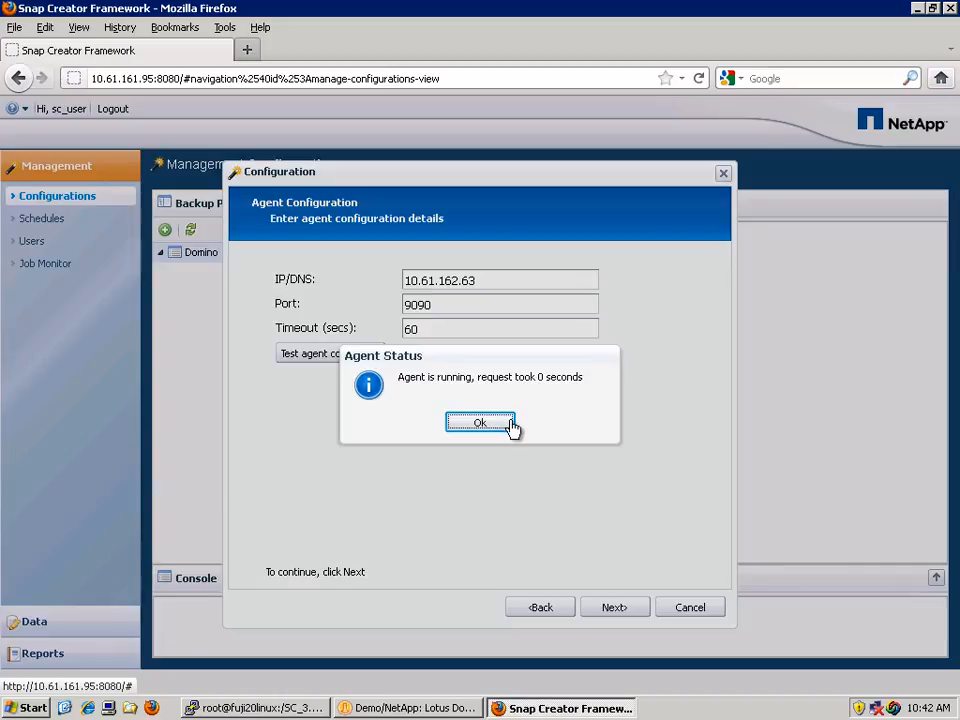
pyautogui.click(480, 422)
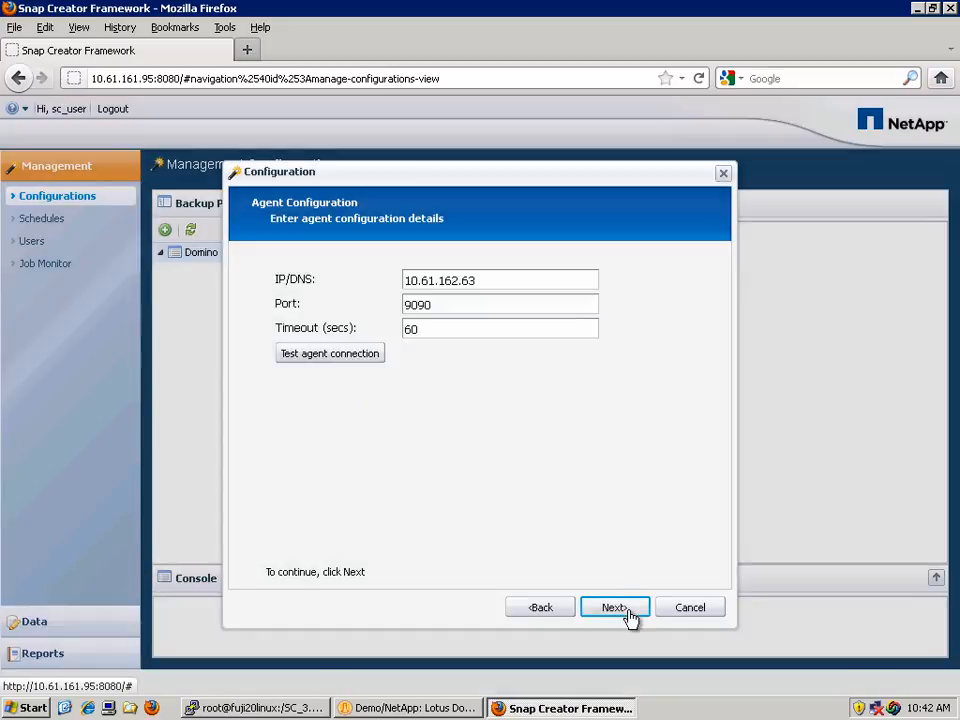
# Step: Enter controller mystique with user sc_user over HTTP port 80, then continue to volumes
pyautogui.click(614, 607)
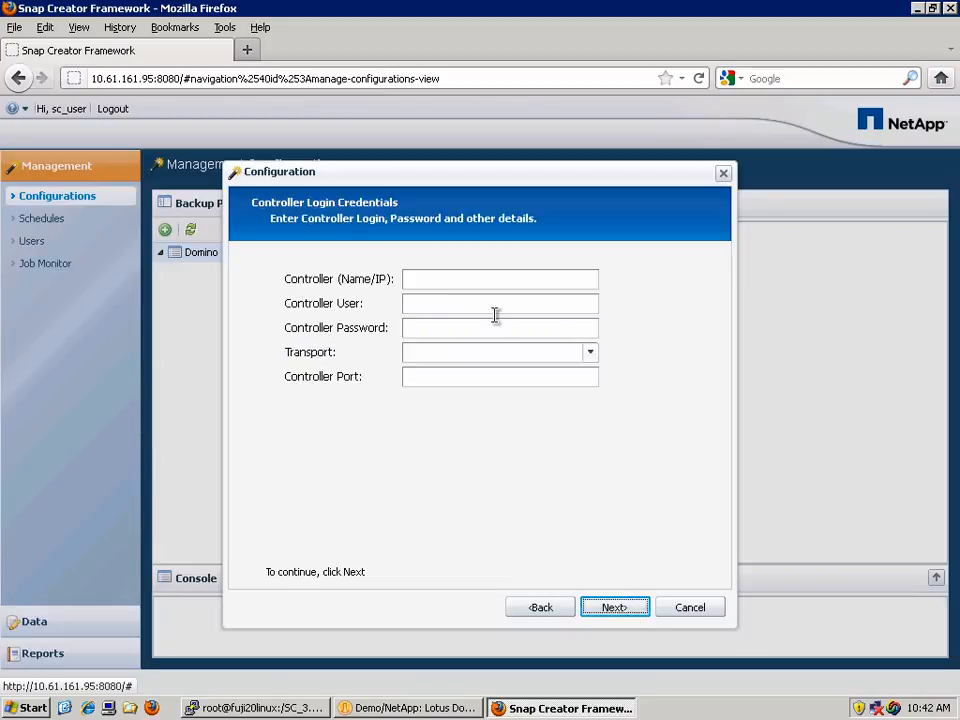
pyautogui.write('mysti')
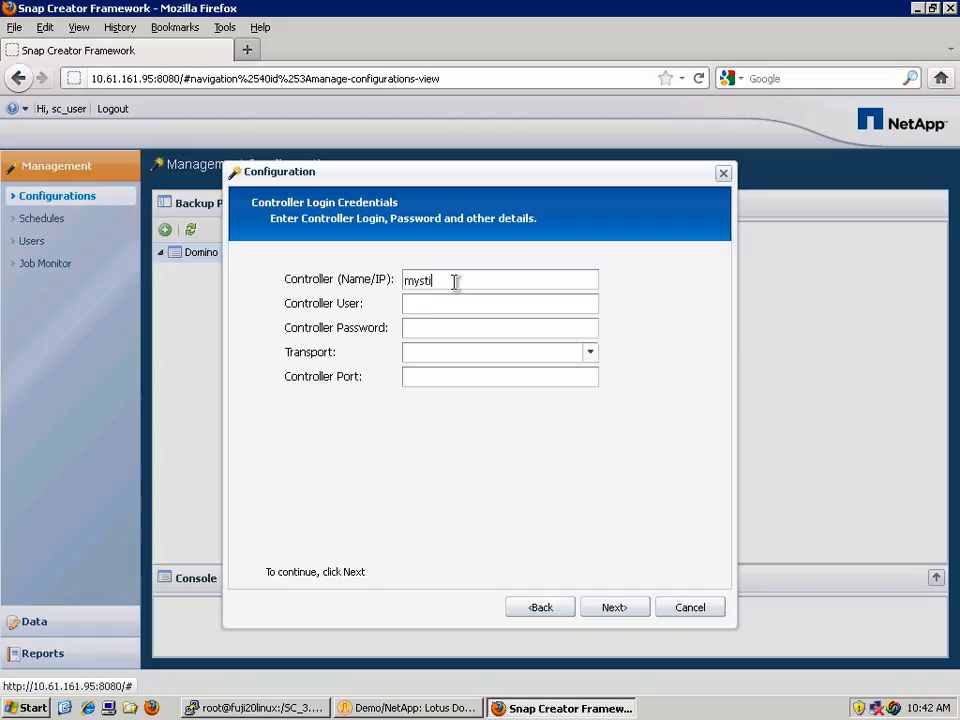
pyautogui.write('que')
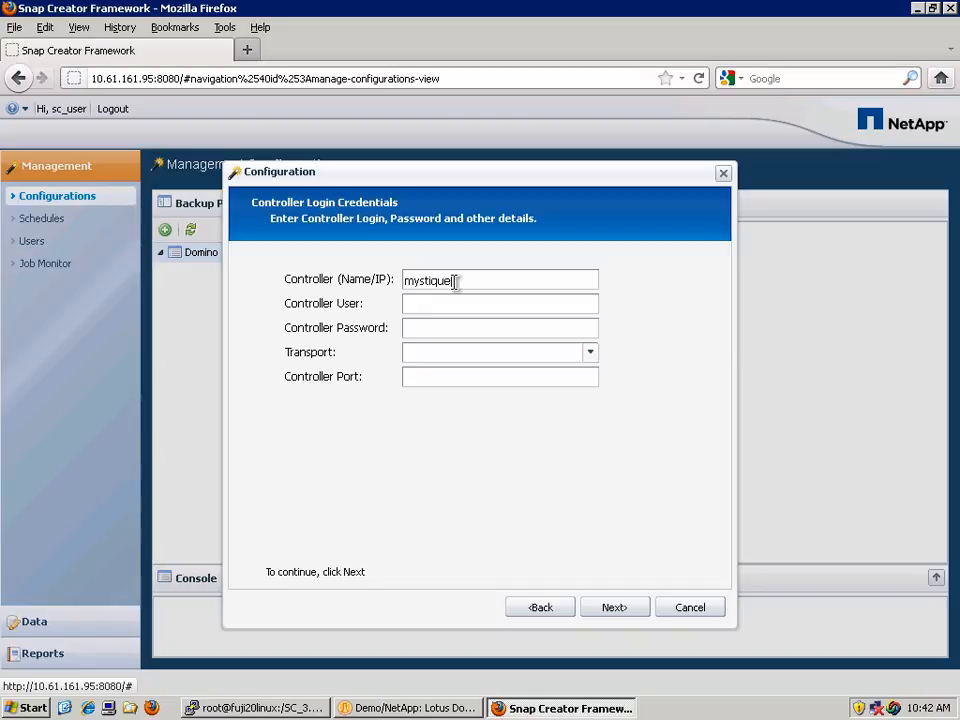
pyautogui.write('sc_user')
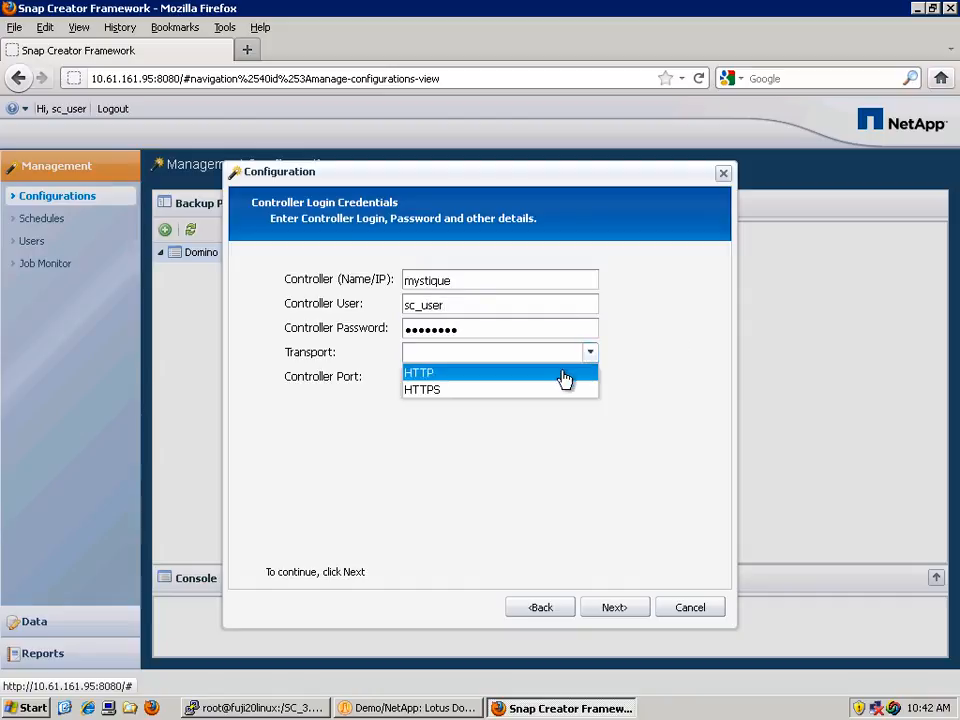
pyautogui.click(418, 372)
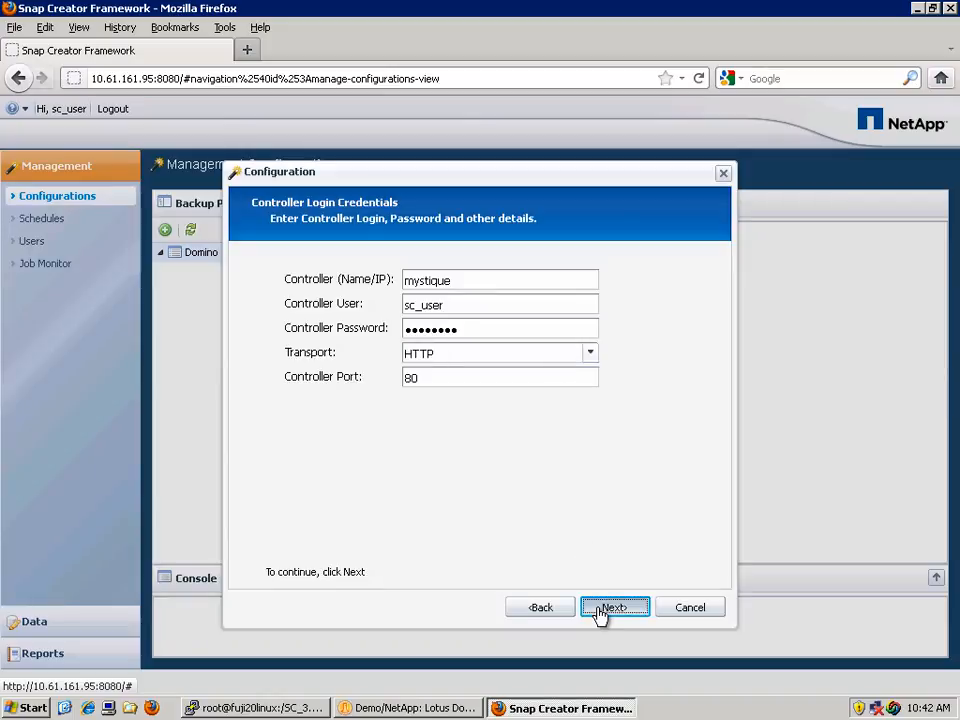
pyautogui.click(614, 607)
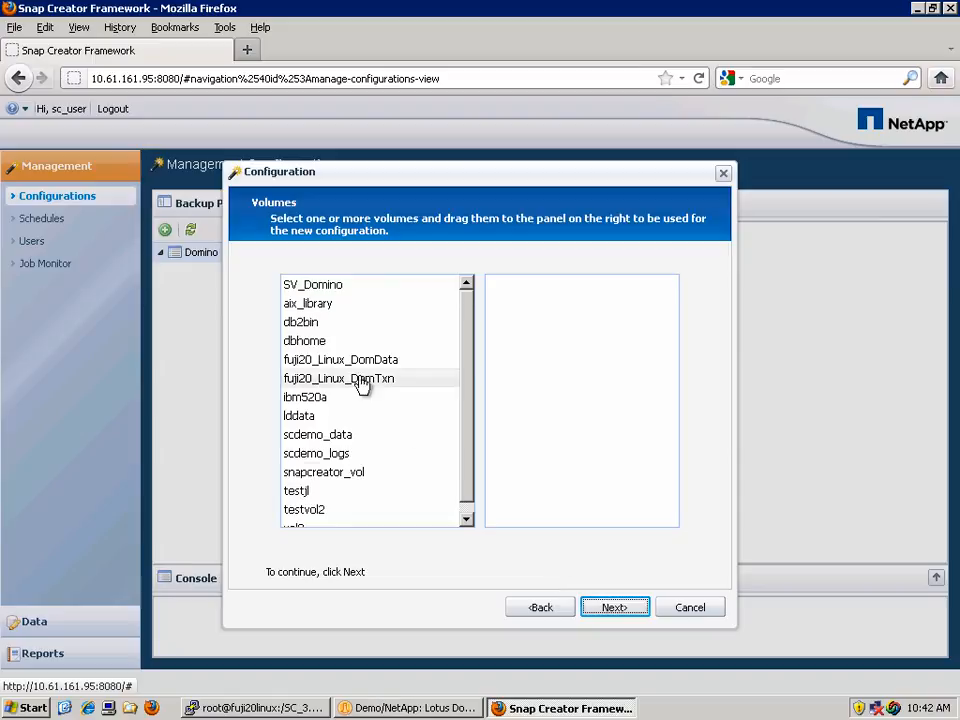
# Step: Add volumes fuji20_Linux_DomData and fuji20_Linux_DomTxn, removing lddata again, and continue
pyautogui.click(340, 359)
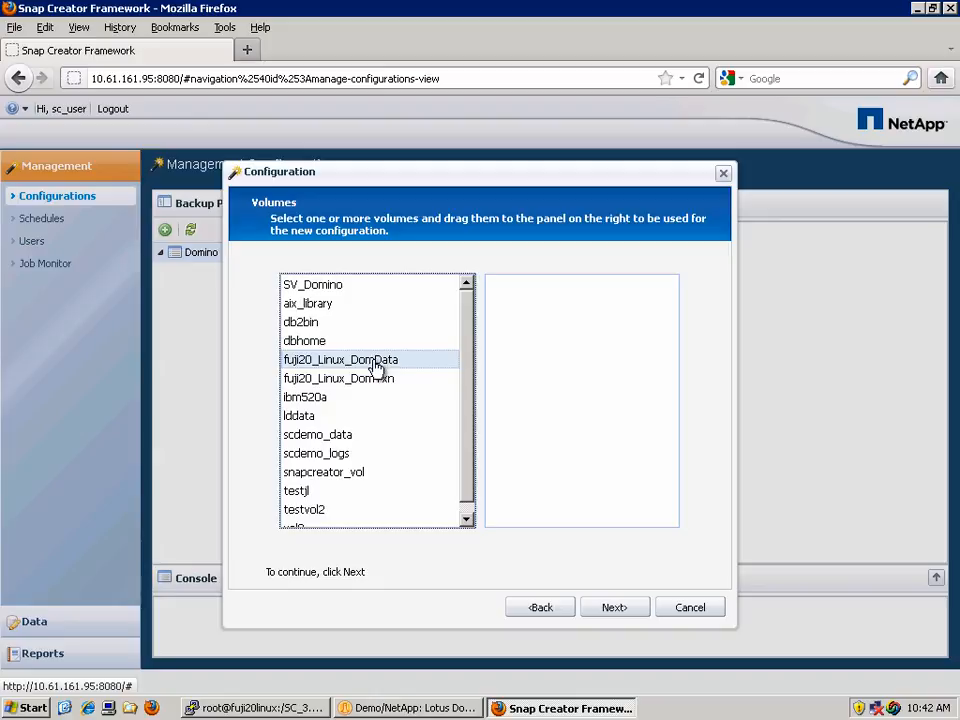
pyautogui.moveTo(340, 359); pyautogui.dragTo(580, 372)
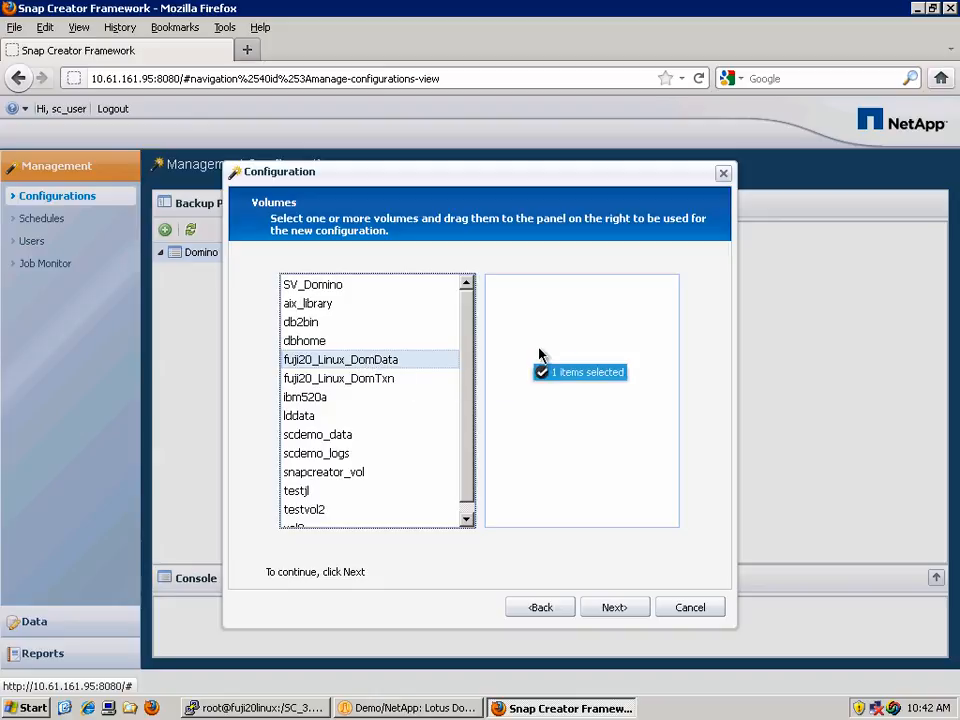
pyautogui.moveTo(340, 359); pyautogui.dragTo(560, 284)
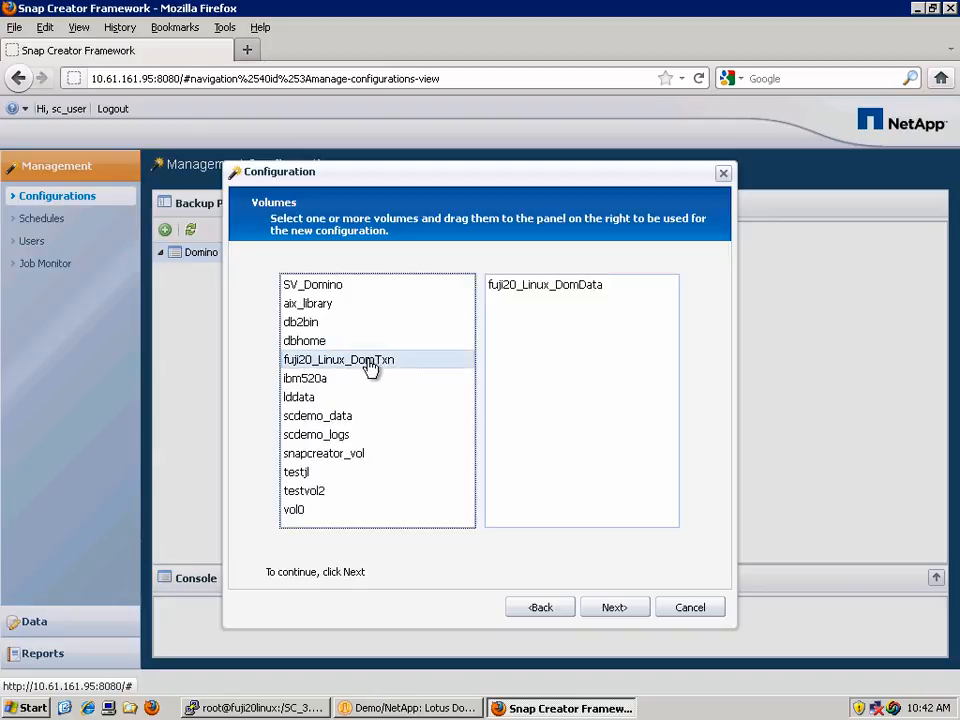
pyautogui.moveTo(339, 359); pyautogui.dragTo(544, 303)
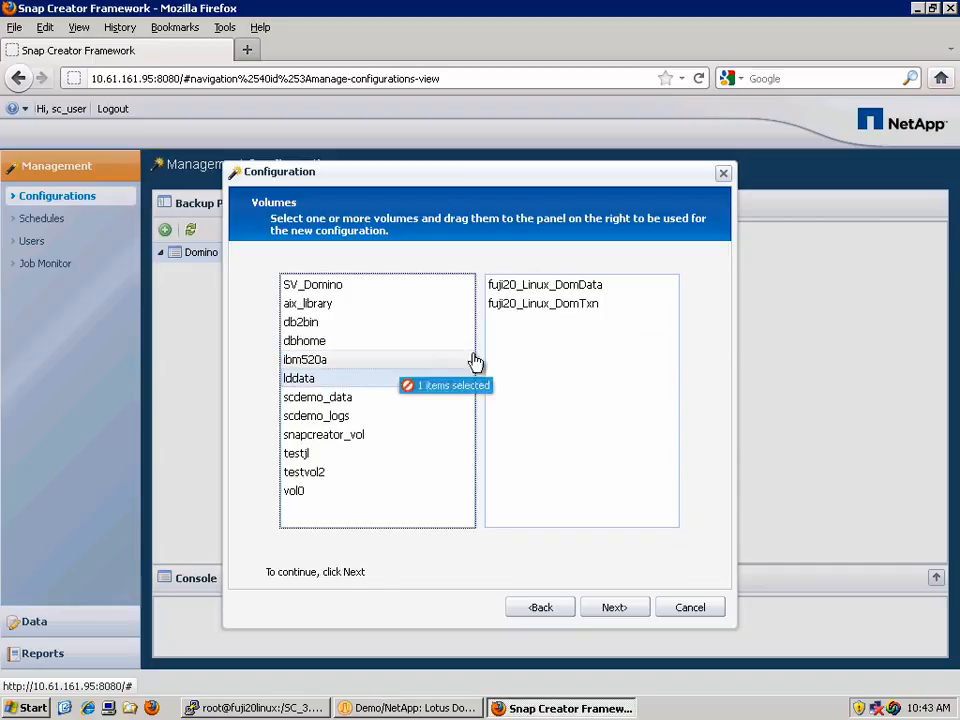
pyautogui.moveTo(298, 378); pyautogui.dragTo(502, 322)
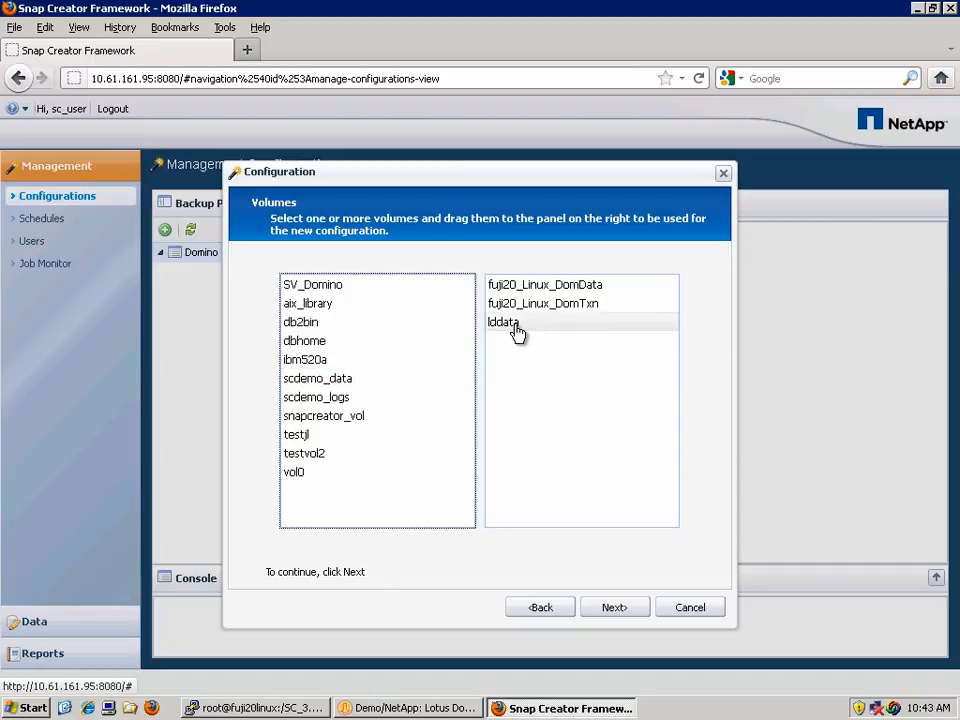
pyautogui.click(503, 321)
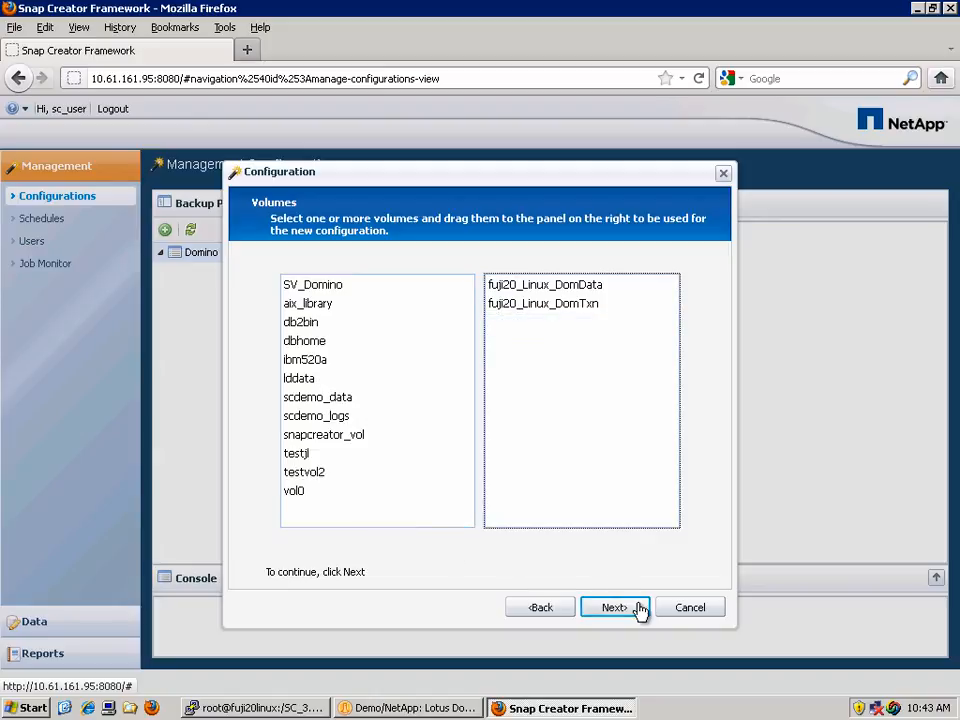
pyautogui.click(614, 607)
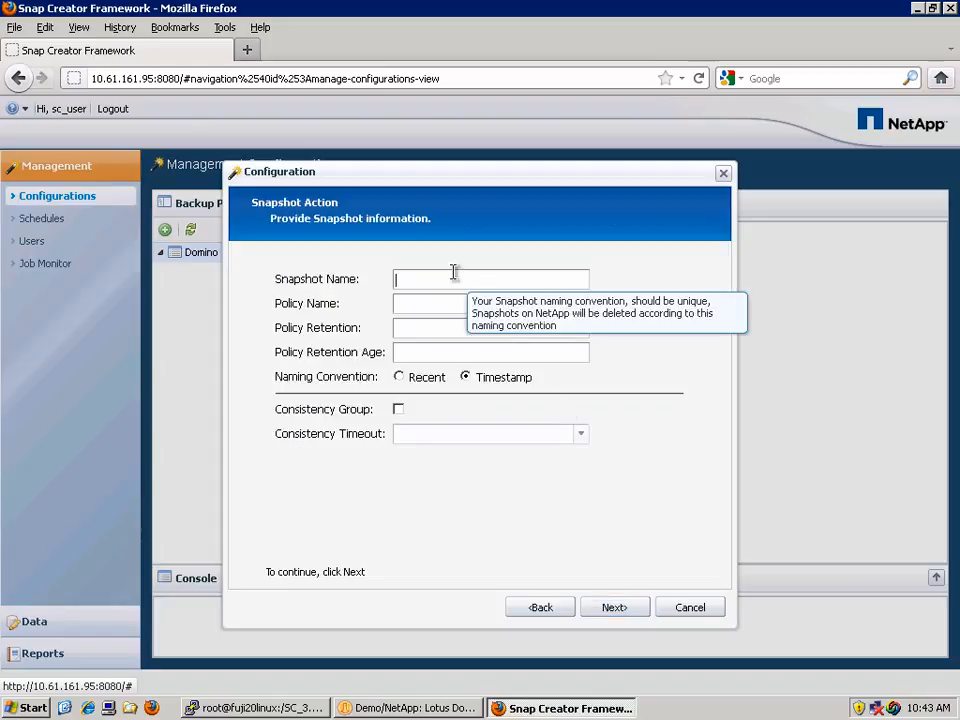
# Step: Name the snapshot lindom8 with a daily policy, retention 14, age 14 and timestamp naming
pyautogui.write('lindom8')
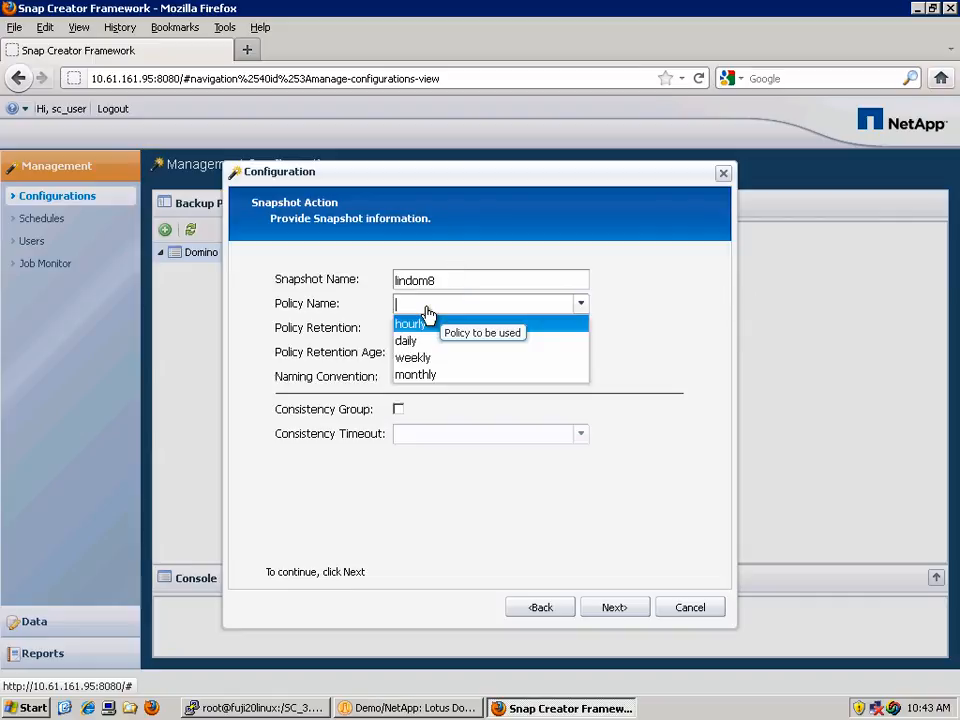
pyautogui.moveTo(418, 341)
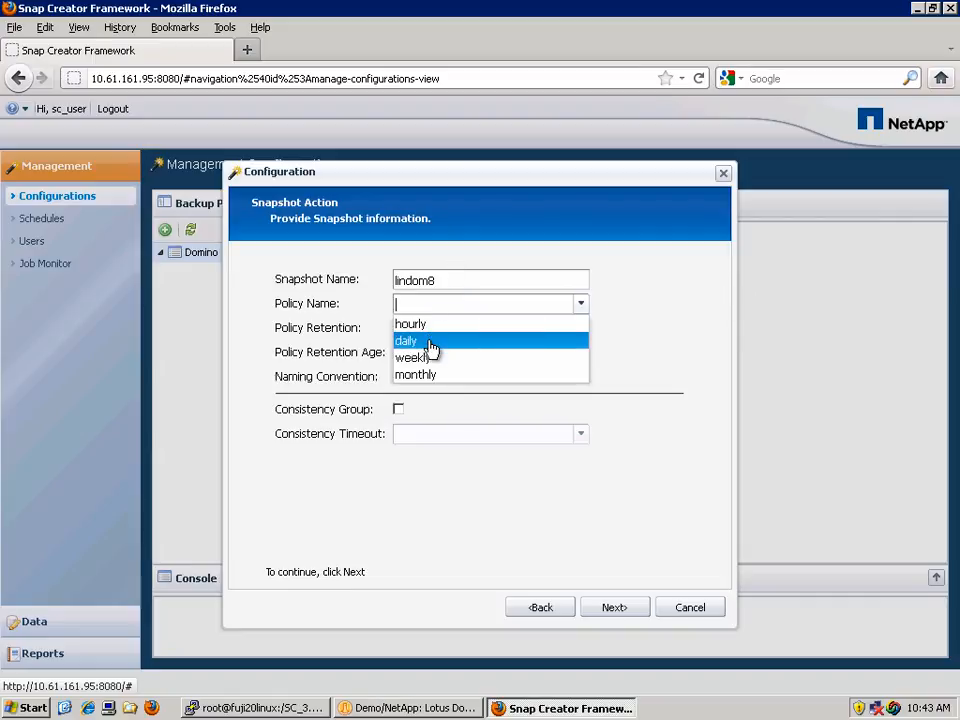
pyautogui.click(406, 340)
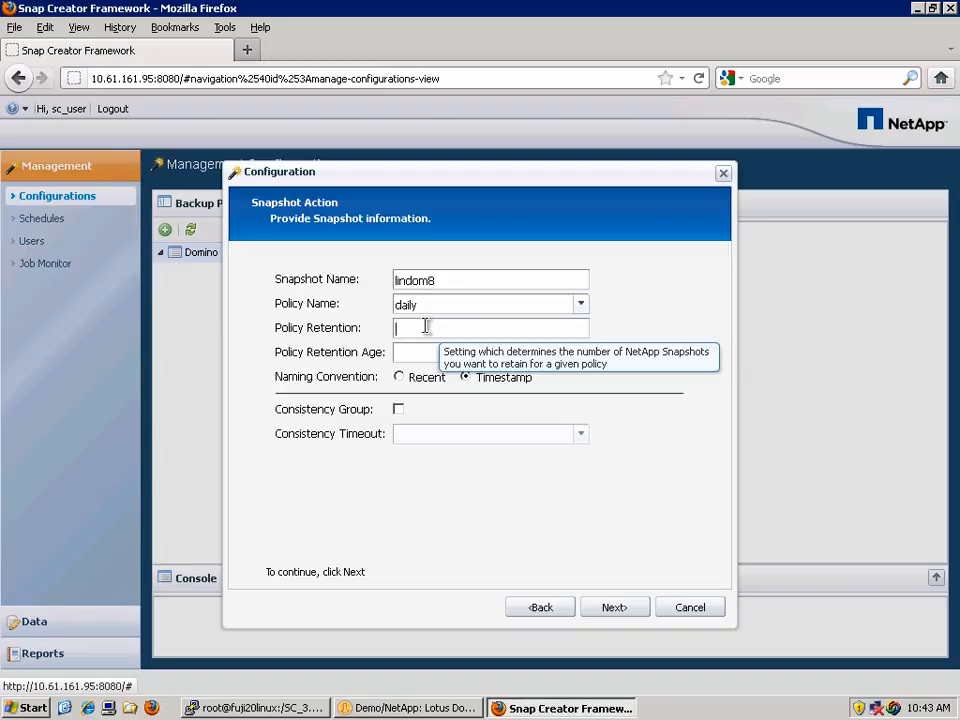
pyautogui.write('14')
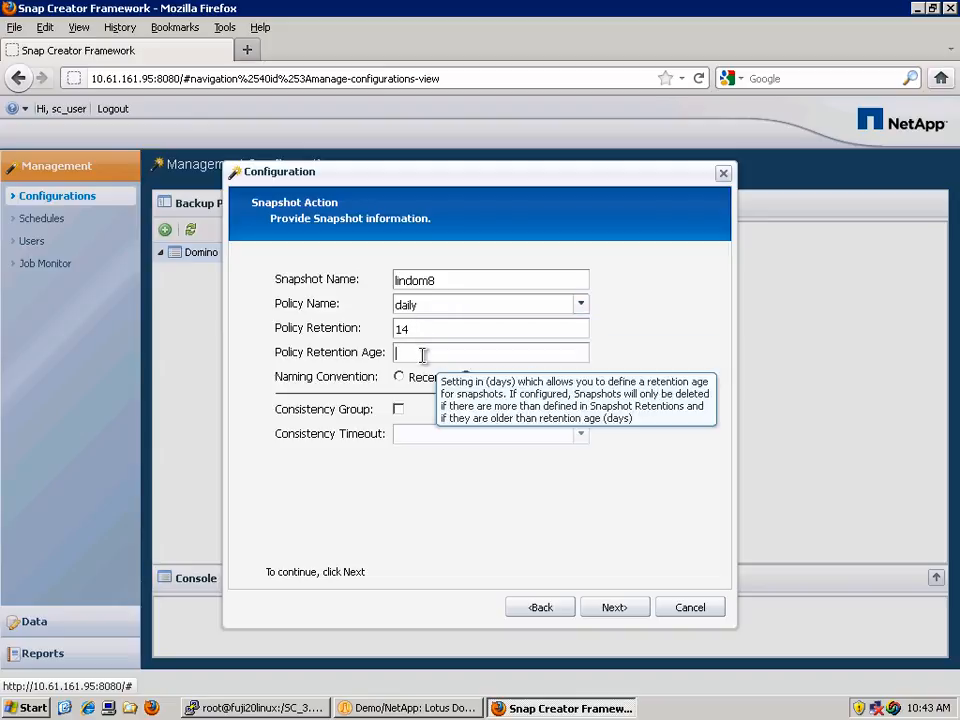
pyautogui.write('14')
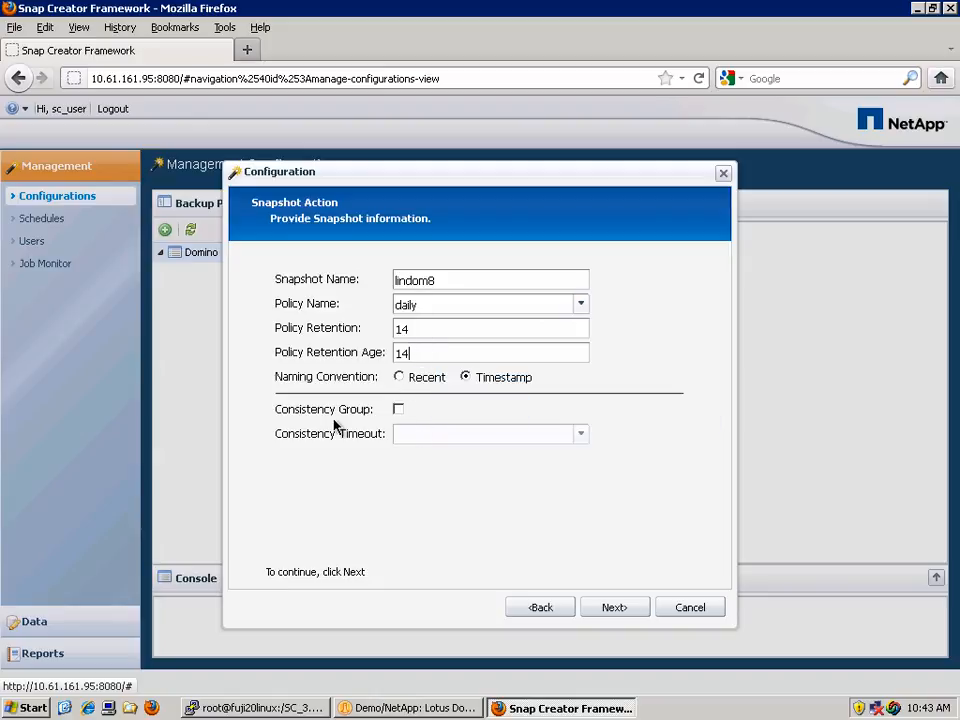
pyautogui.moveTo(530, 565)
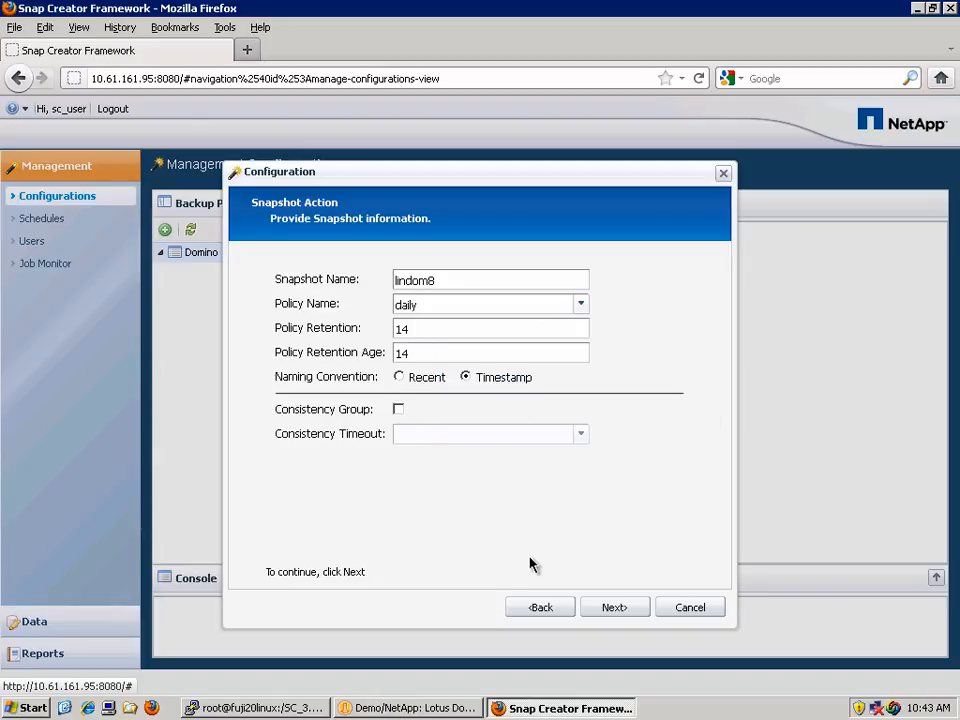
pyautogui.moveTo(614, 607)
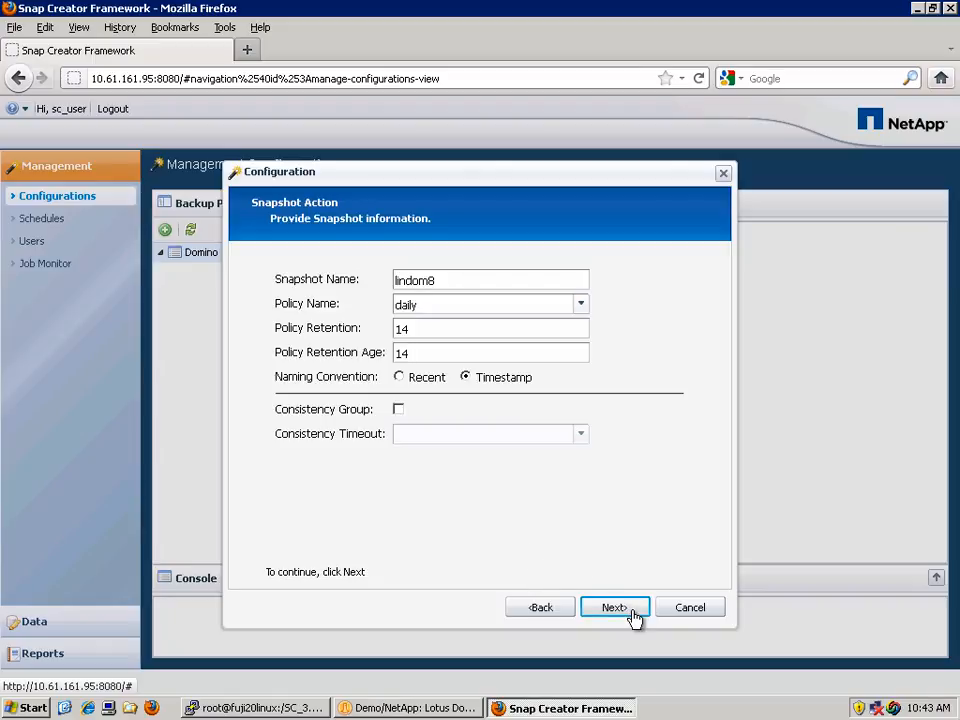
pyautogui.click(614, 607)
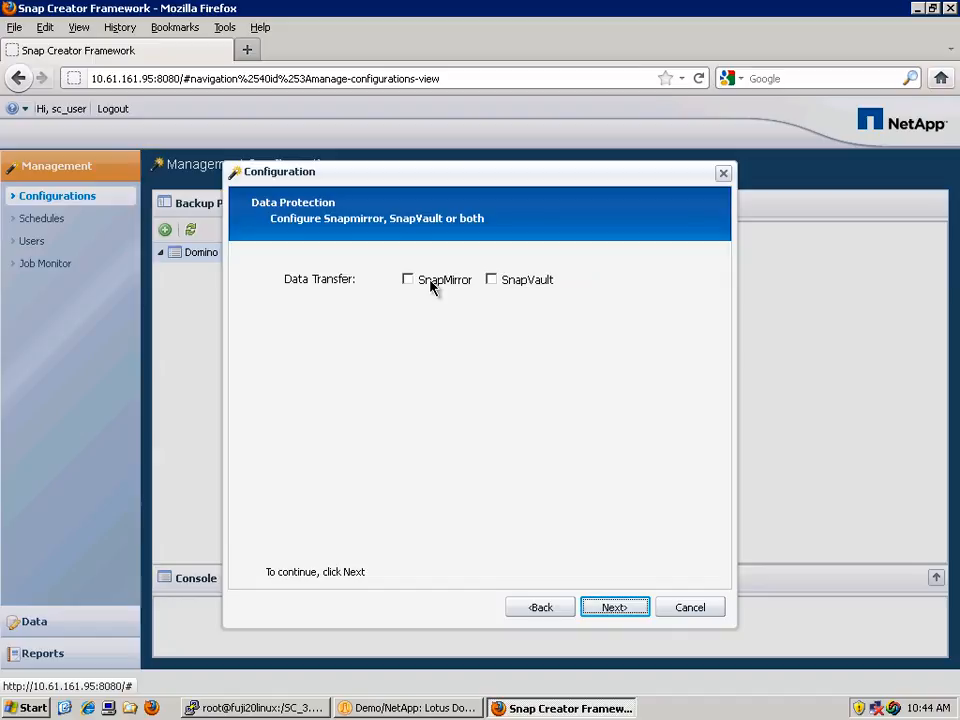
# Step: Toggle SnapMirror and SnapVault, leaving both unchecked, and continue
pyautogui.click(407, 279)
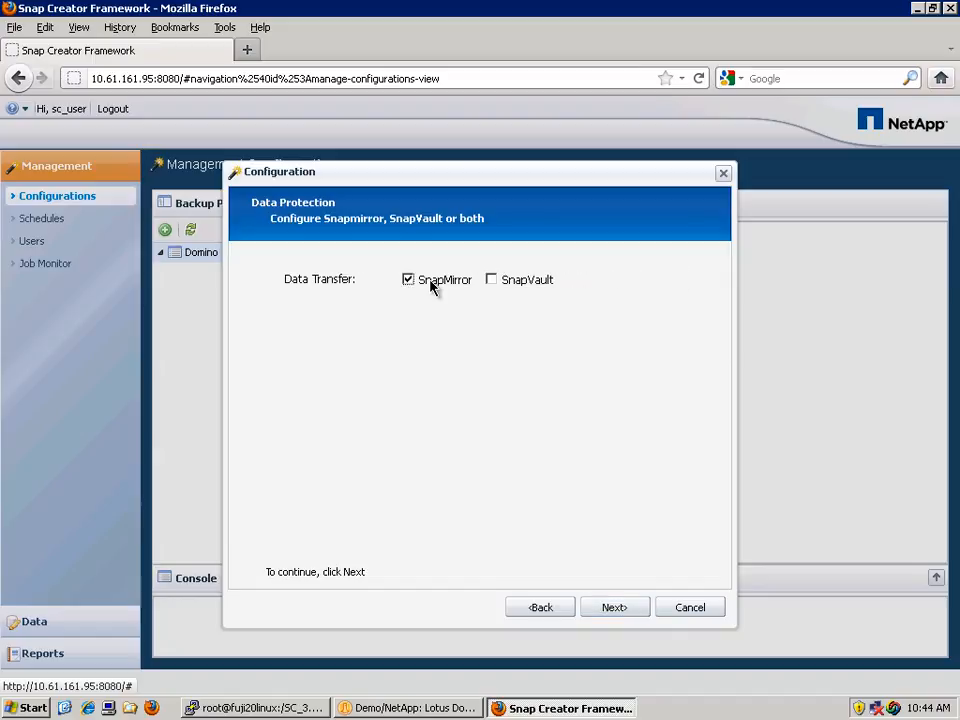
pyautogui.click(491, 279)
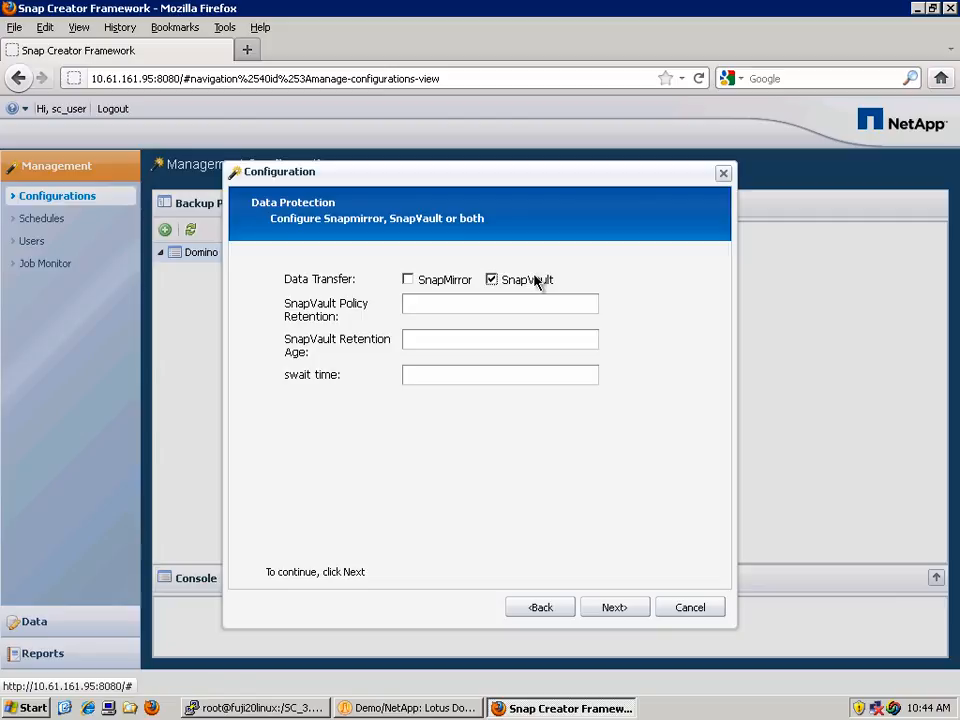
pyautogui.click(491, 280)
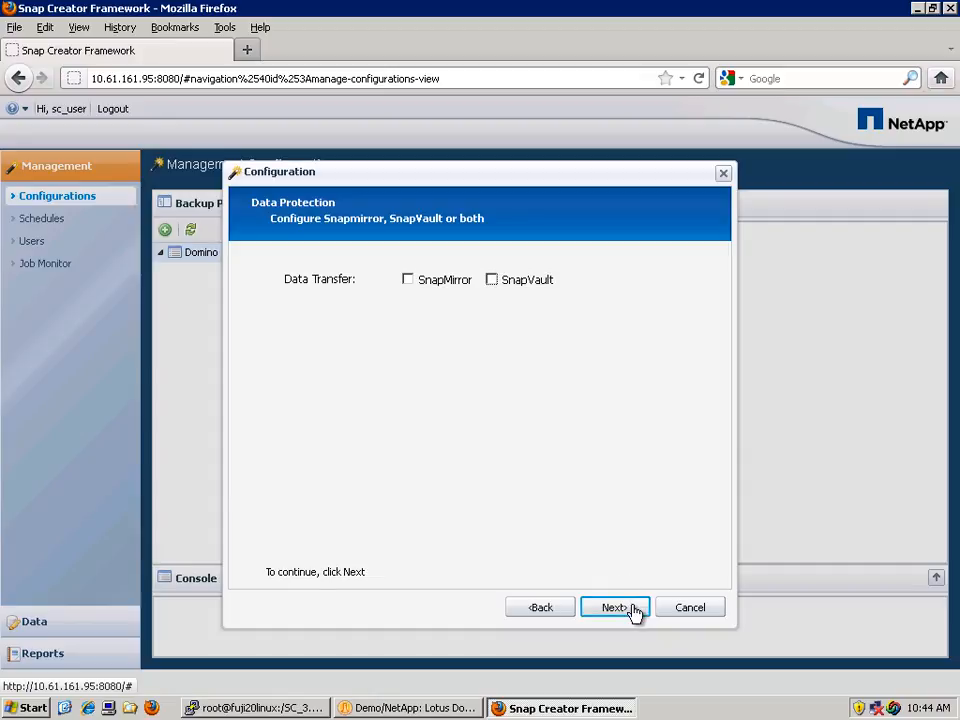
pyautogui.click(614, 607)
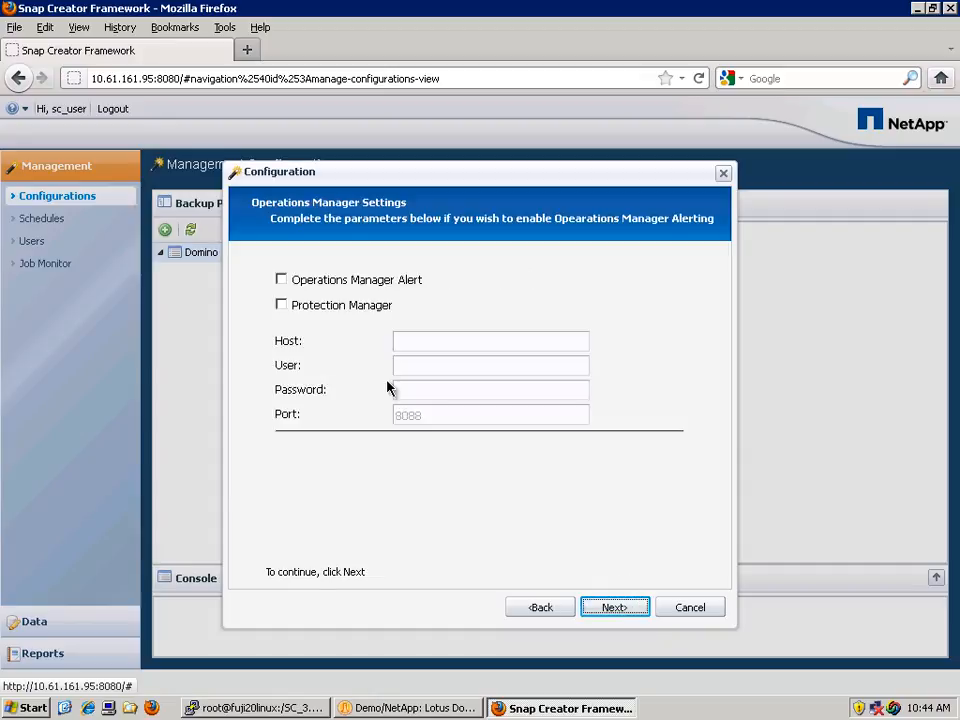
pyautogui.moveTo(310, 283)
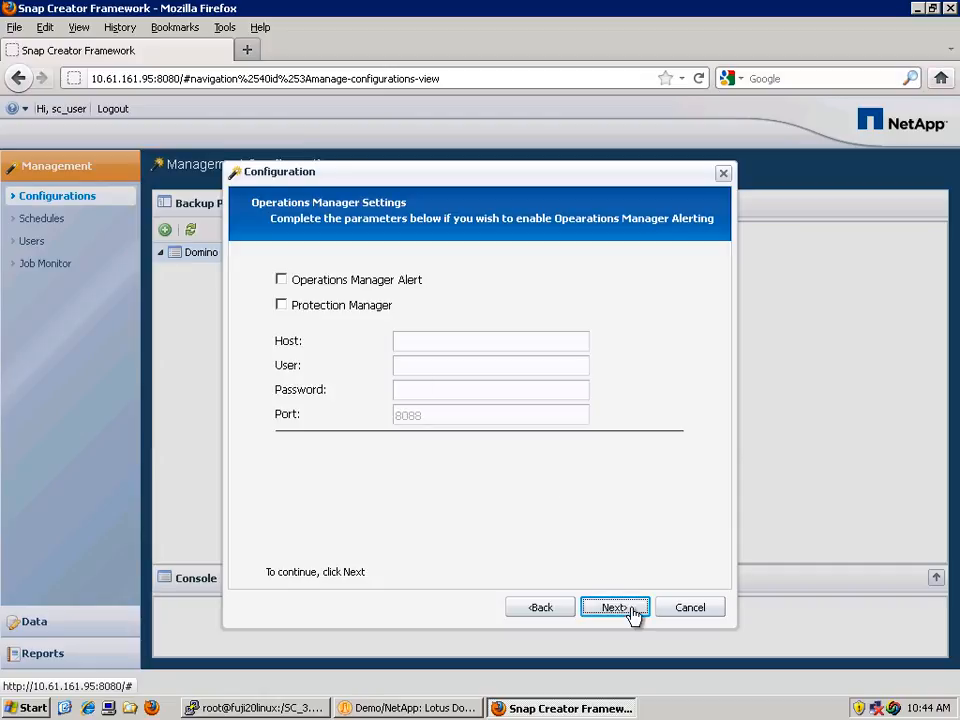
# Step: Review the lindom8 configuration summary and finish the wizard
pyautogui.click(614, 607)
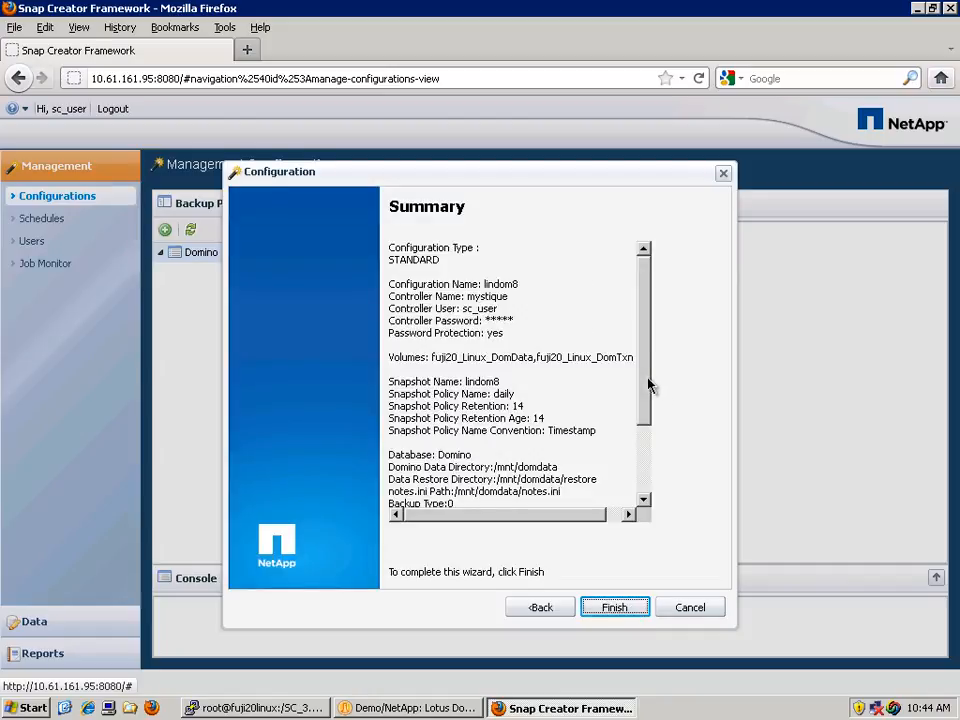
pyautogui.scroll(-3)
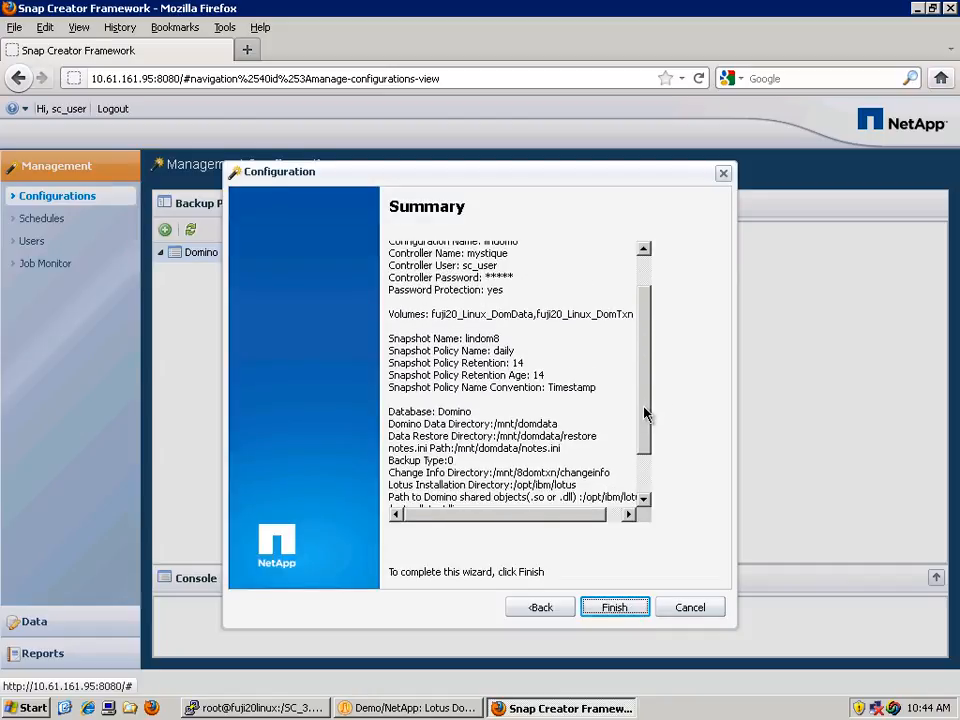
pyautogui.scroll(-3)
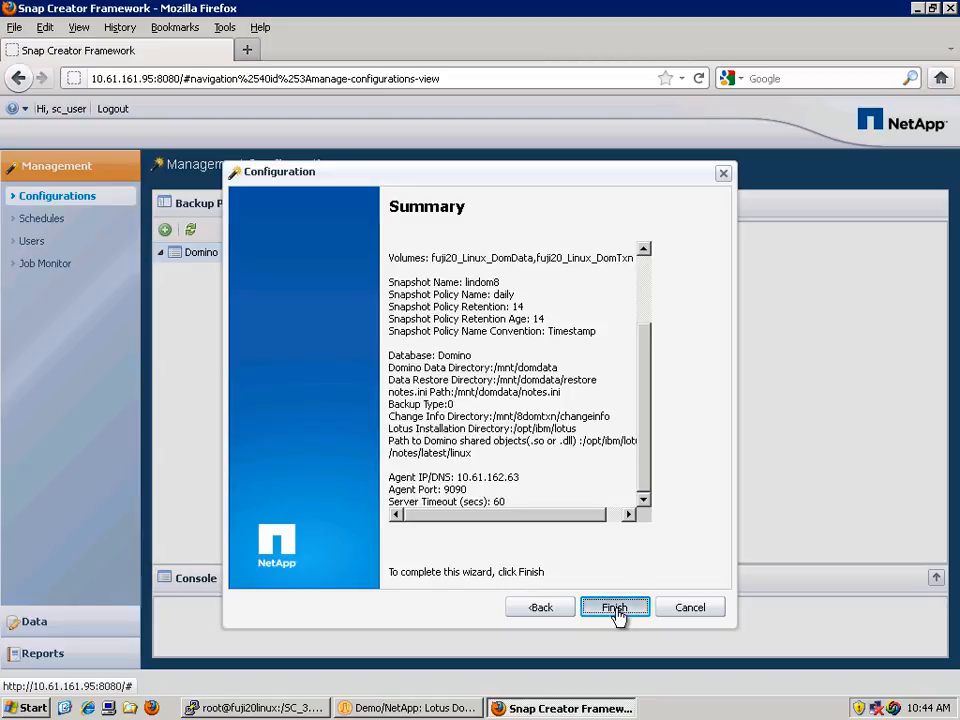
pyautogui.click(614, 607)
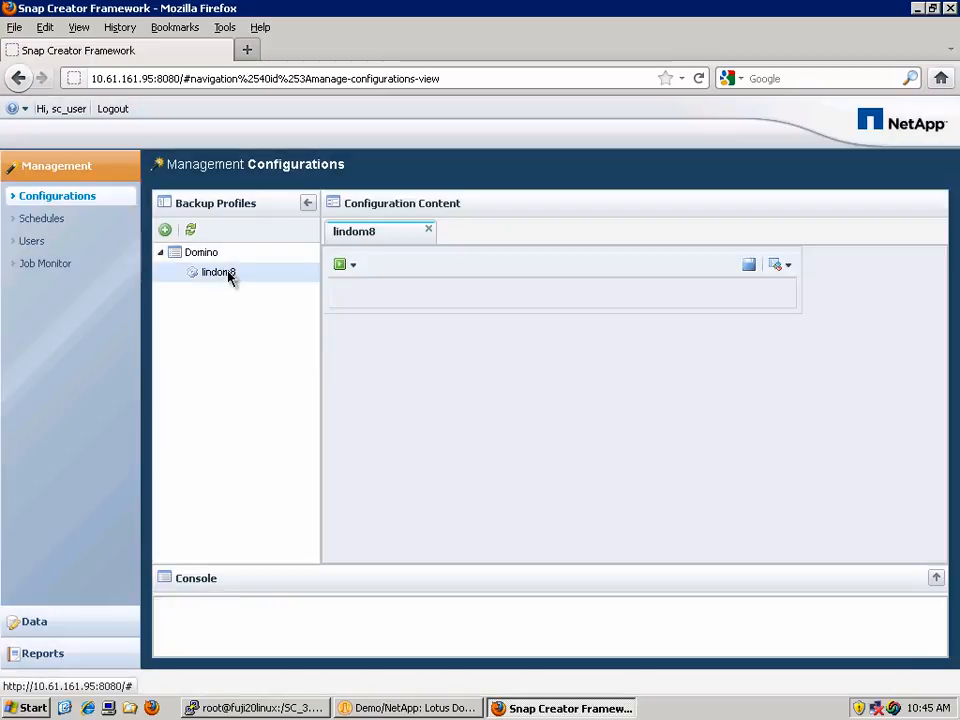
# Step: Change lindom8's Log Files setting from 30 to 40 and save the configuration
pyautogui.click(218, 272)
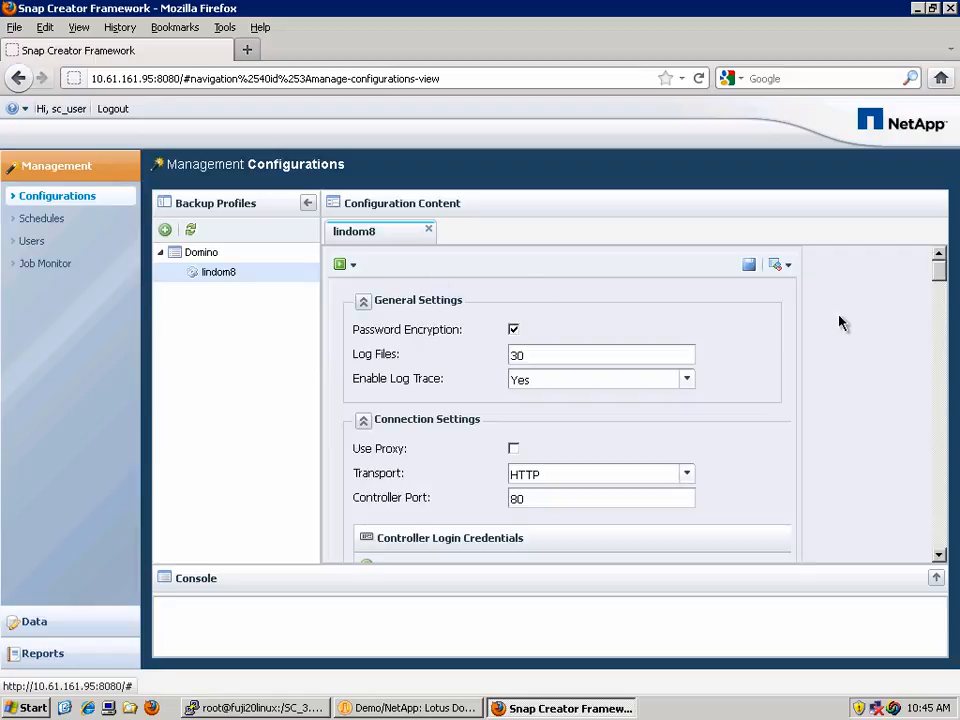
pyautogui.moveTo(945, 282)
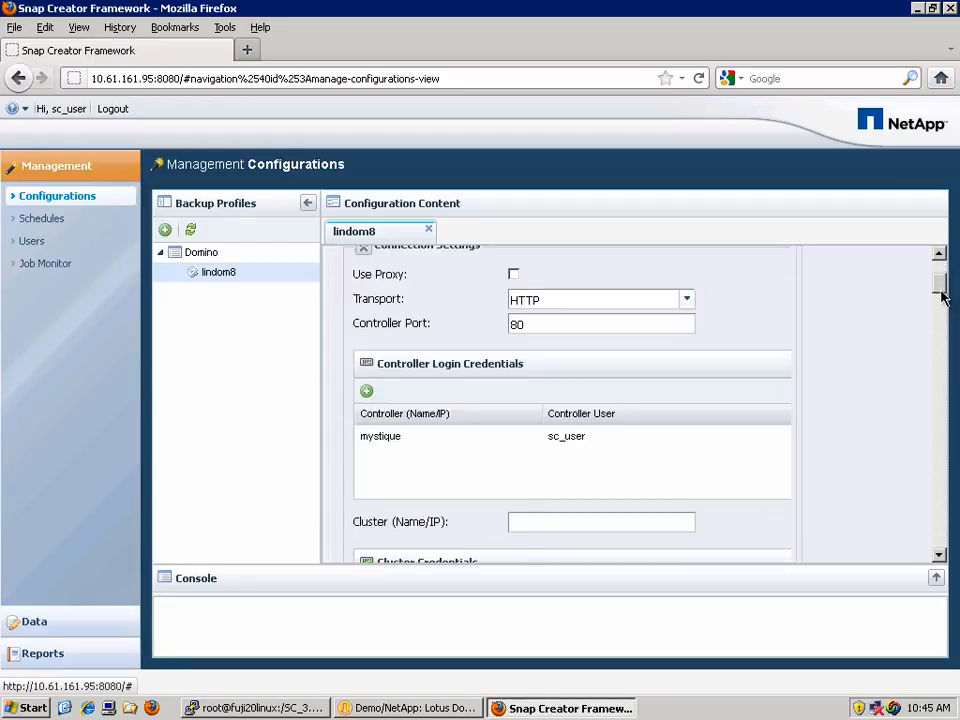
pyautogui.scroll(-3)
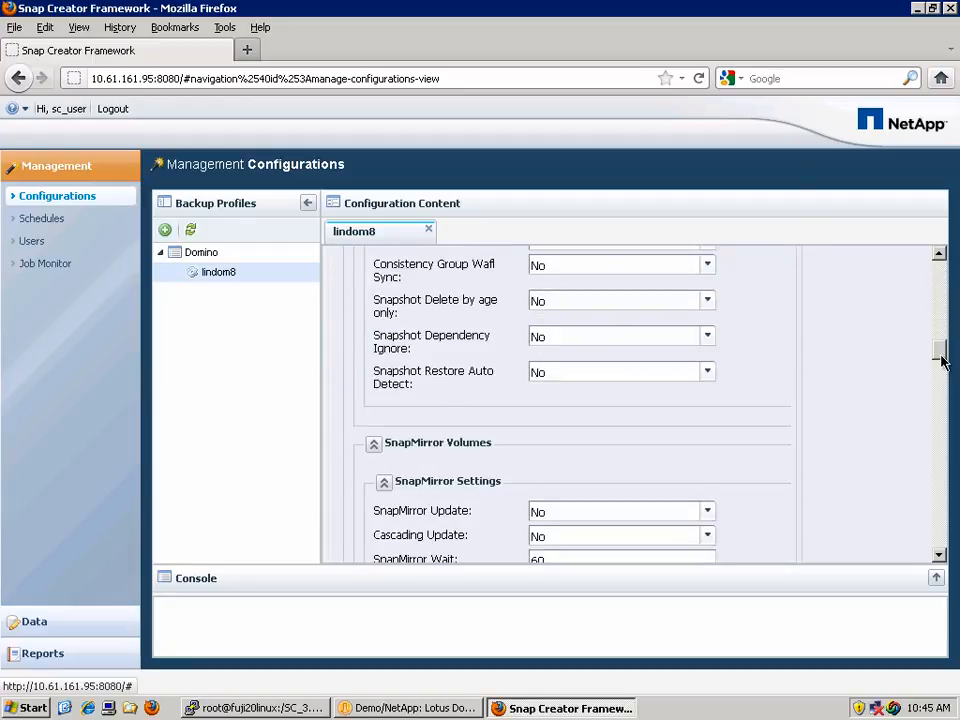
pyautogui.scroll(-3)
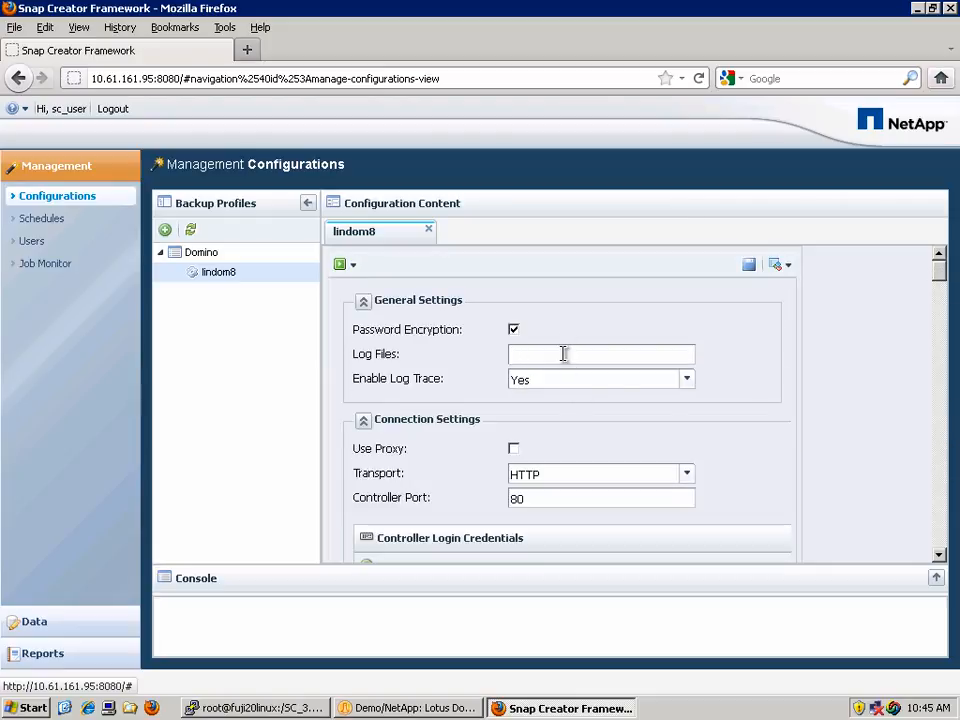
pyautogui.write('40')
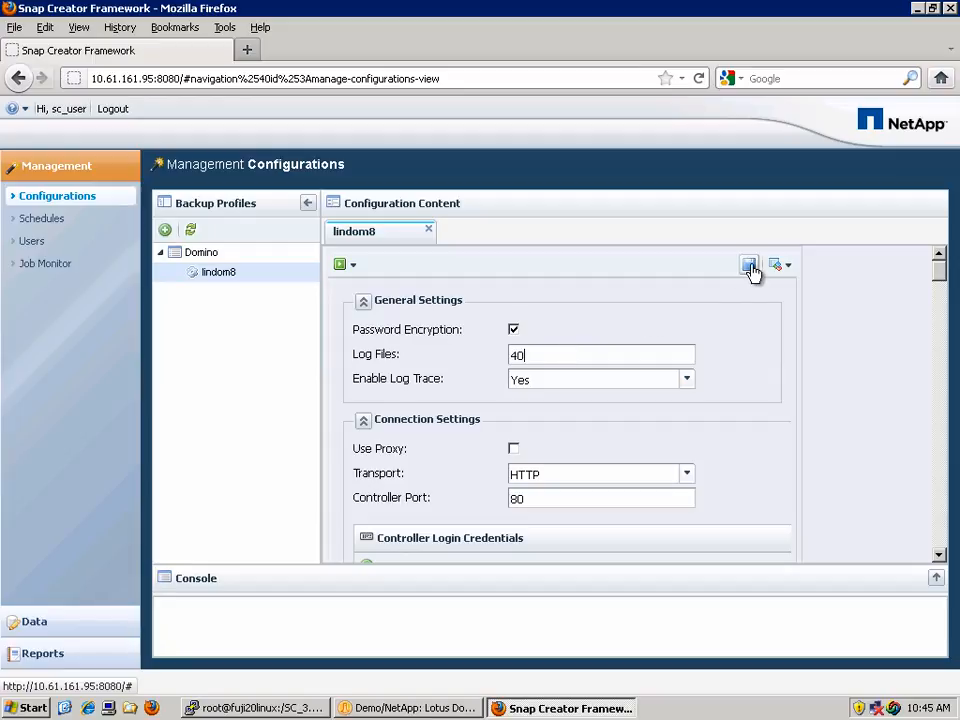
pyautogui.click(749, 264)
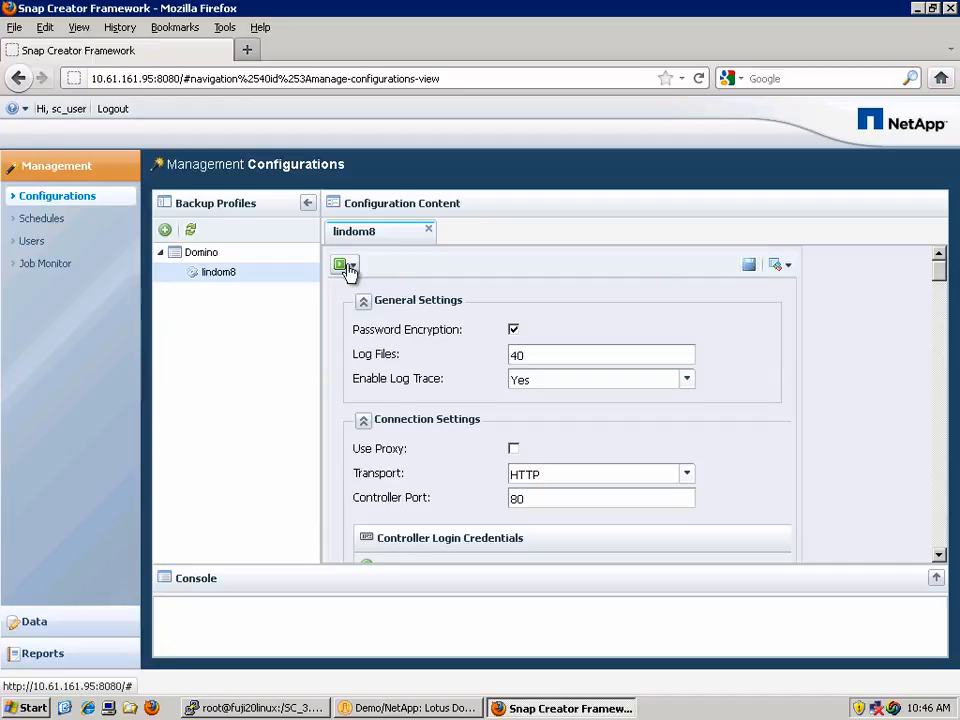
pyautogui.moveTo(344, 266)
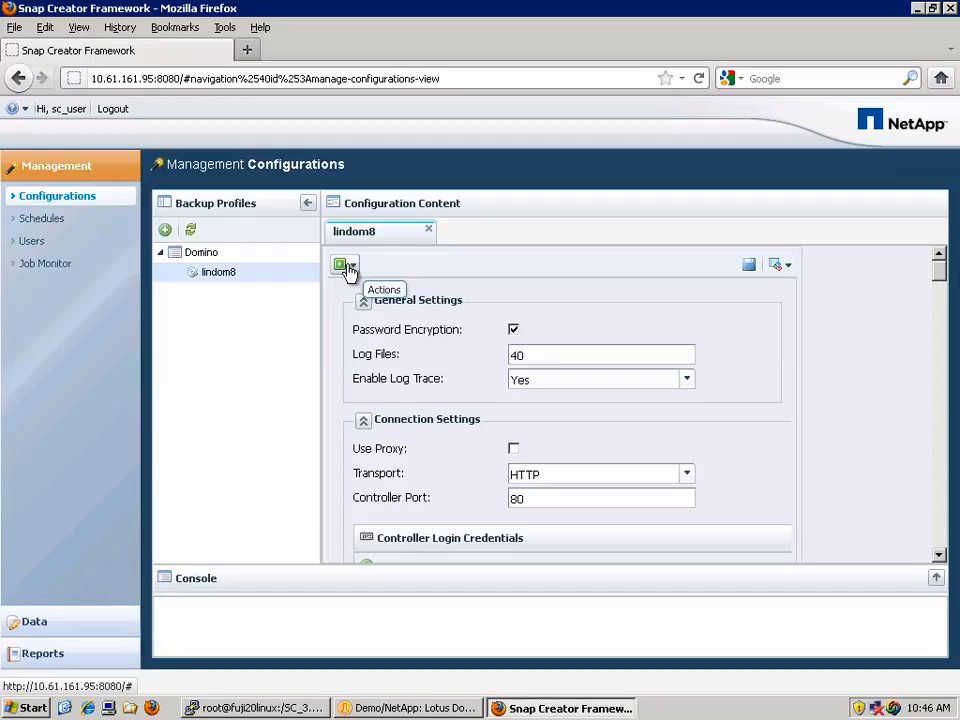
# Step: Launch a Snapshot action on lindom8 using the daily policy
pyautogui.click(343, 264)
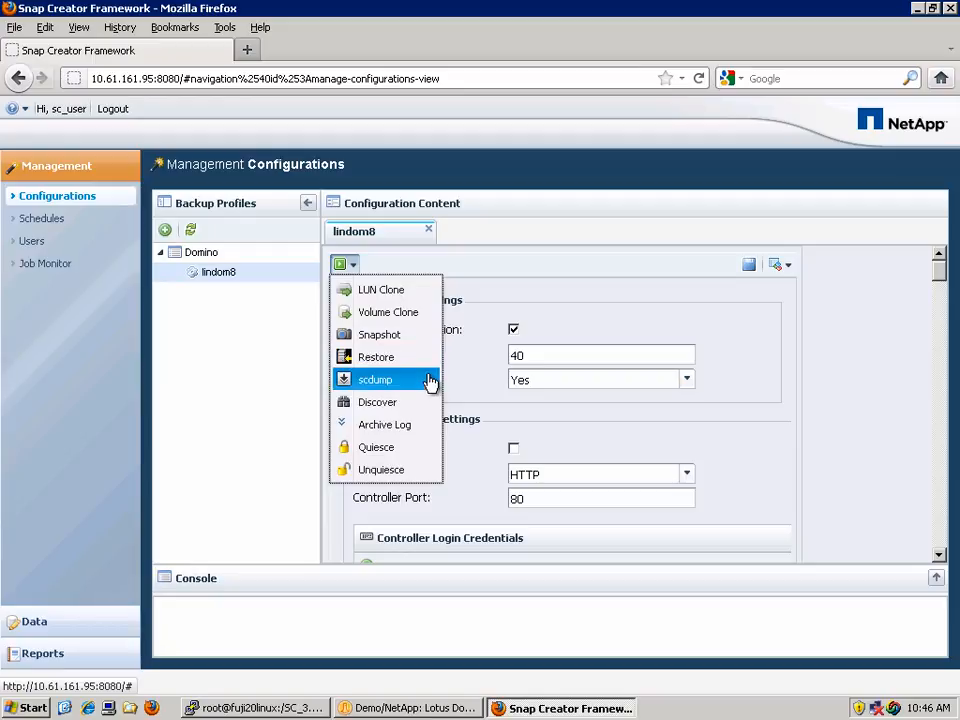
pyautogui.moveTo(384, 424)
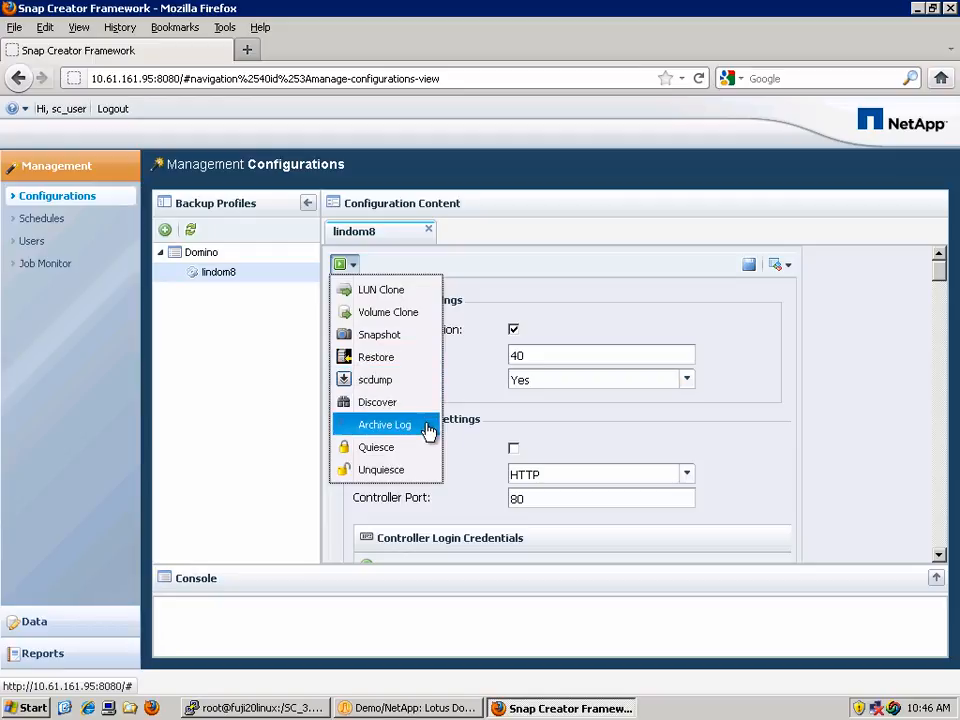
pyautogui.moveTo(376, 357)
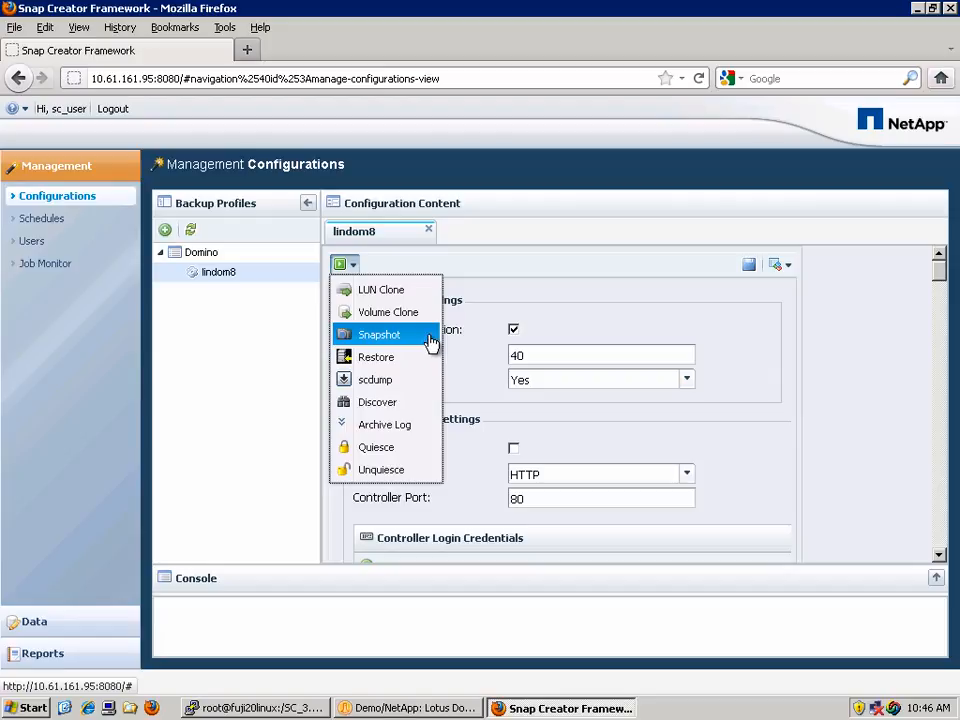
pyautogui.click(379, 334)
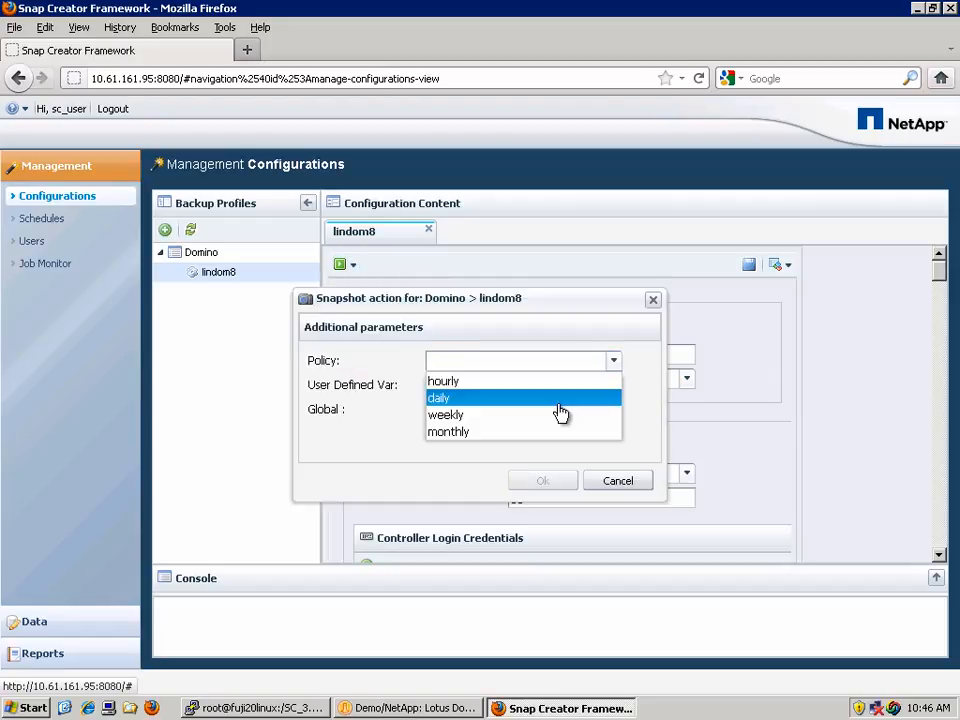
pyautogui.click(438, 398)
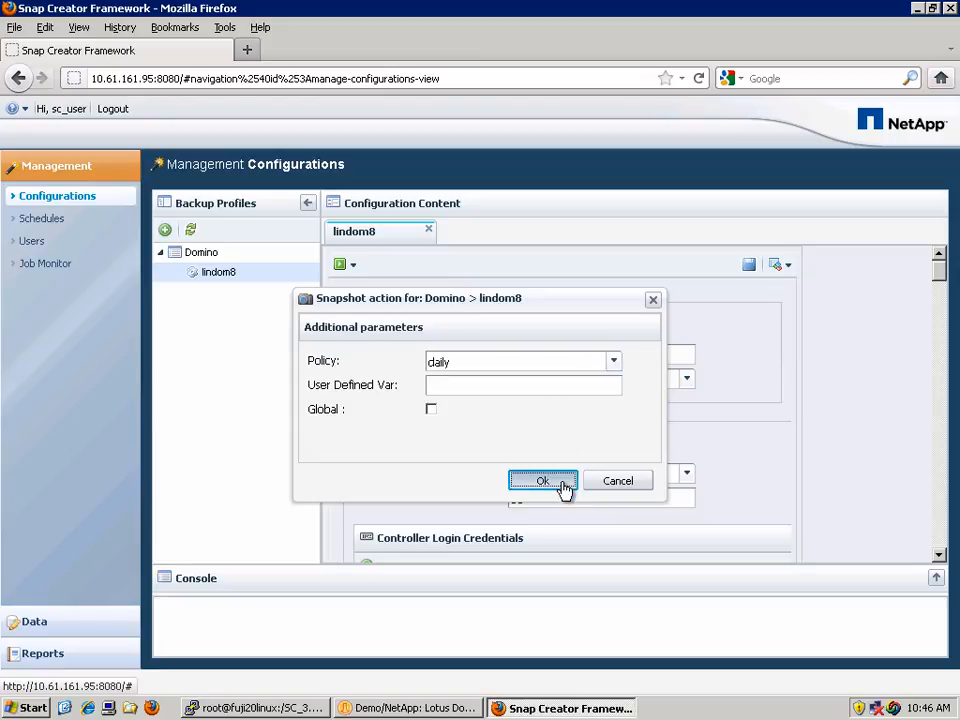
pyautogui.click(543, 481)
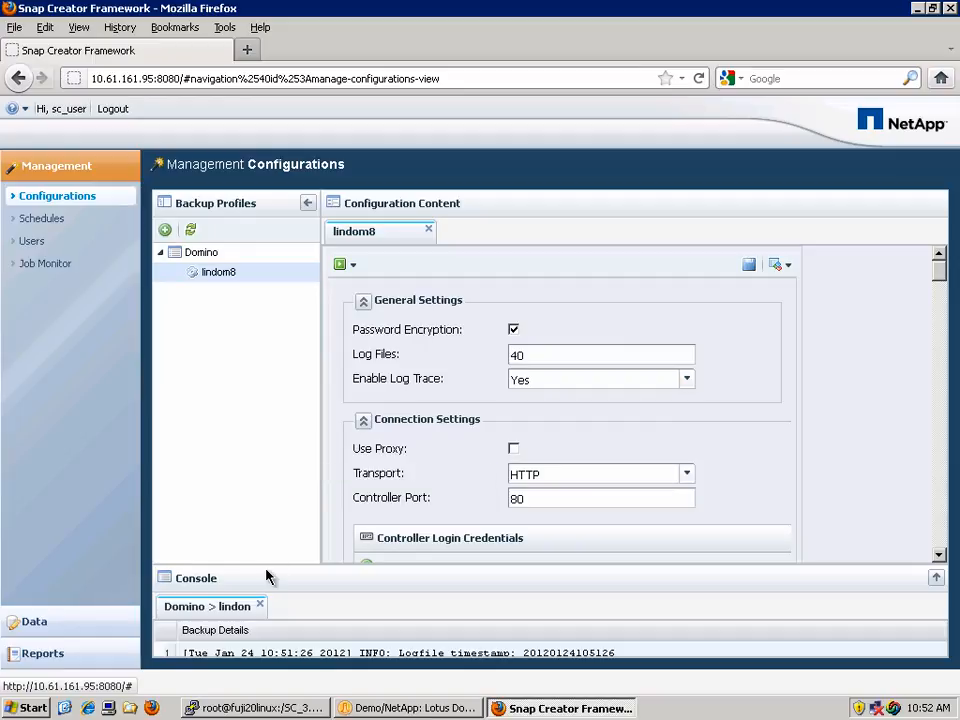
pyautogui.moveTo(280, 420)
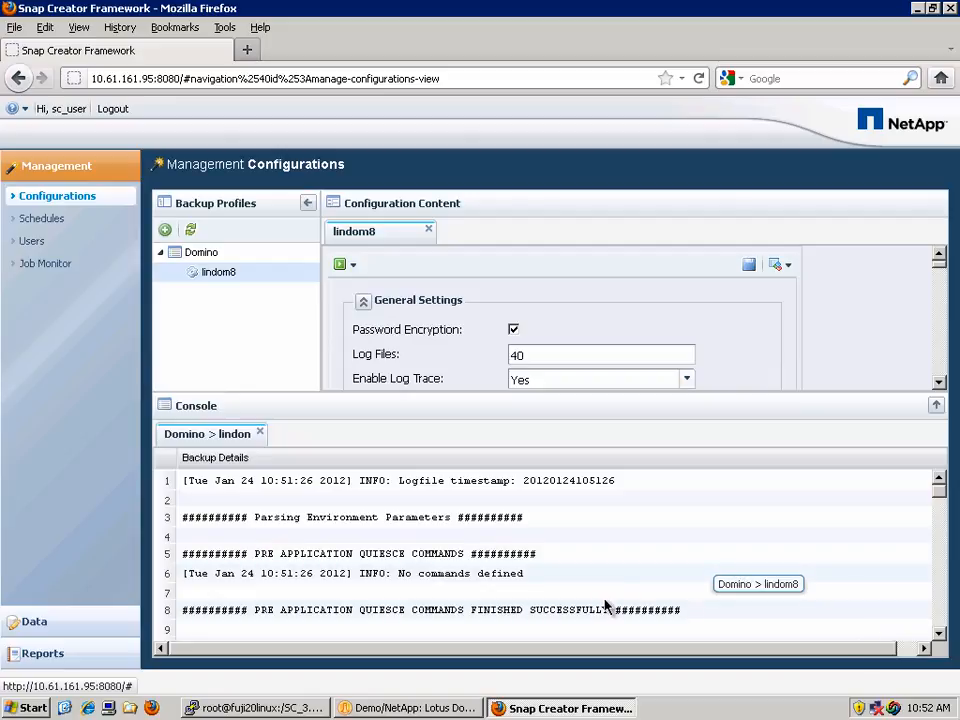
pyautogui.scroll(-3)
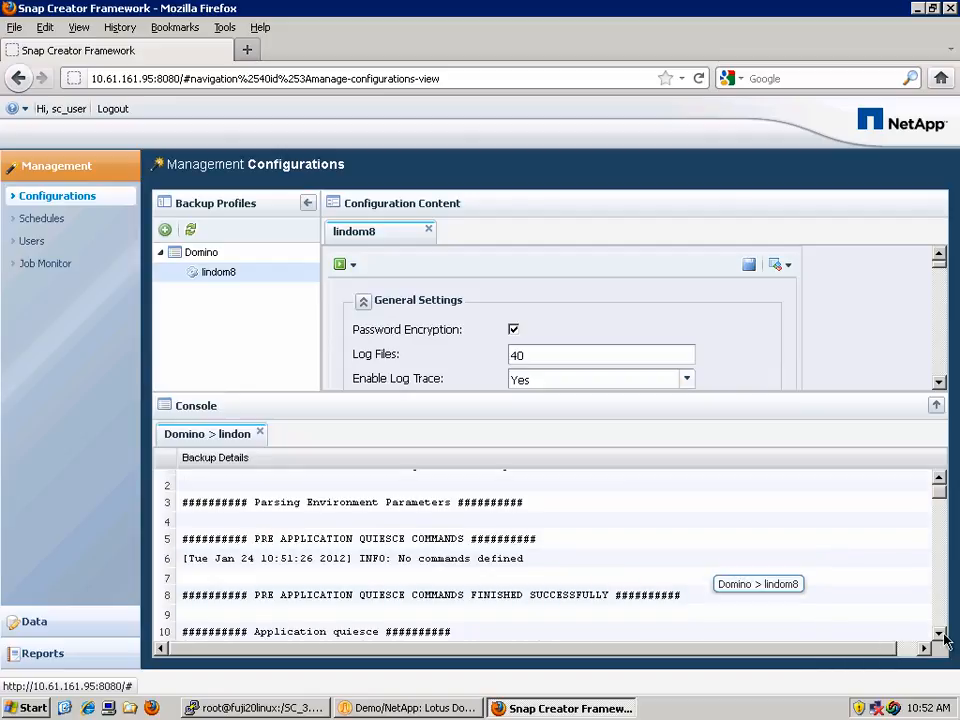
pyautogui.scroll(-3)
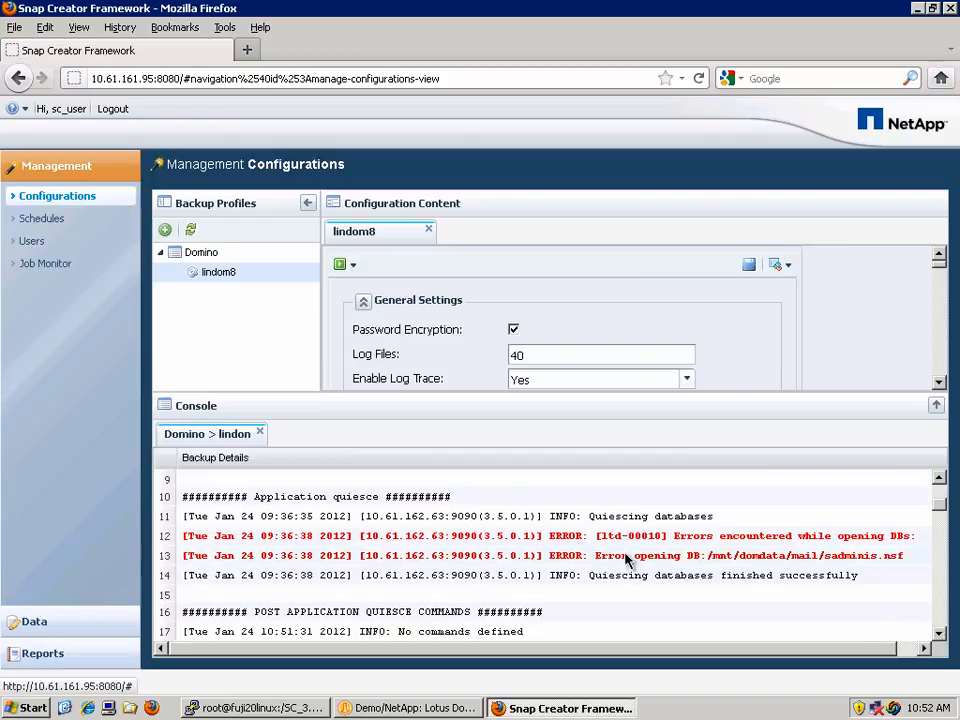
pyautogui.moveTo(658, 562)
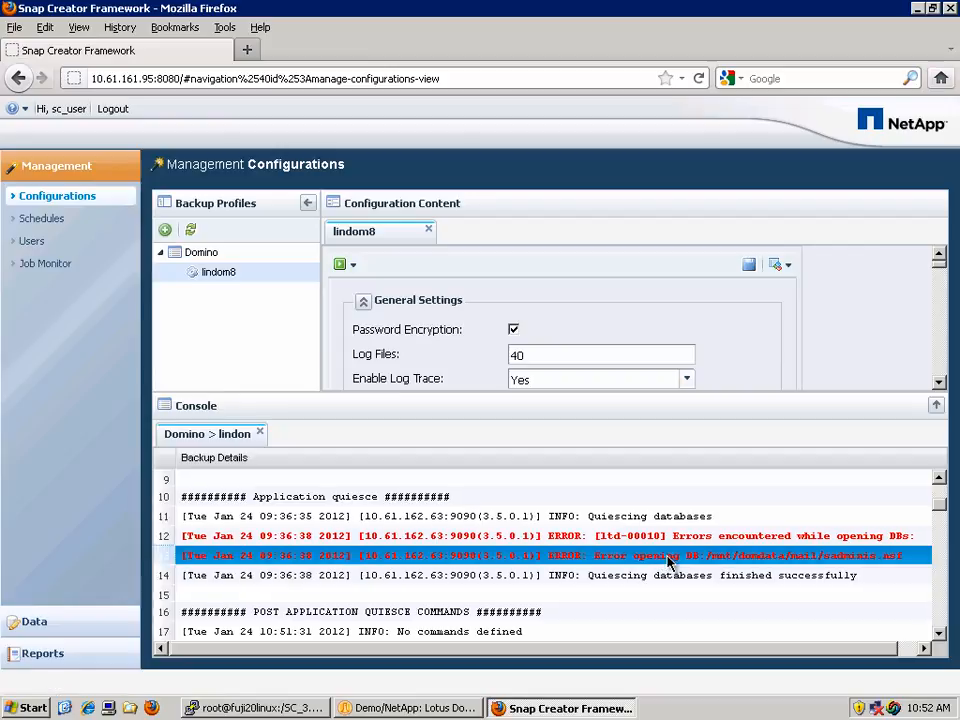
pyautogui.click(670, 575)
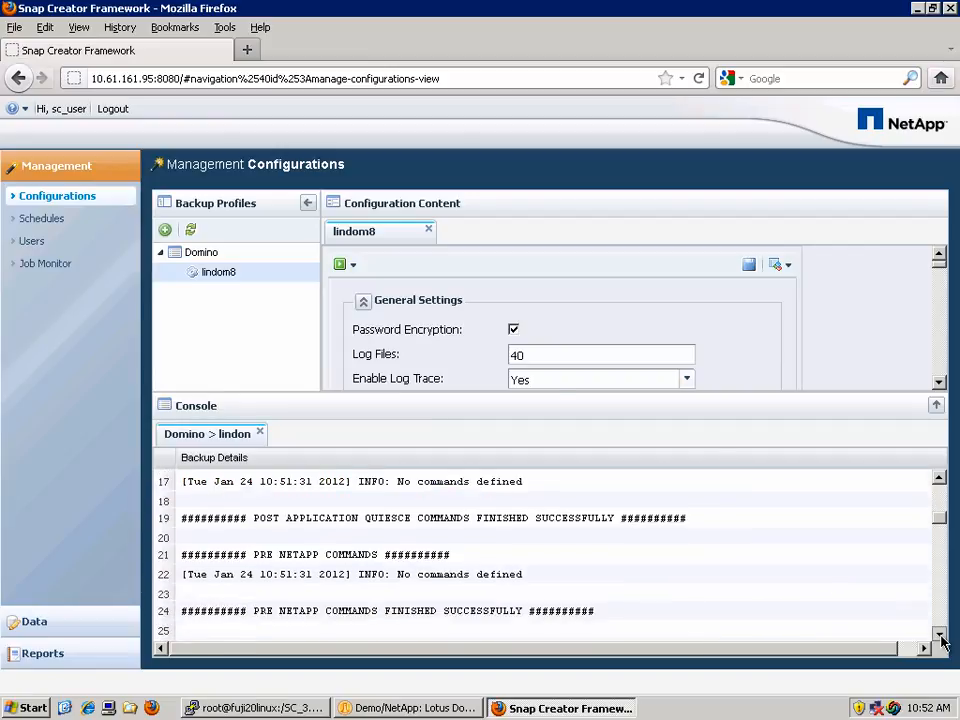
pyautogui.scroll(-3)
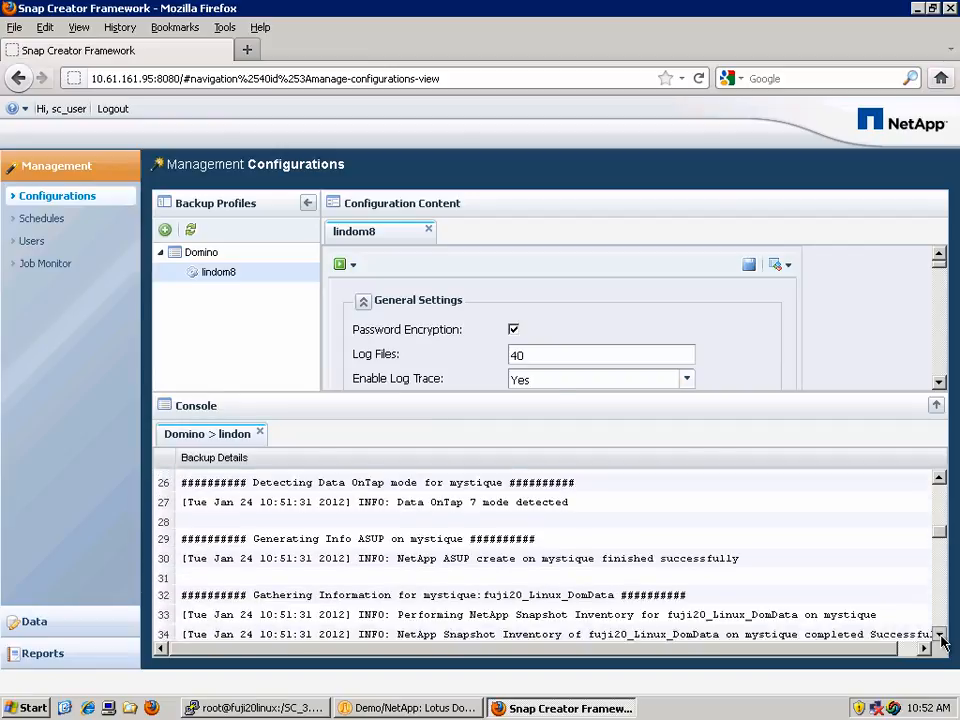
pyautogui.scroll(-3)
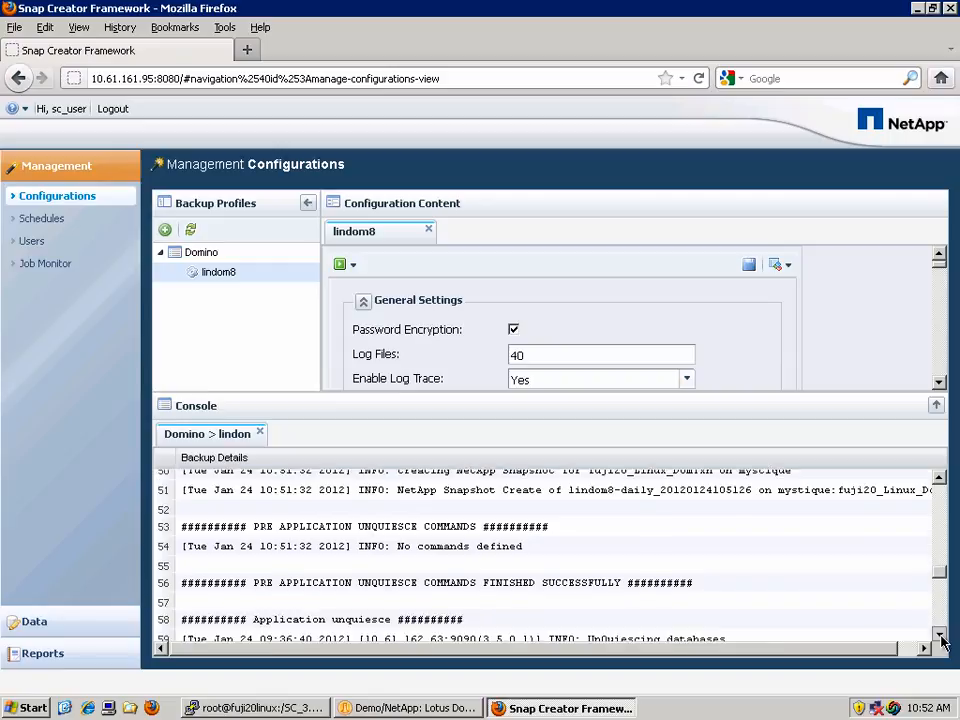
pyautogui.scroll(-3)
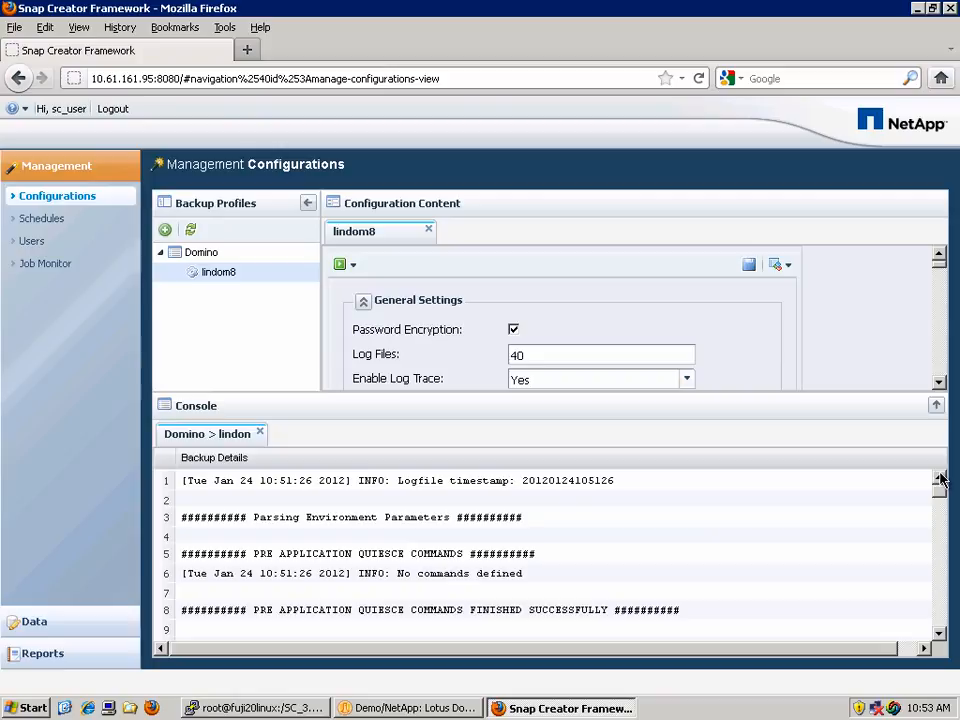
pyautogui.moveTo(425, 528)
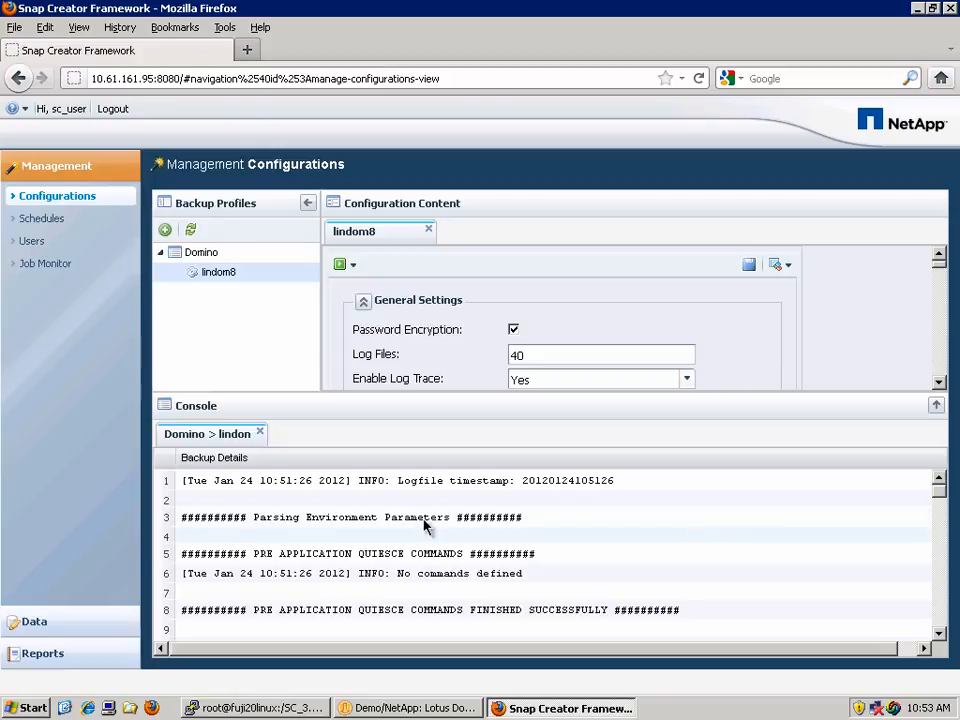
pyautogui.moveTo(112, 585)
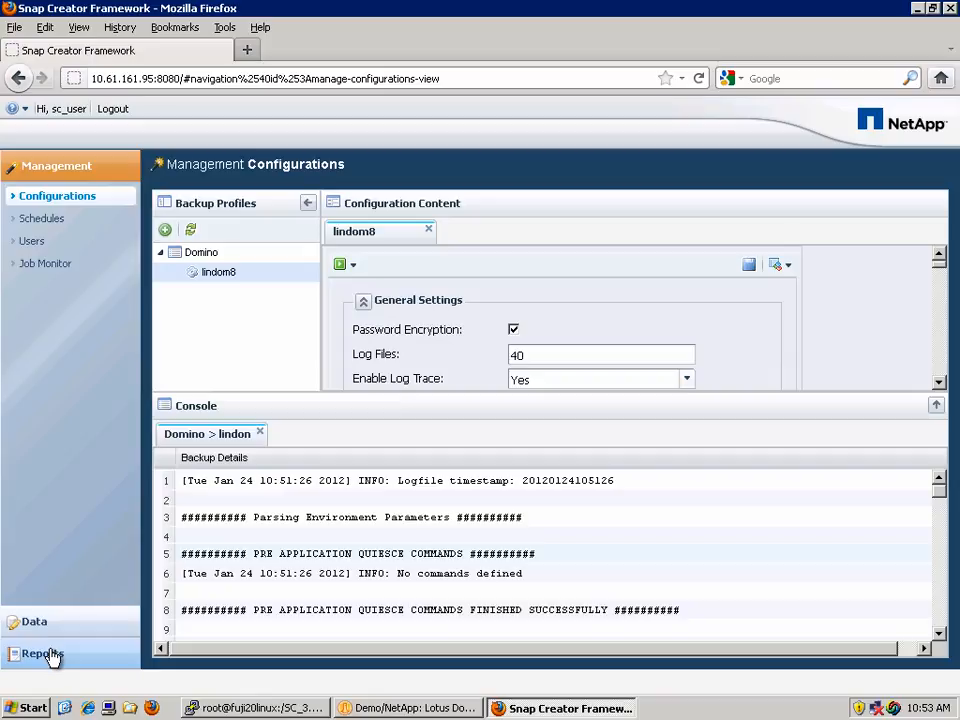
# Step: In Reports > Logs, select profile Domino, log type debug and the lindom8.debug file
pyautogui.click(42, 653)
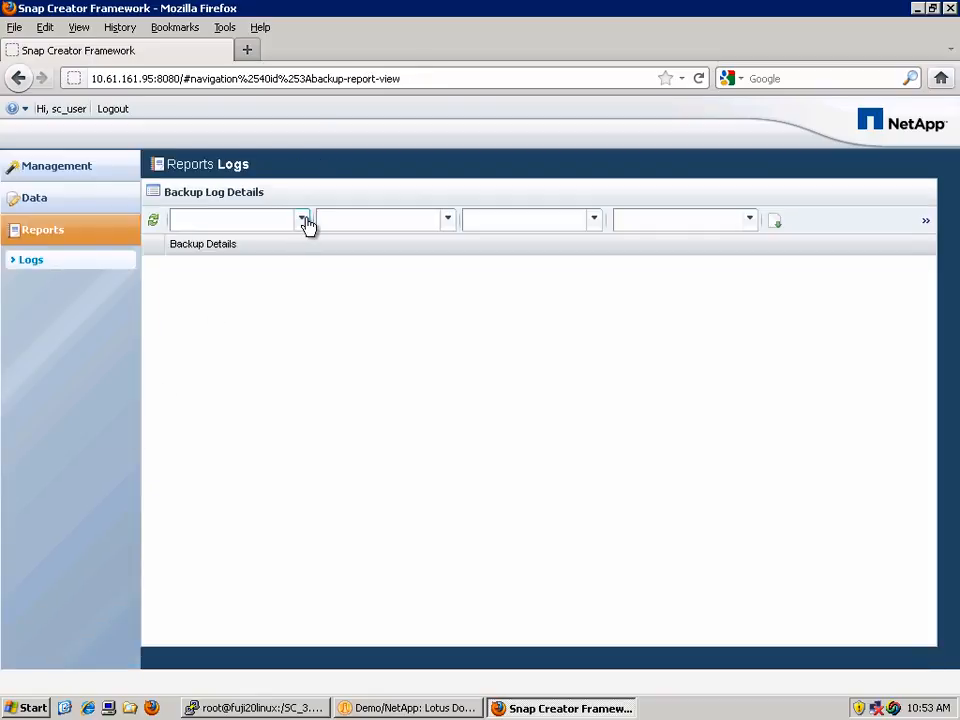
pyautogui.click(301, 219)
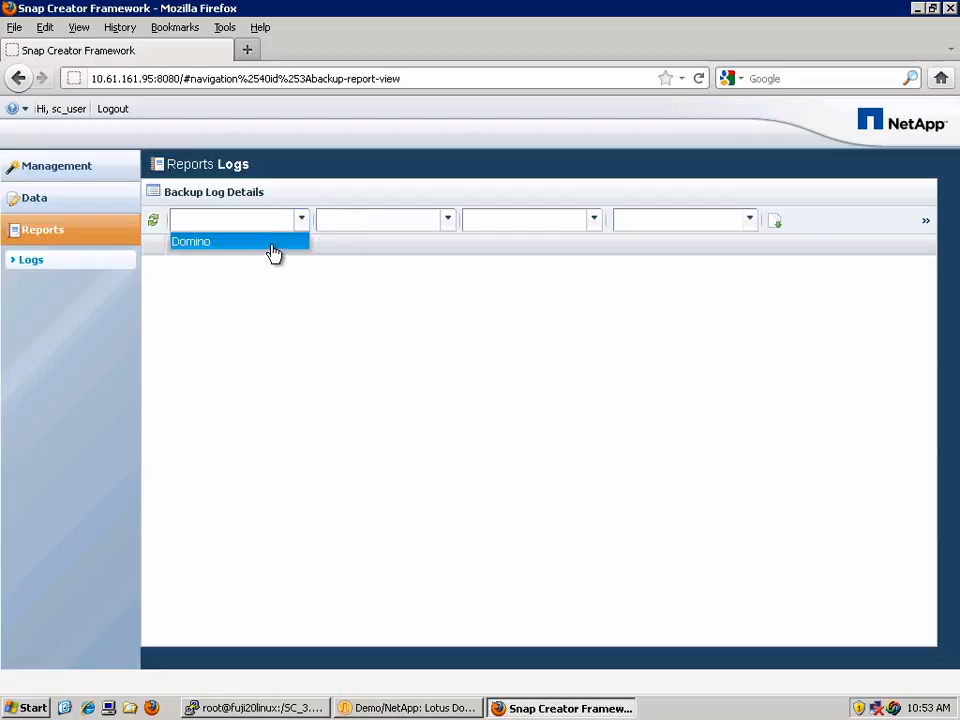
pyautogui.click(190, 241)
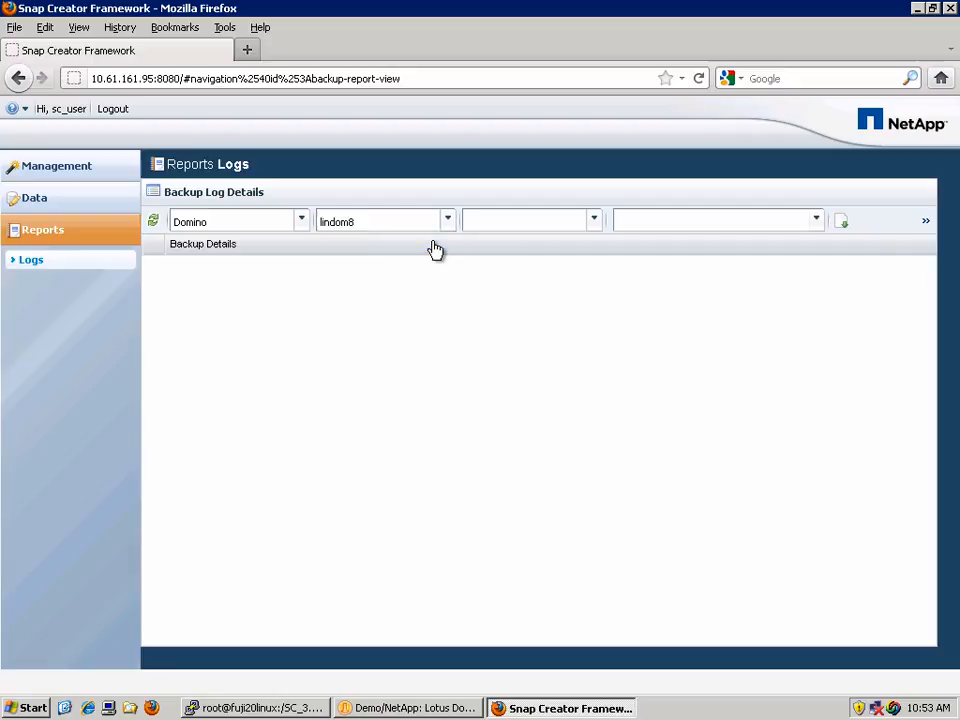
pyautogui.click(593, 219)
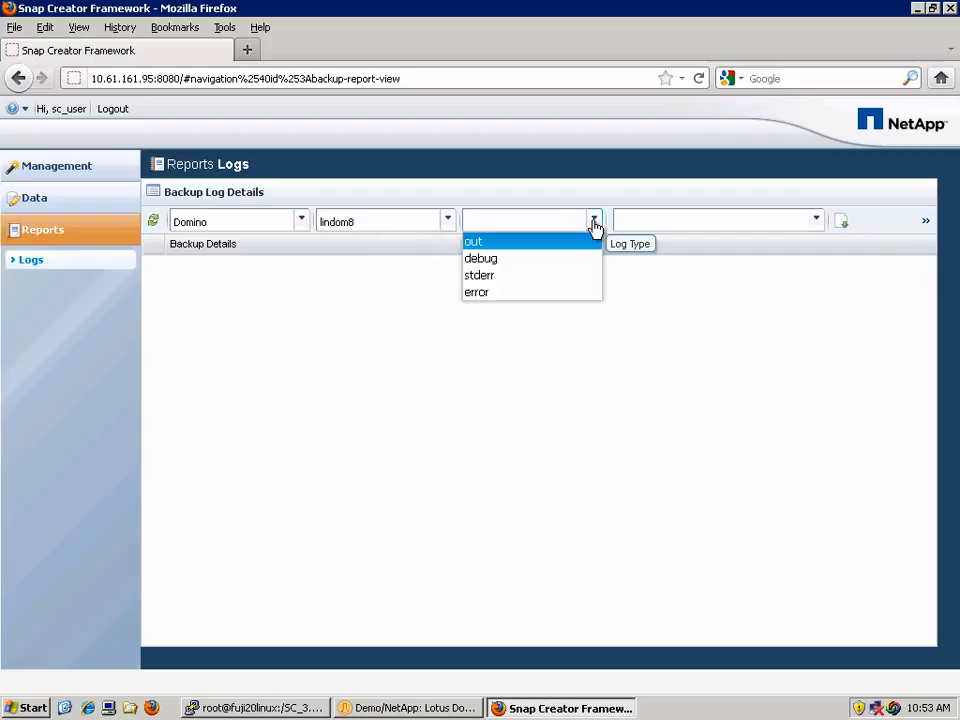
pyautogui.moveTo(520, 247)
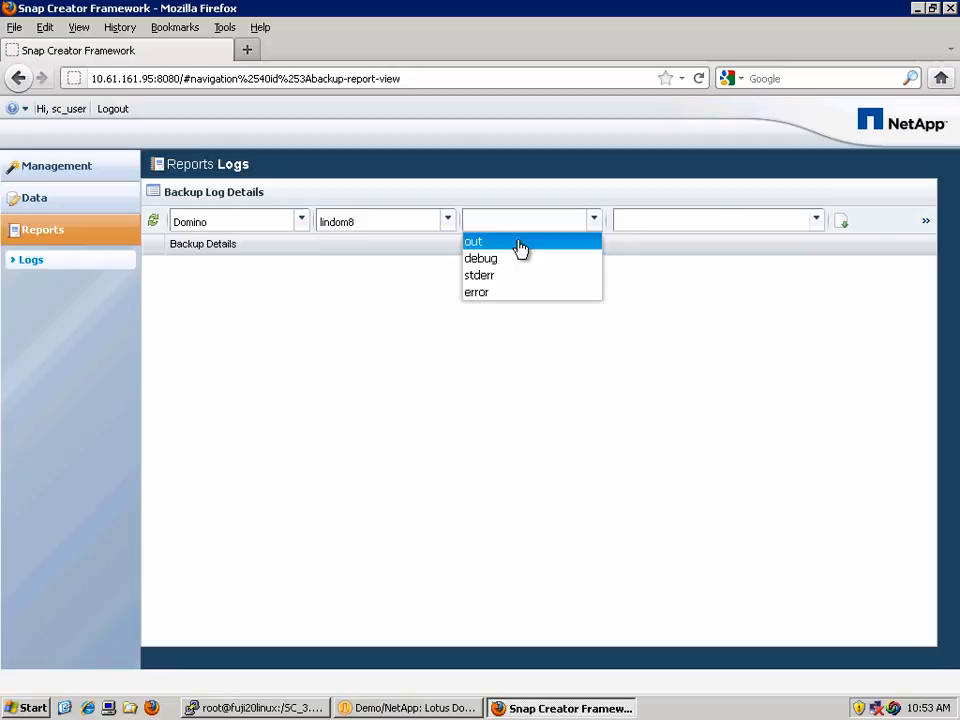
pyautogui.moveTo(498, 256)
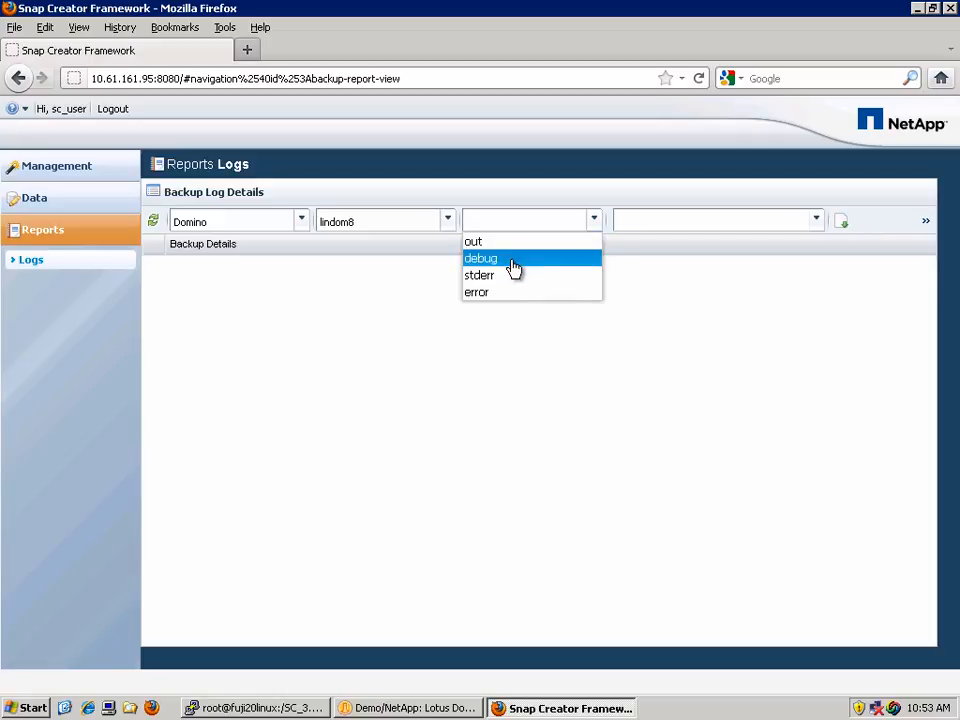
pyautogui.click(481, 258)
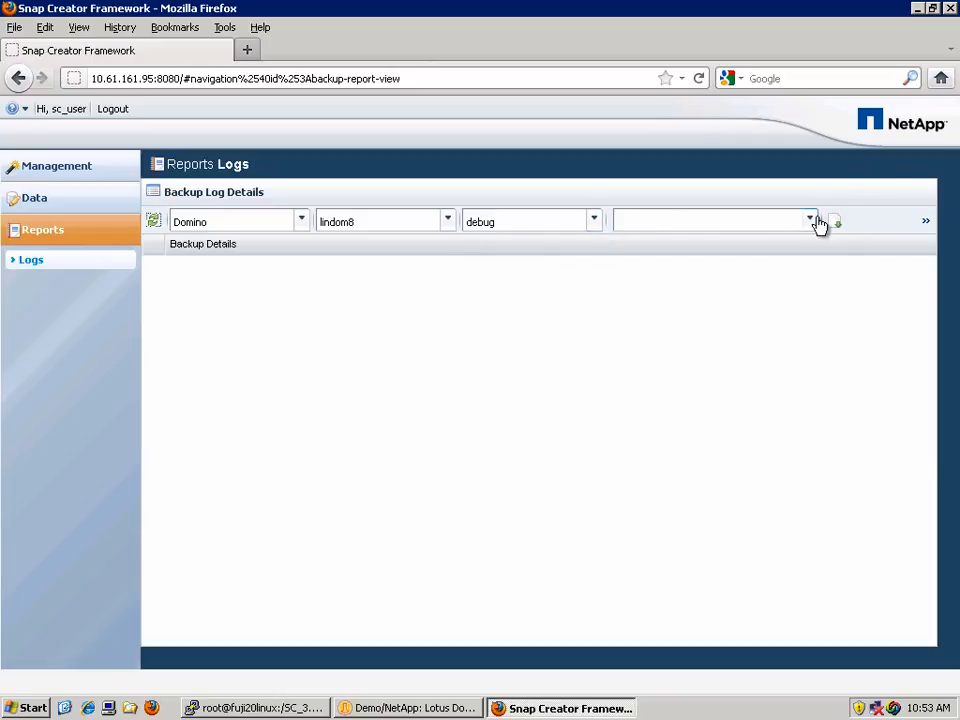
pyautogui.click(810, 220)
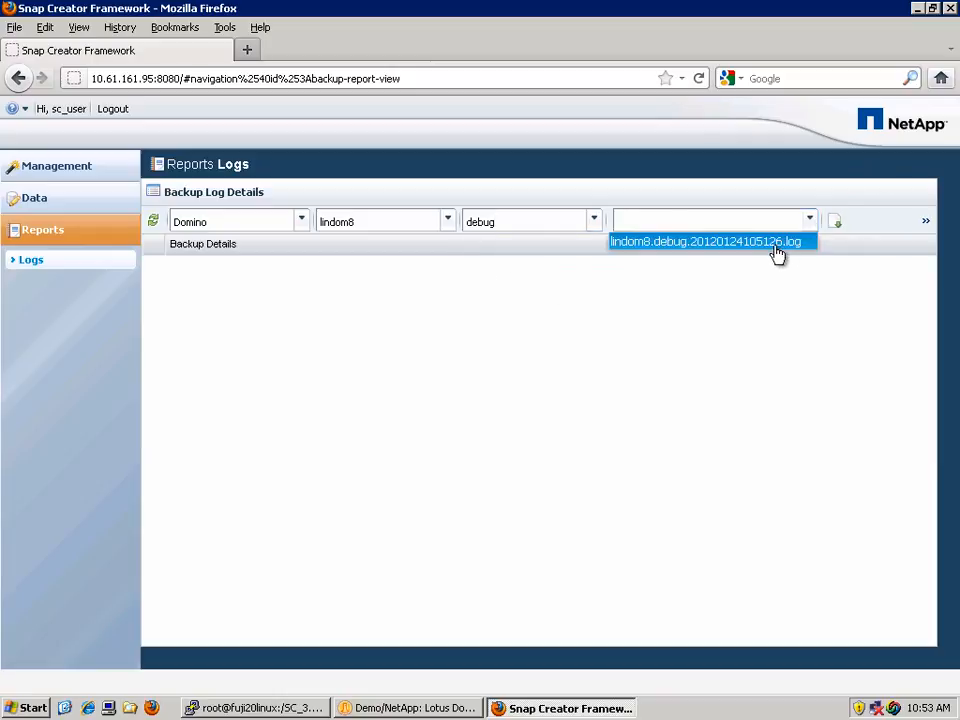
pyautogui.click(705, 241)
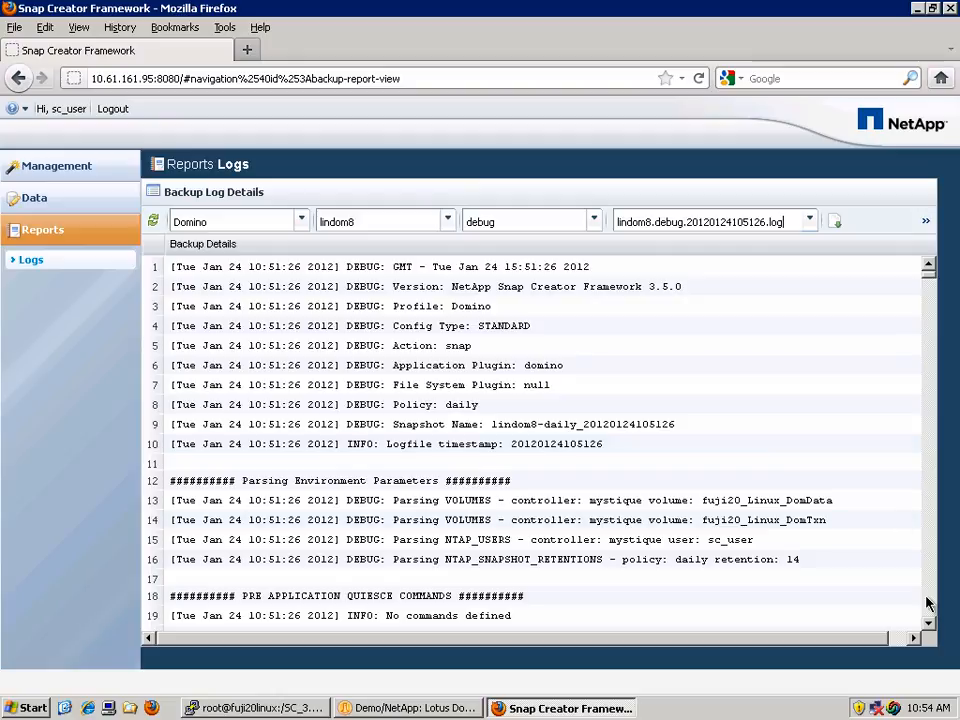
# Step: Read the lindom8 debug log down to exit code 0, then return to Management
pyautogui.scroll(-3)
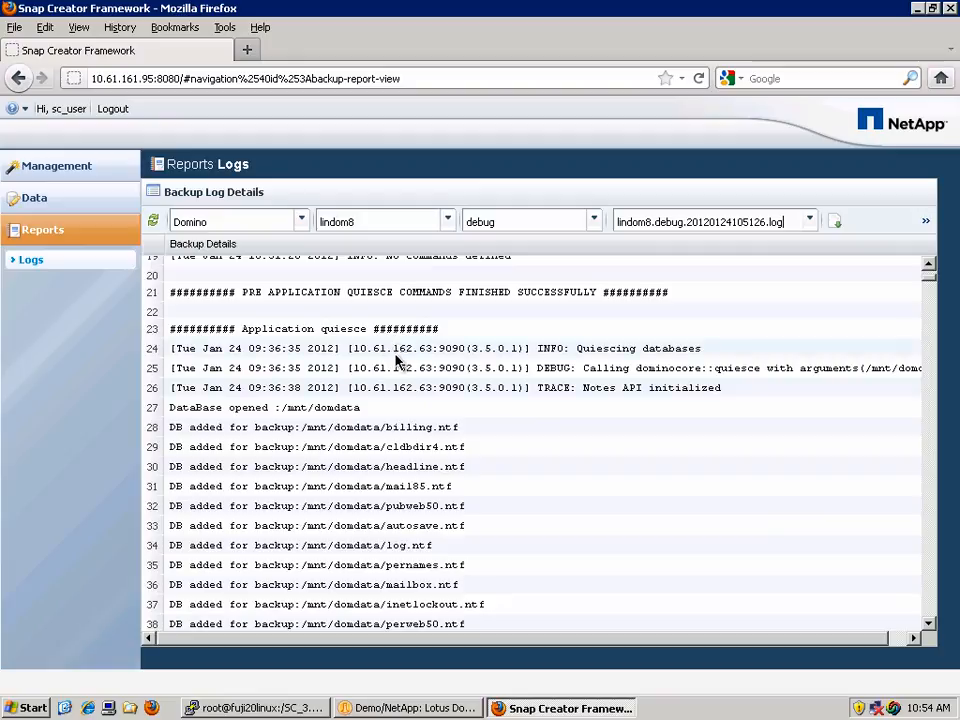
pyautogui.moveTo(405, 390)
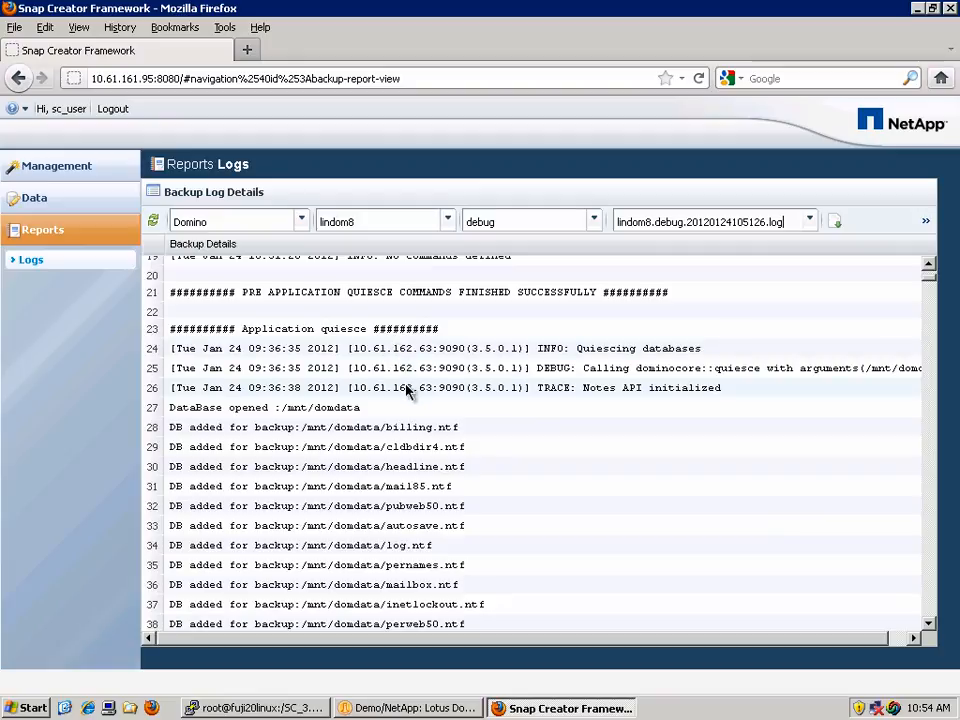
pyautogui.moveTo(935, 573)
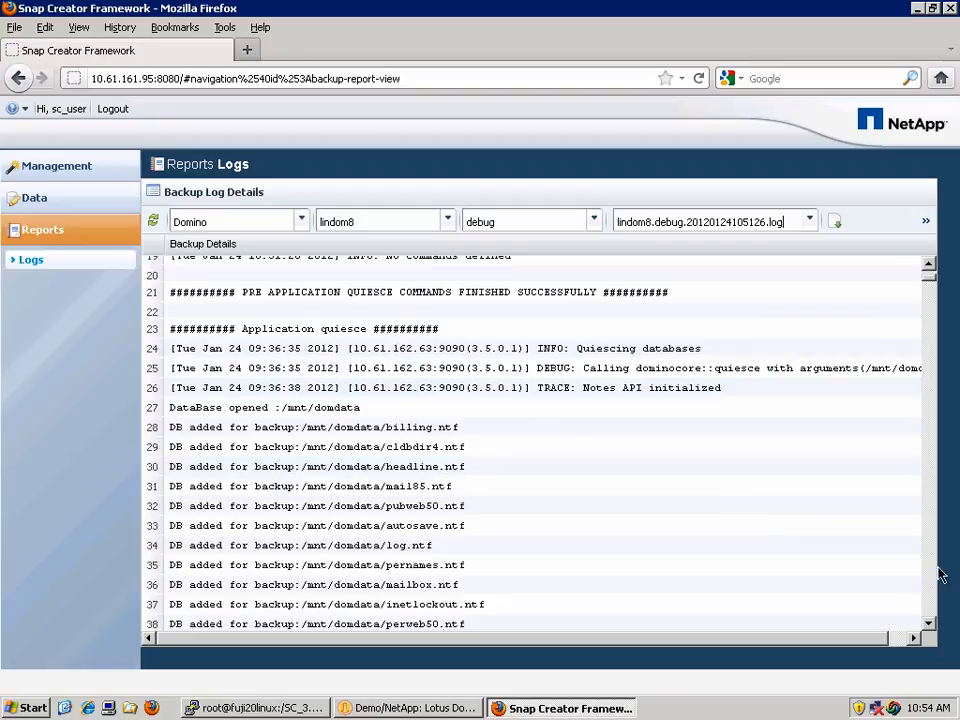
pyautogui.scroll(-3)
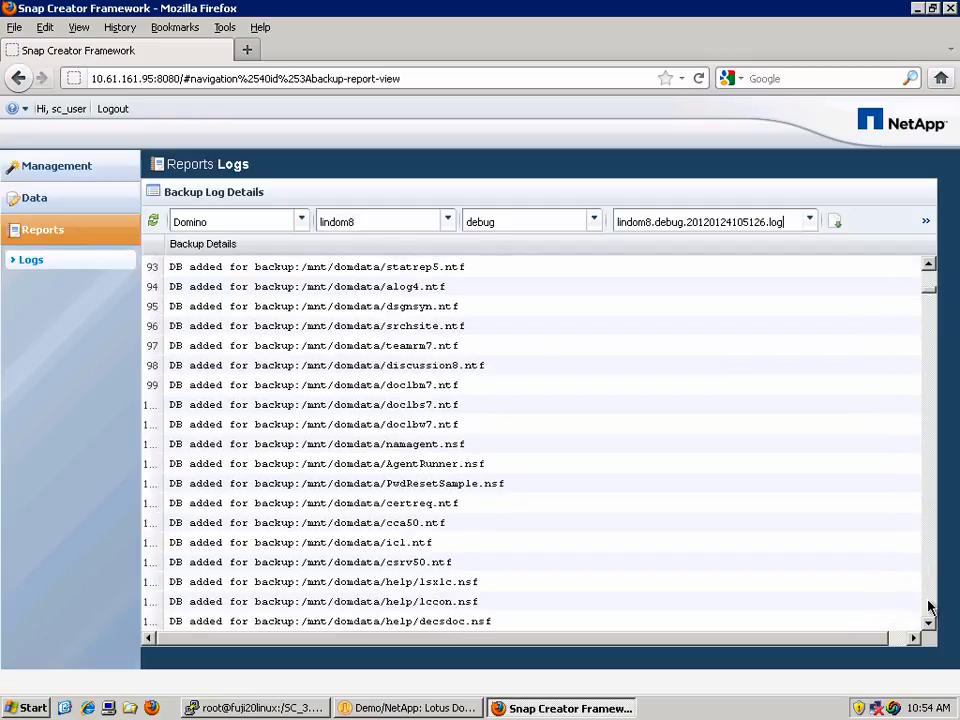
pyautogui.scroll(-3)
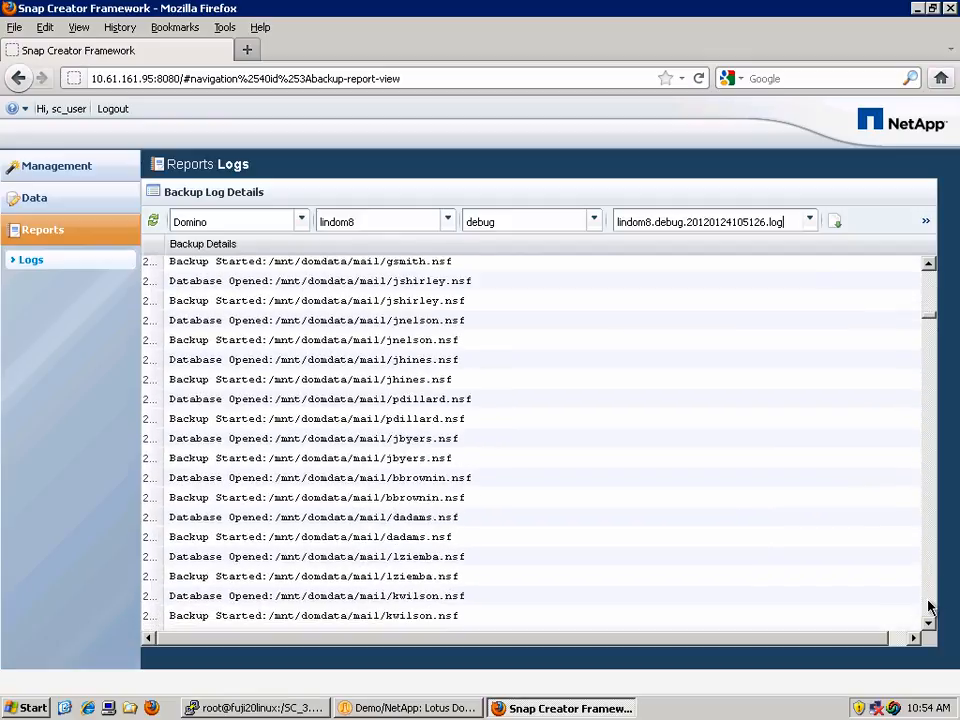
pyautogui.scroll(-3)
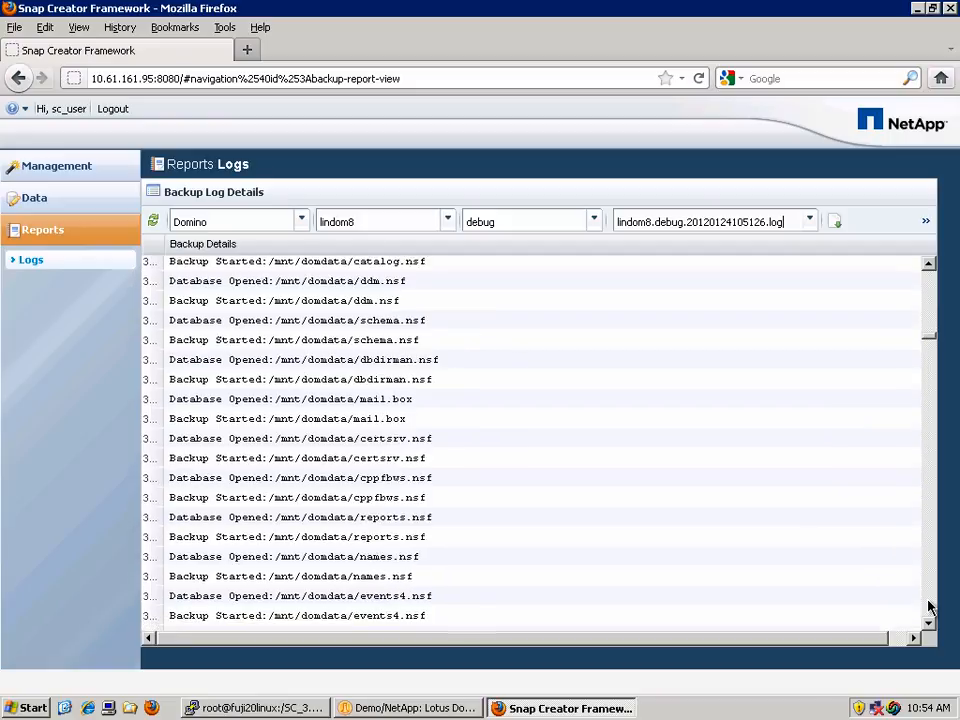
pyautogui.scroll(-3)
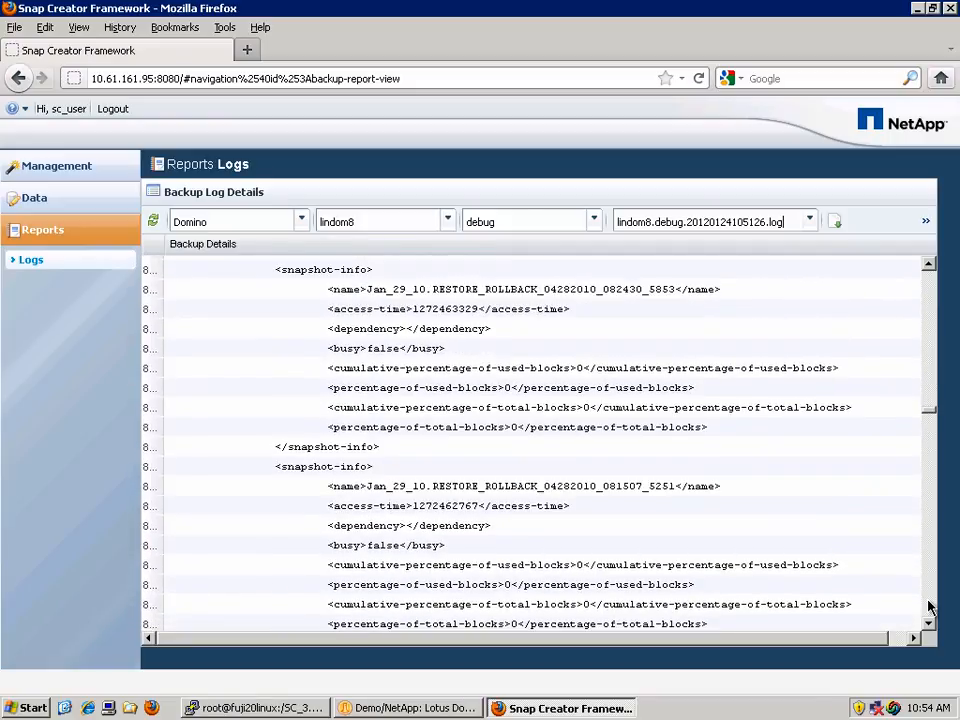
pyautogui.scroll(-3)
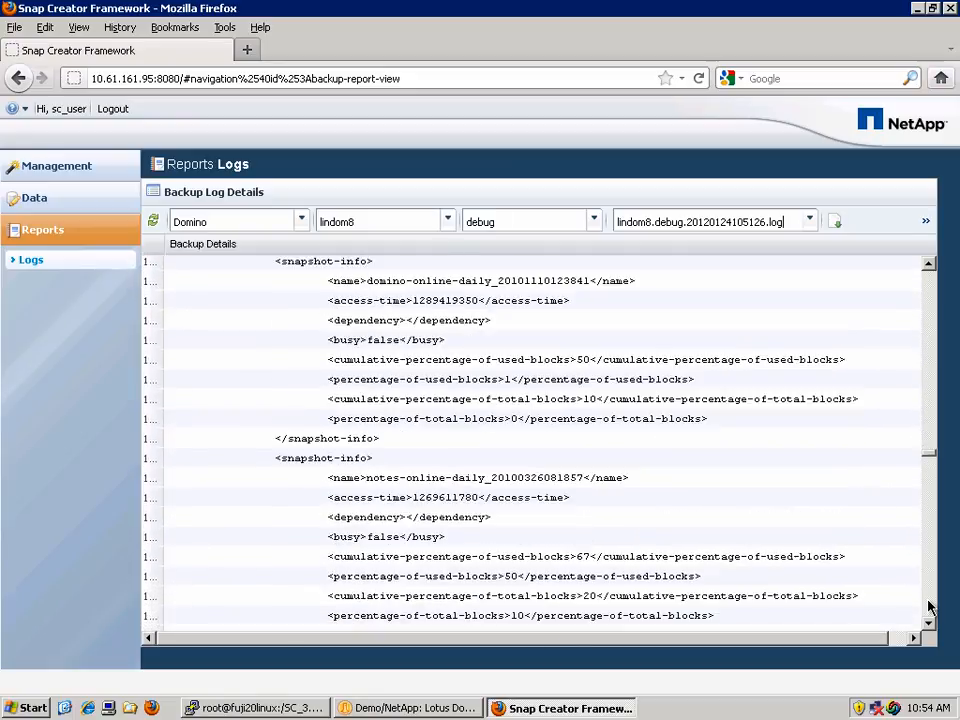
pyautogui.scroll(-3)
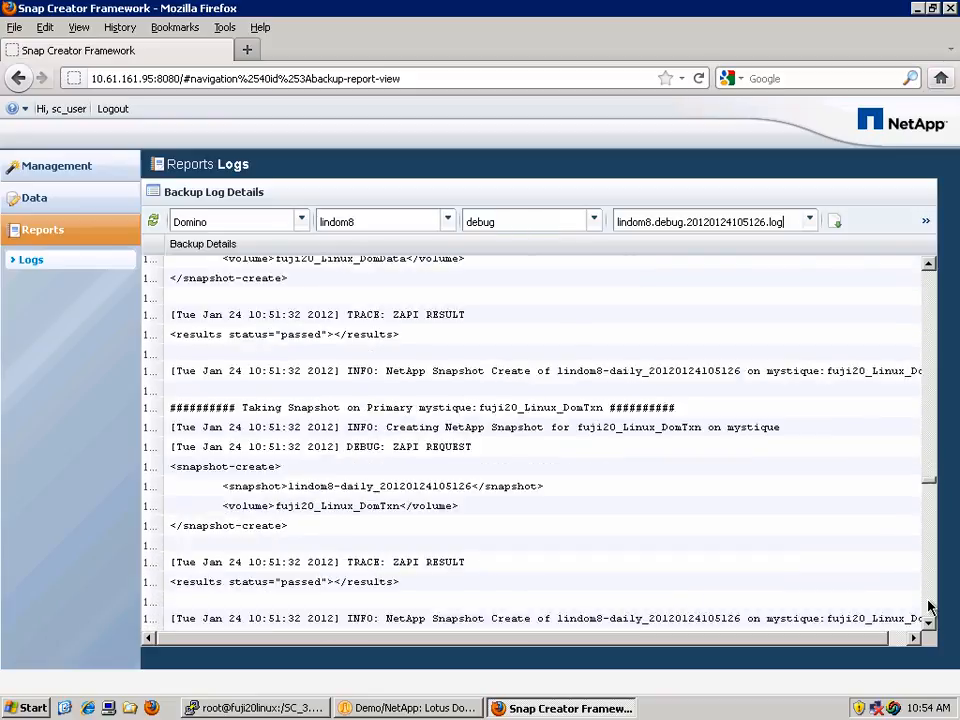
pyautogui.scroll(-3)
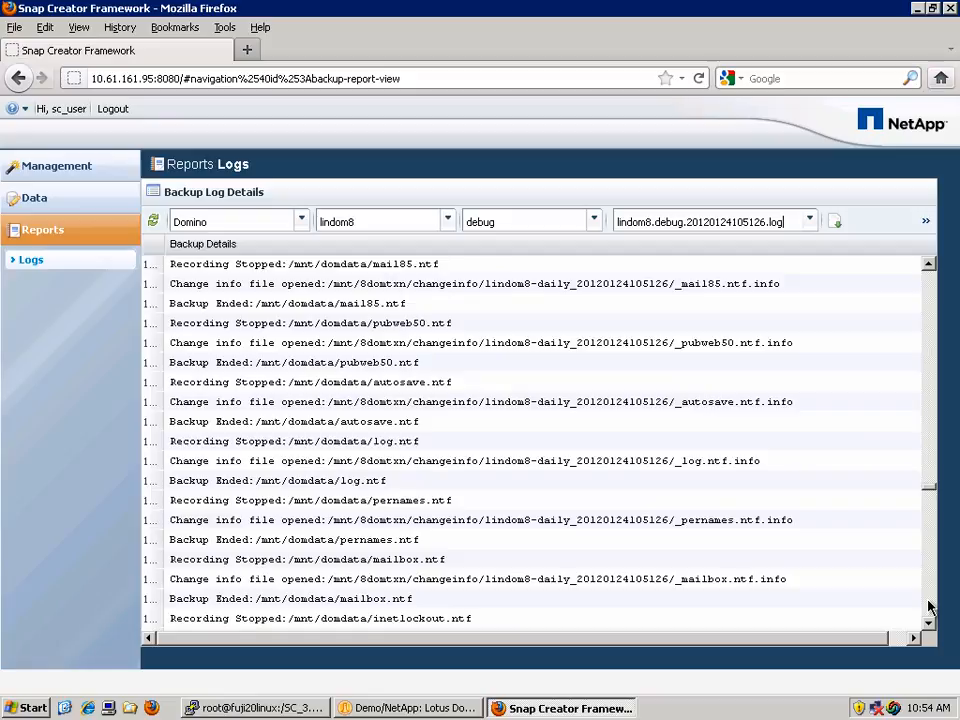
pyautogui.scroll(-3)
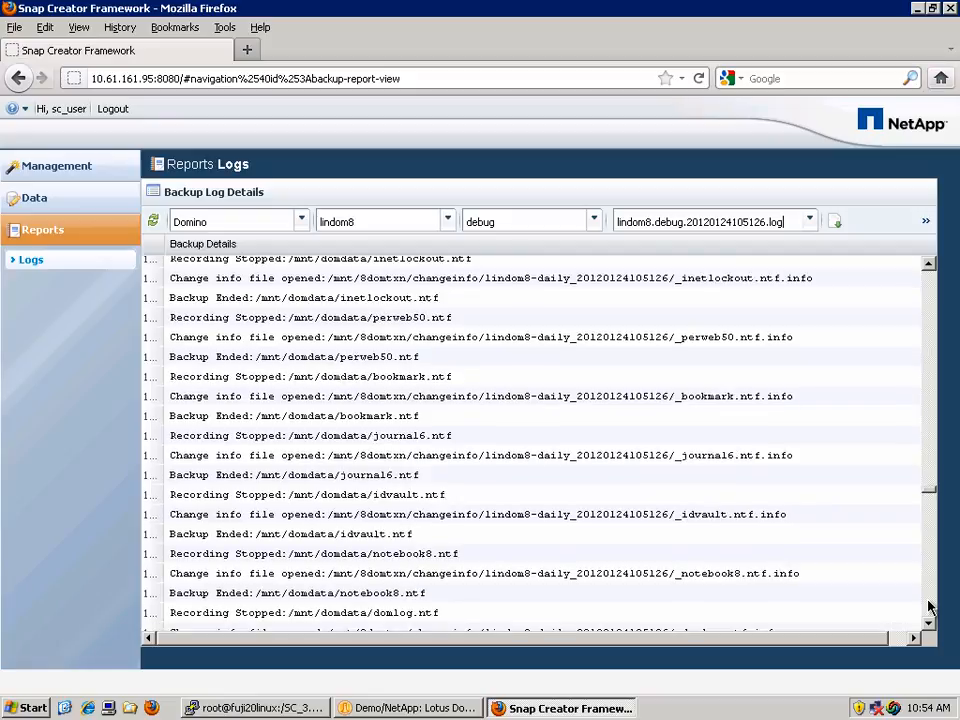
pyautogui.scroll(-3)
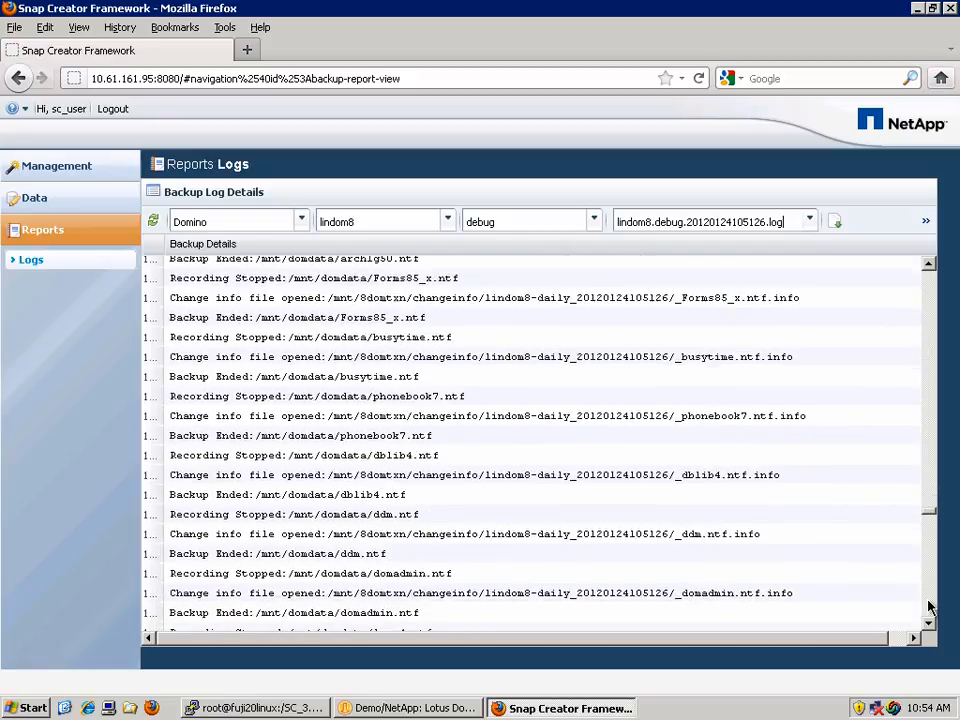
pyautogui.scroll(-3)
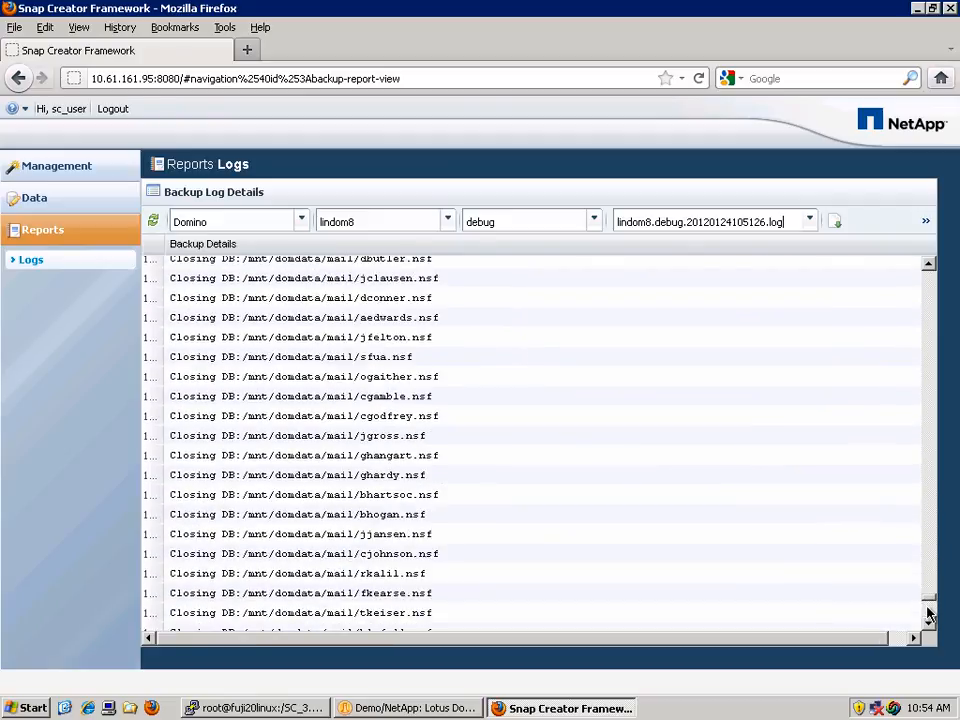
pyautogui.scroll(-3)
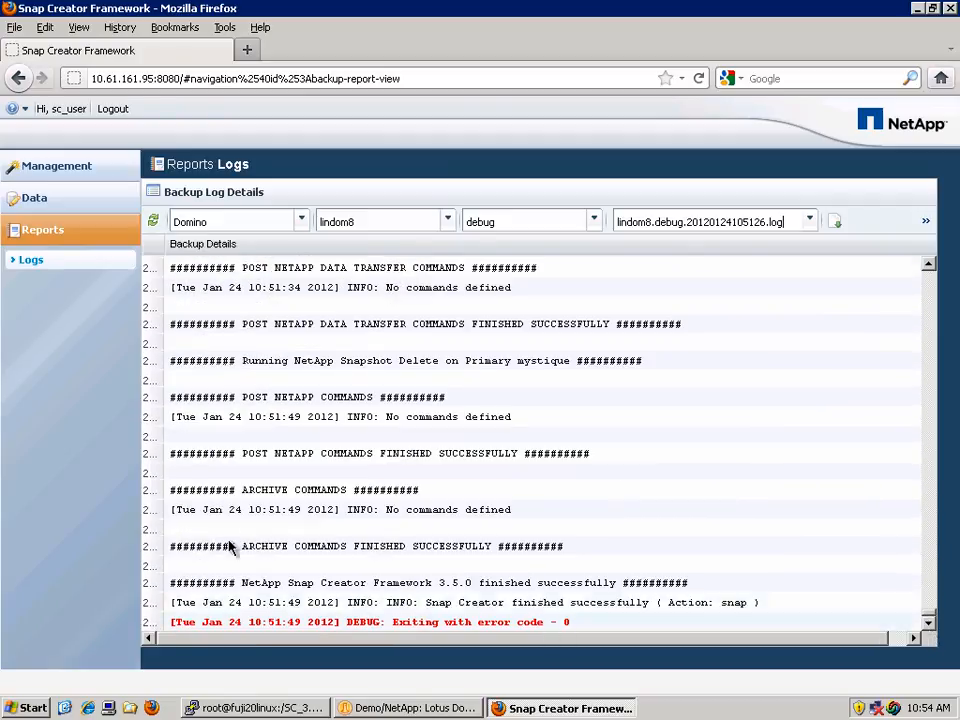
pyautogui.click(55, 165)
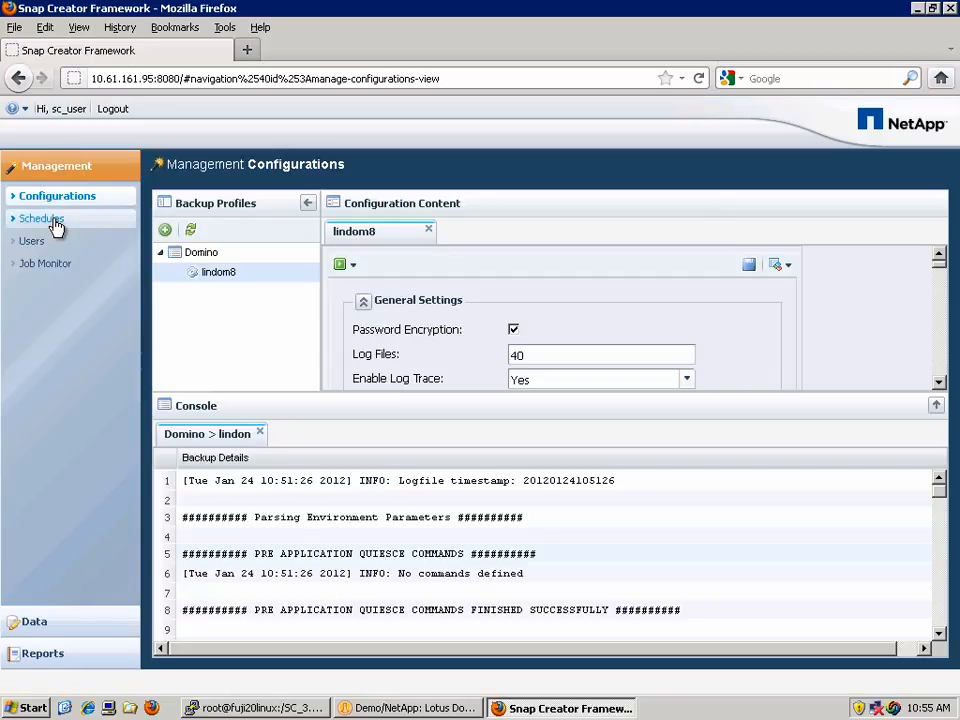
# Step: Open Management > Schedules, which shows an empty task list
pyautogui.click(42, 218)
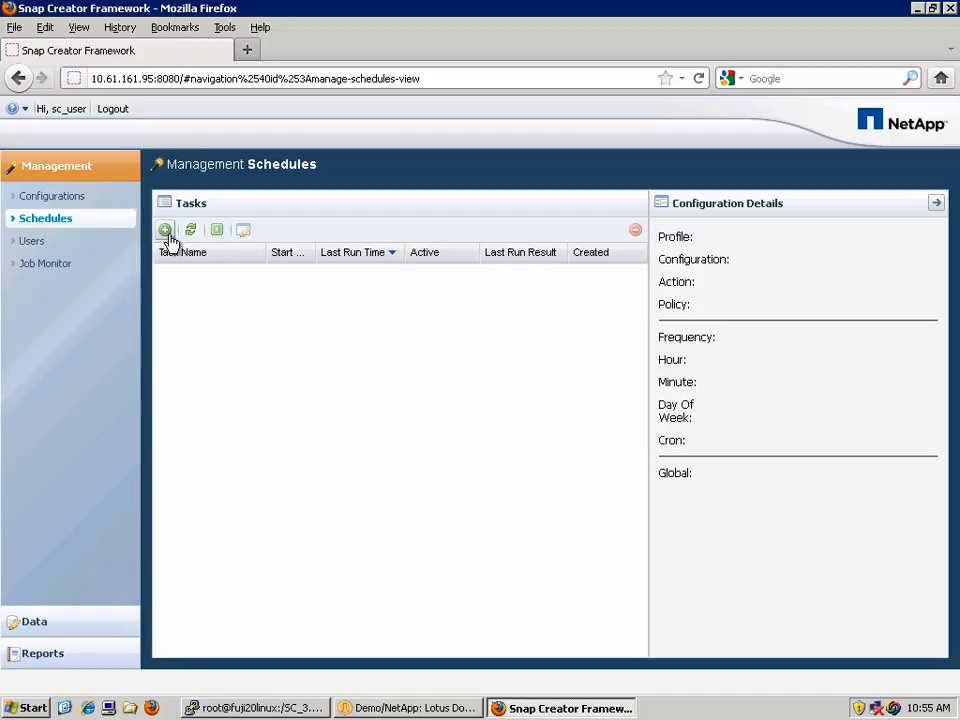
pyautogui.moveTo(165, 232)
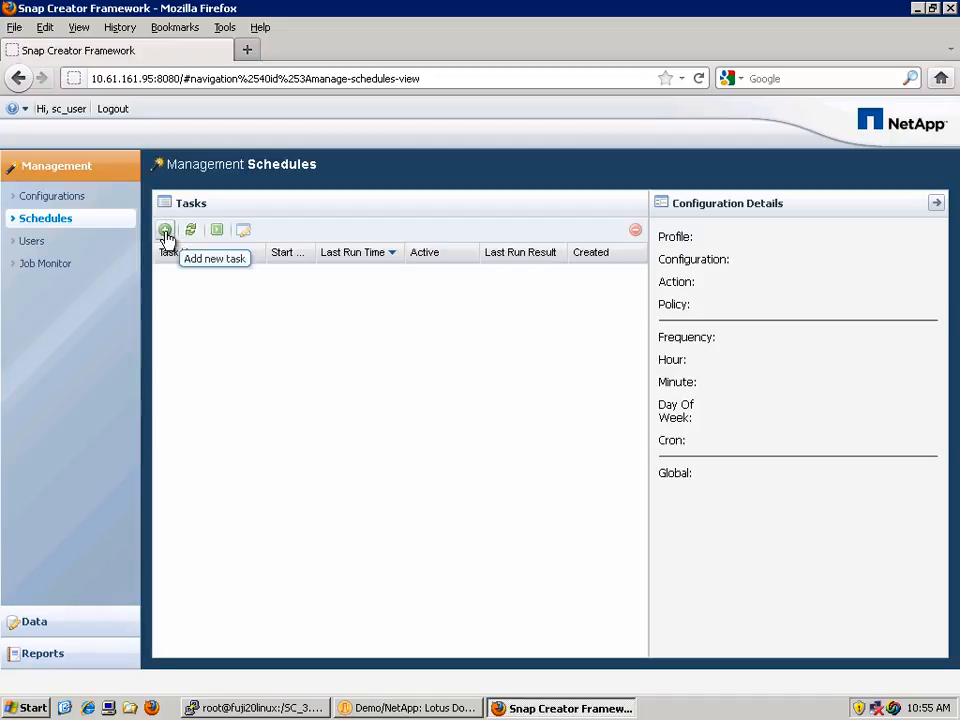
# Step: Fill a new task named lindom8: Domino profile, snap action, daily policy and frequency
pyautogui.click(165, 230)
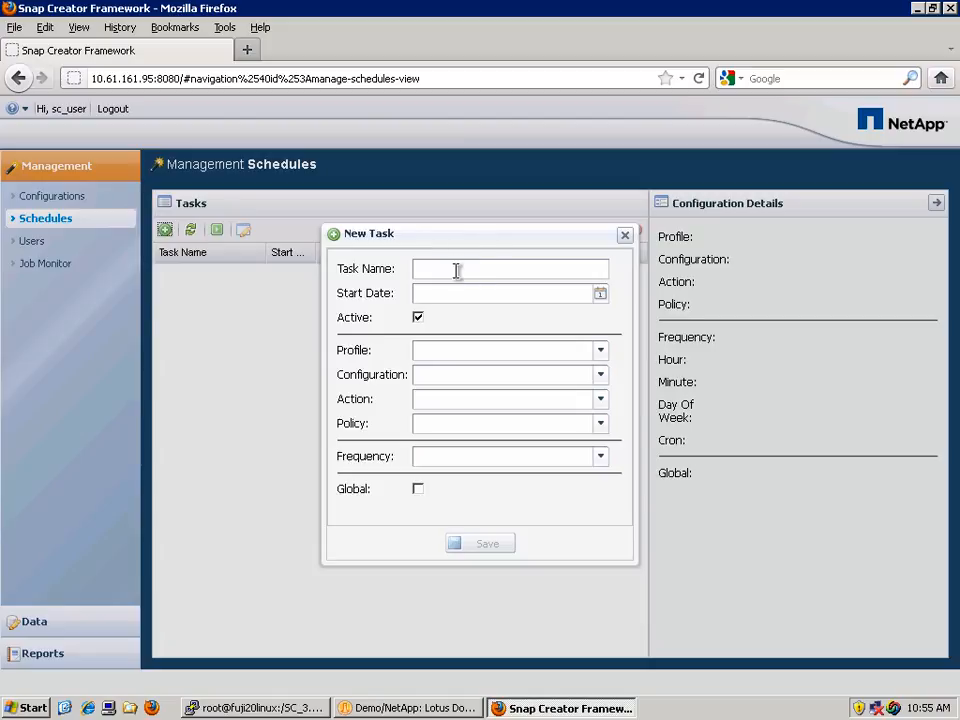
pyautogui.write('lindom8')
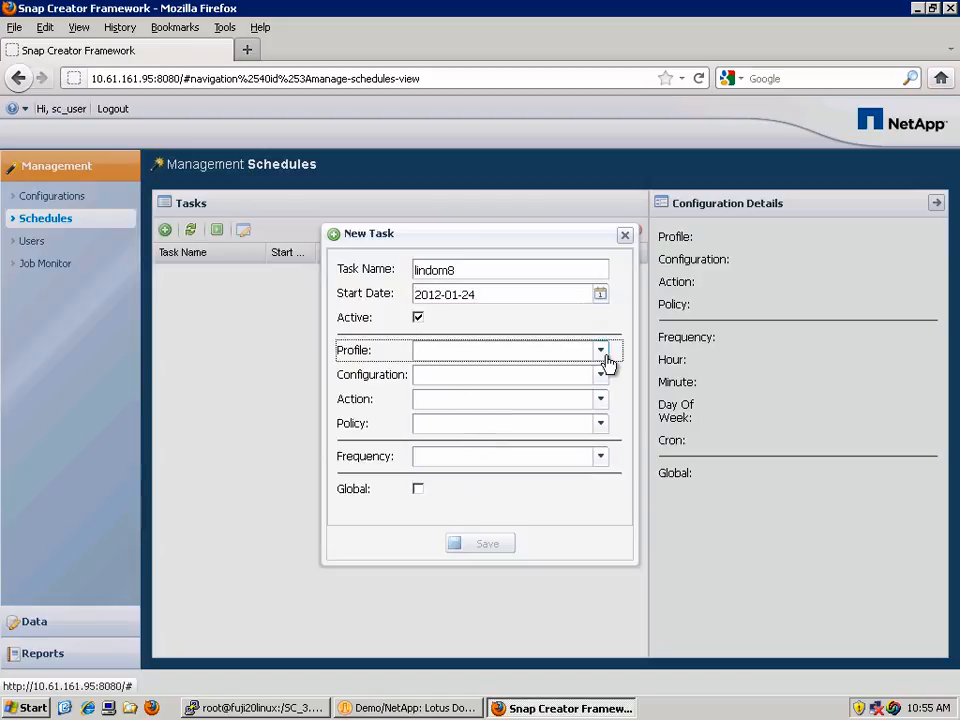
pyautogui.write('Domino')
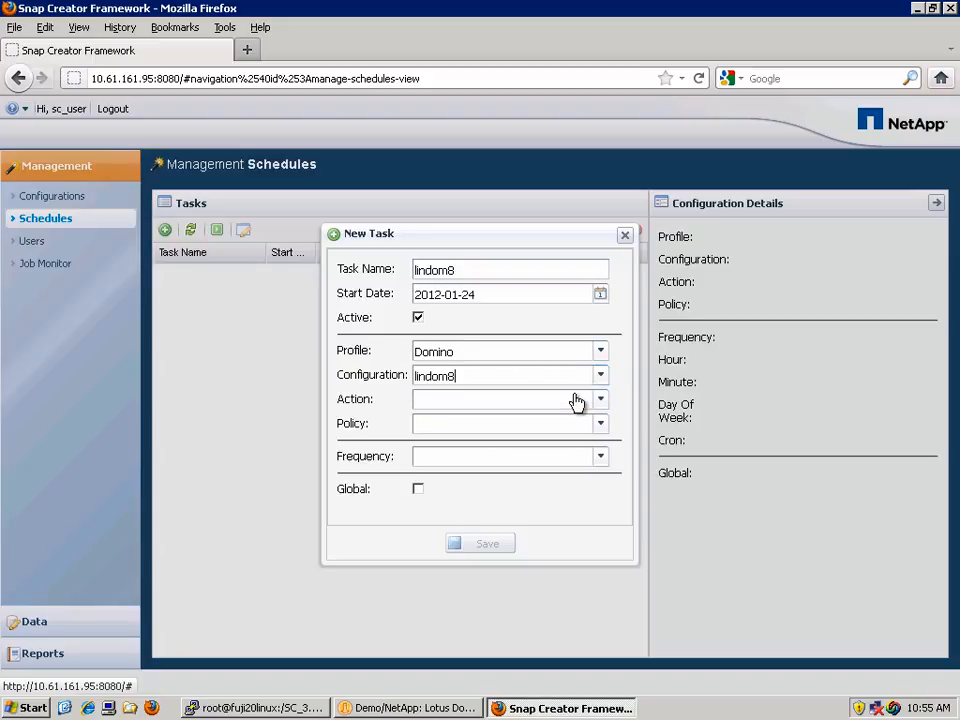
pyautogui.click(600, 399)
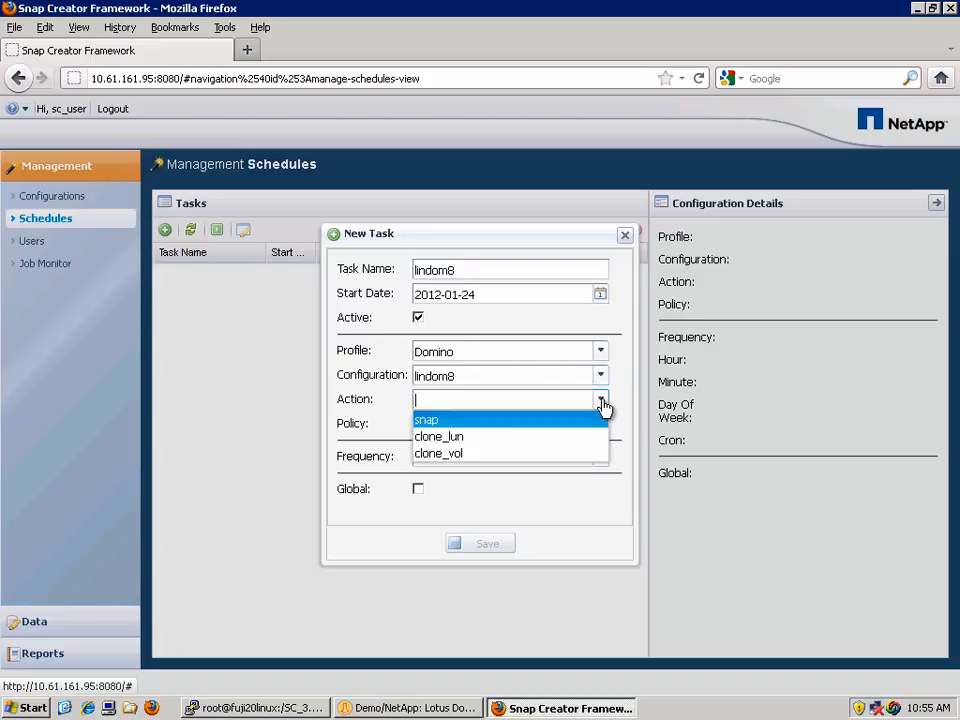
pyautogui.click(425, 419)
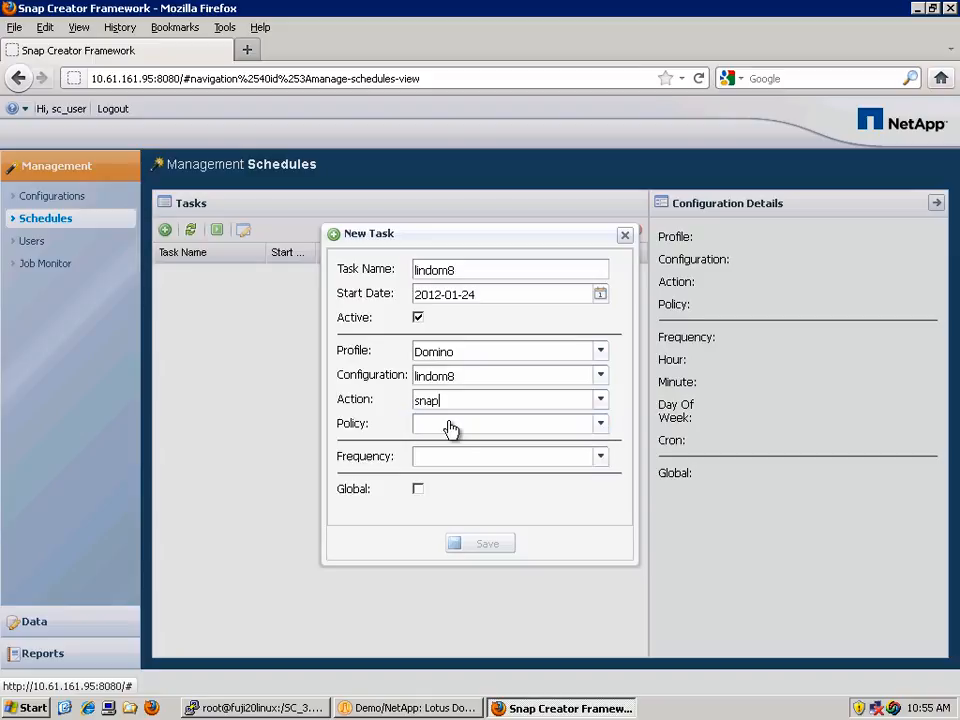
pyautogui.click(600, 423)
pyautogui.write('daily')
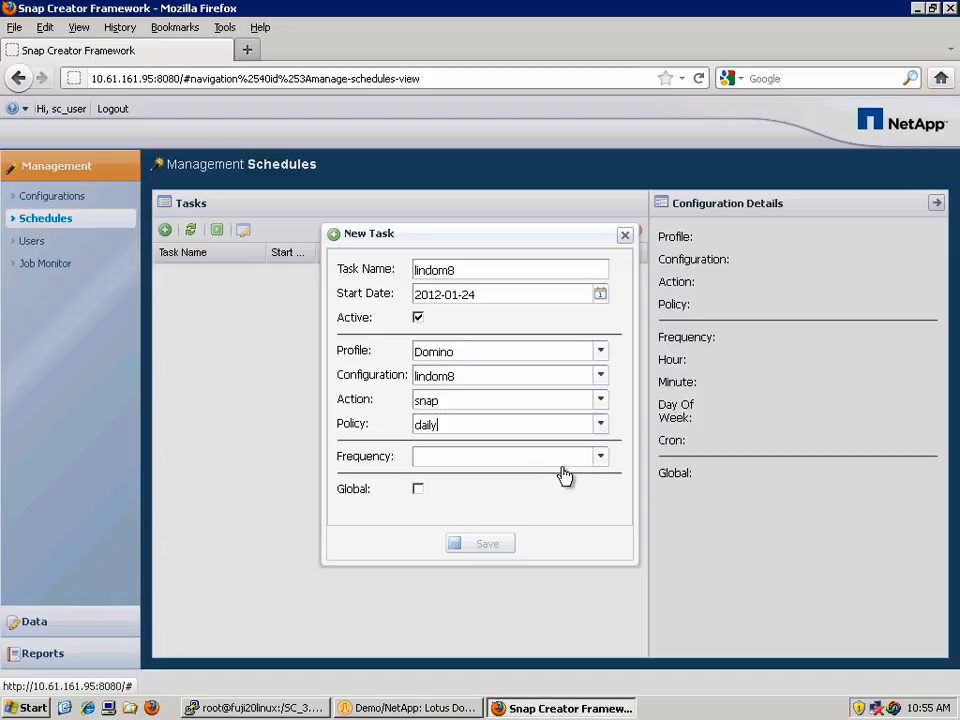
pyautogui.click(600, 456)
pyautogui.write('15')
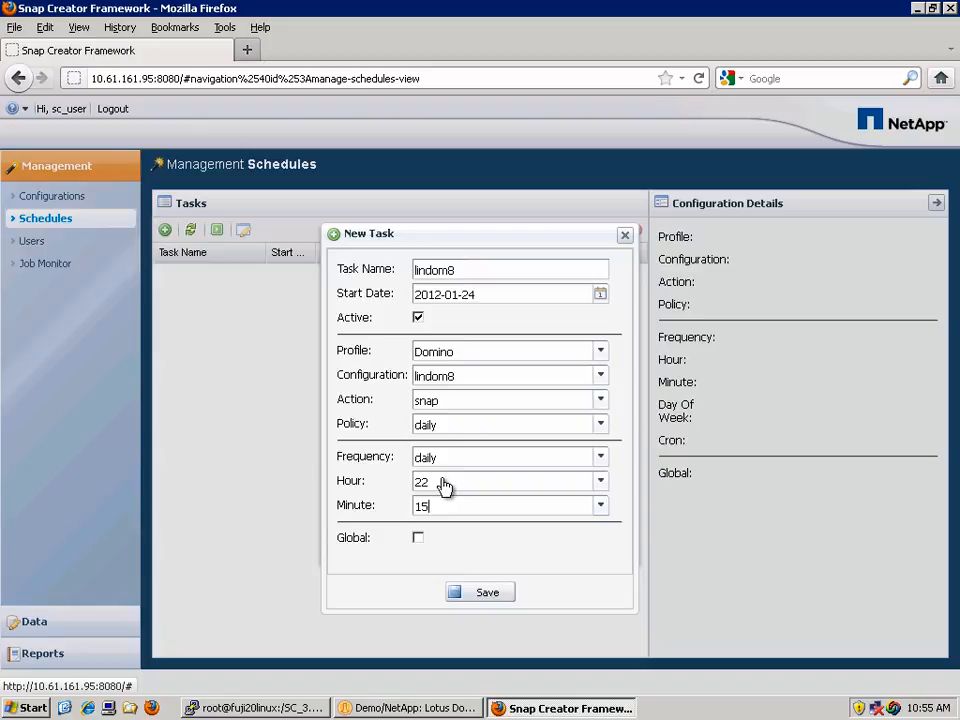
pyautogui.moveTo(407, 550)
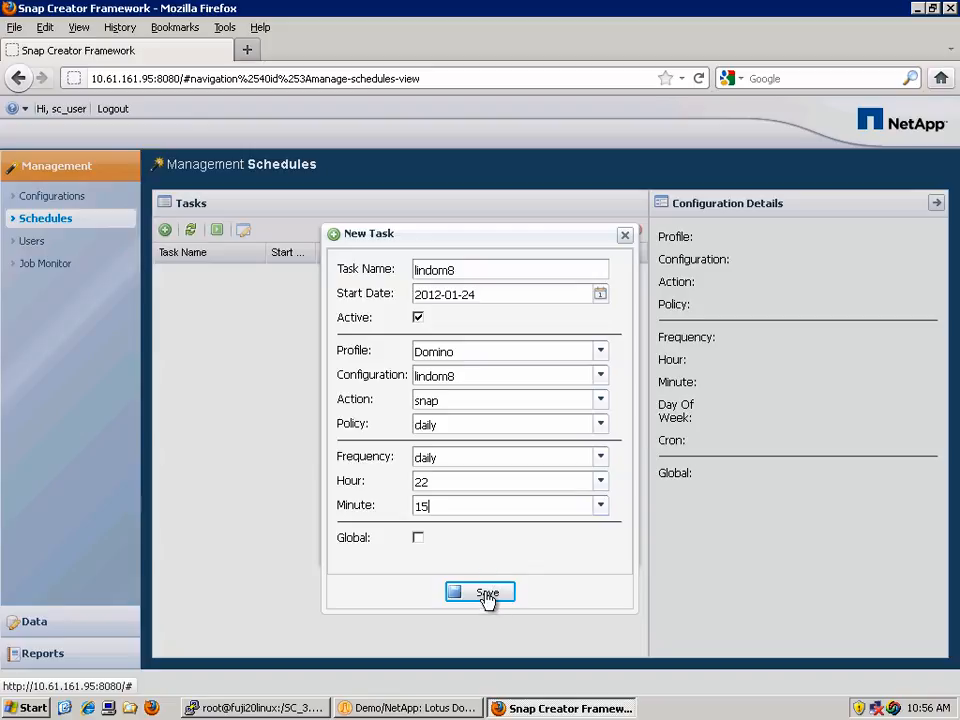
# Step: Save the lindom8 task, then refresh to see its Last Run Time and Result
pyautogui.click(480, 592)
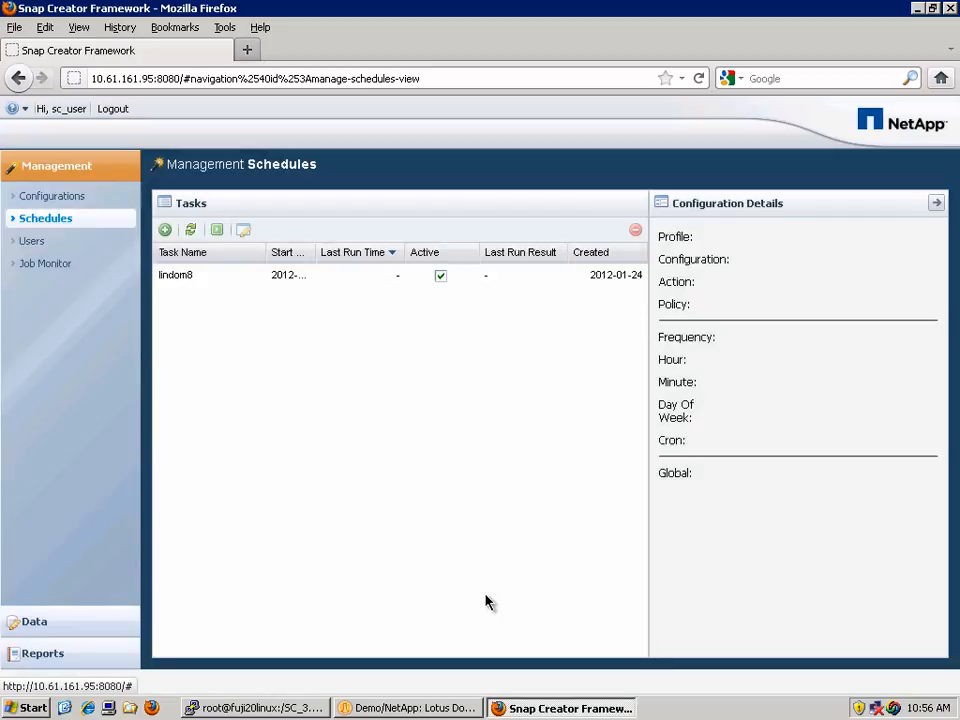
pyautogui.moveTo(220, 316)
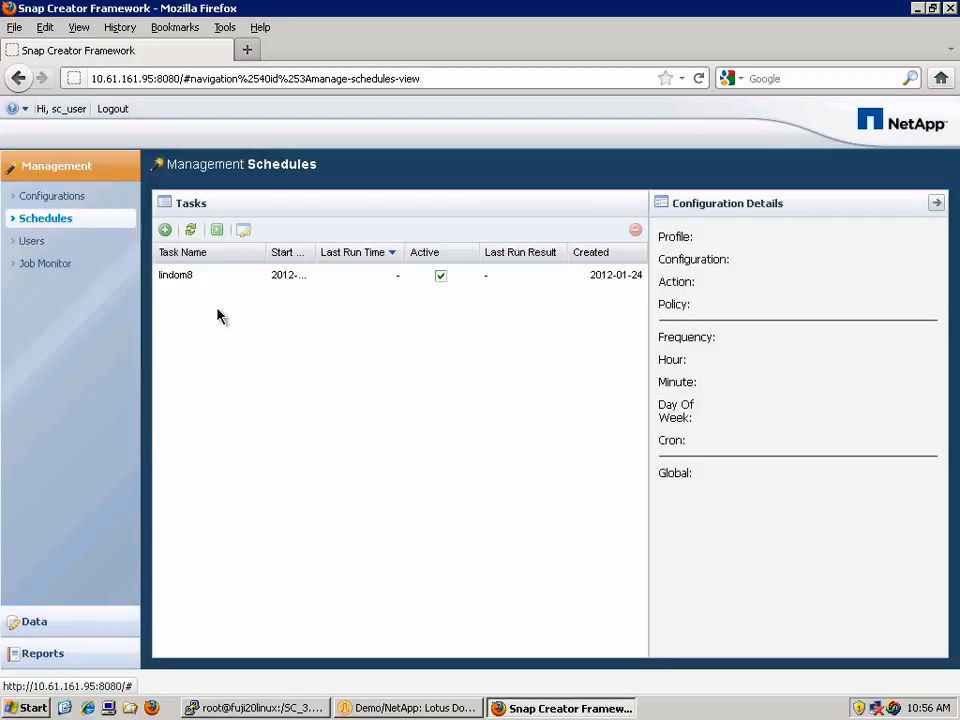
pyautogui.click(200, 275)
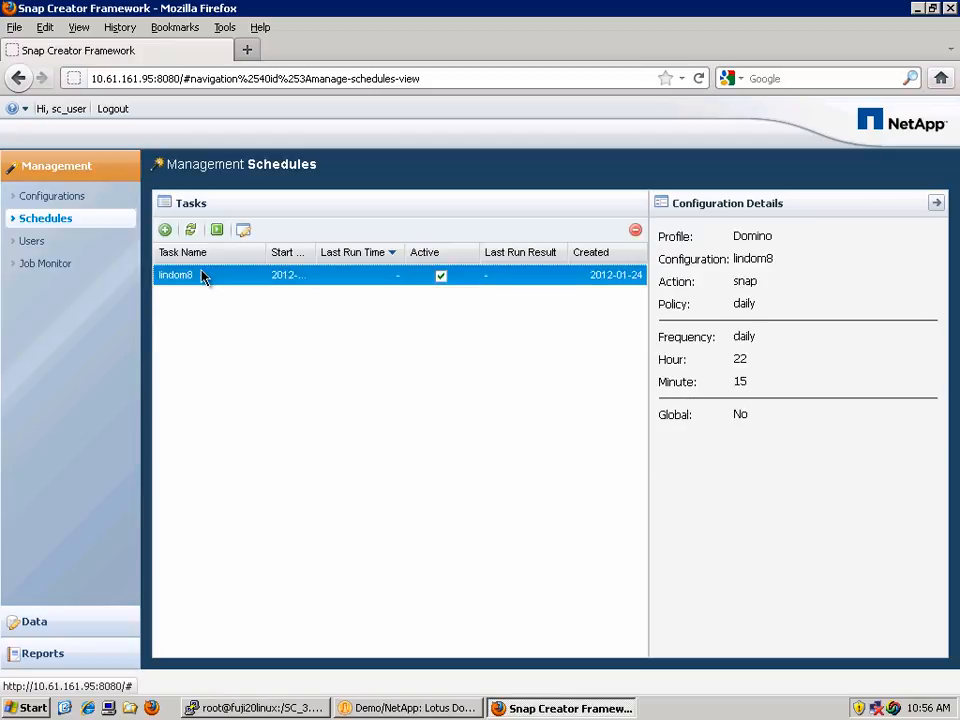
pyautogui.moveTo(710, 217)
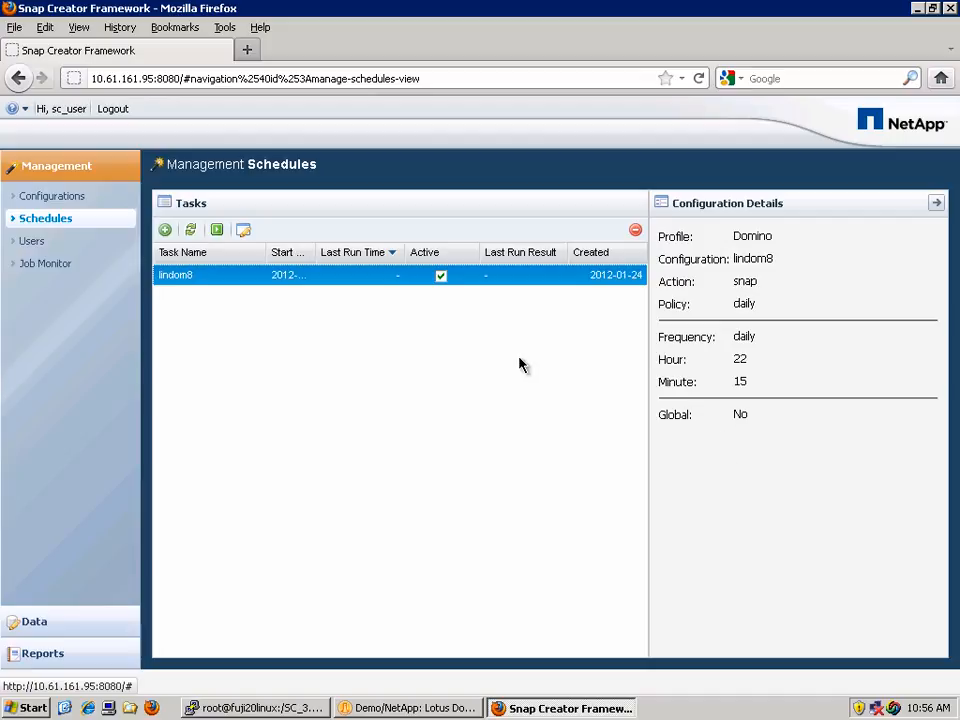
pyautogui.moveTo(363, 359)
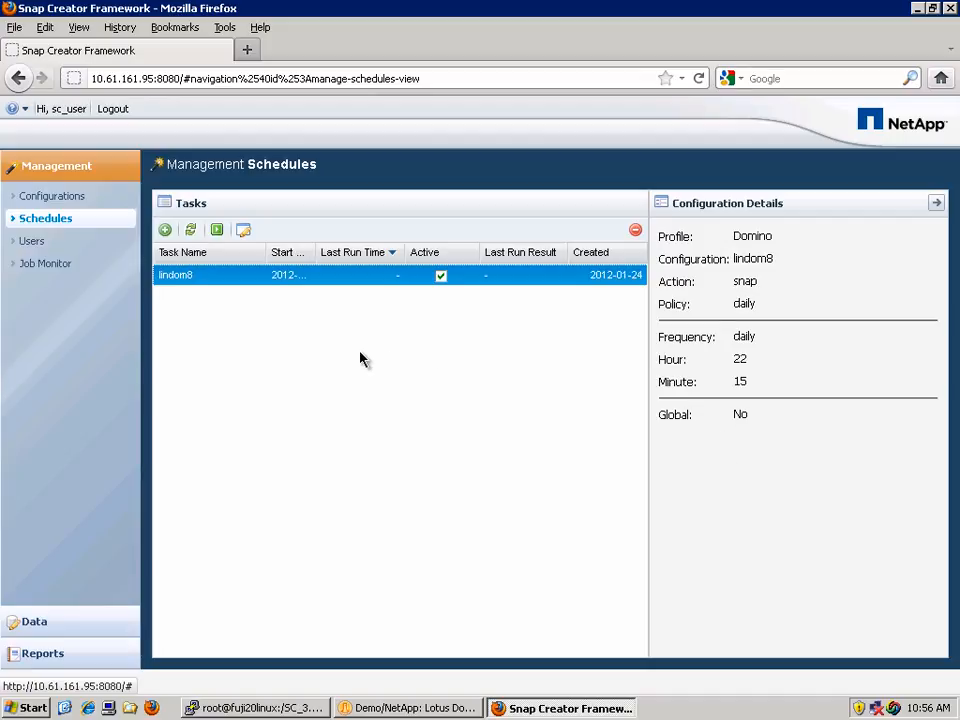
pyautogui.moveTo(217, 230)
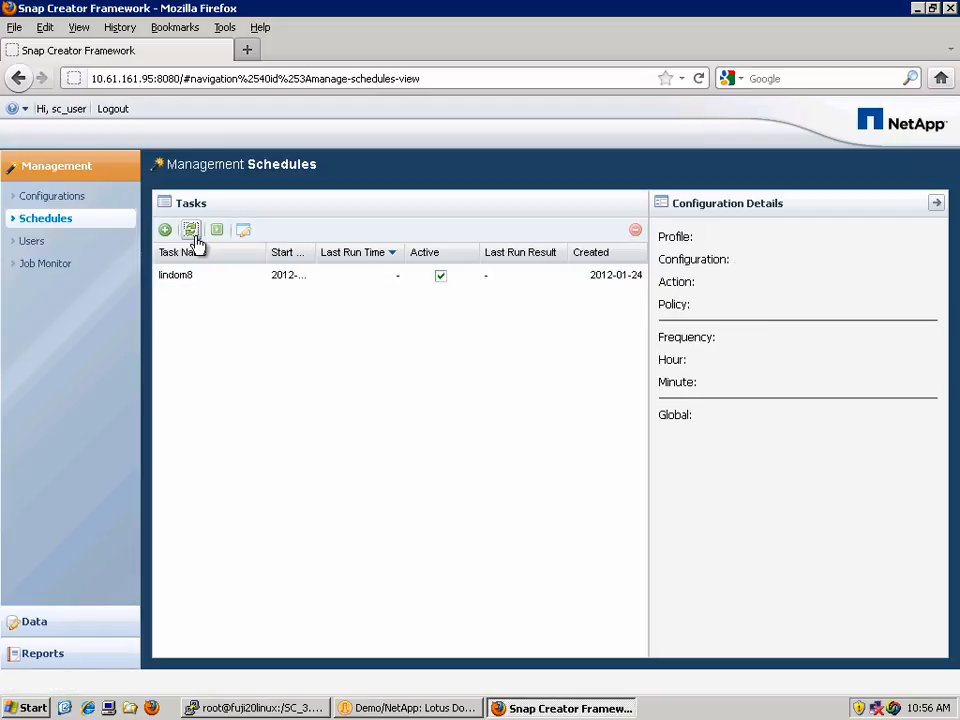
pyautogui.click(190, 230)
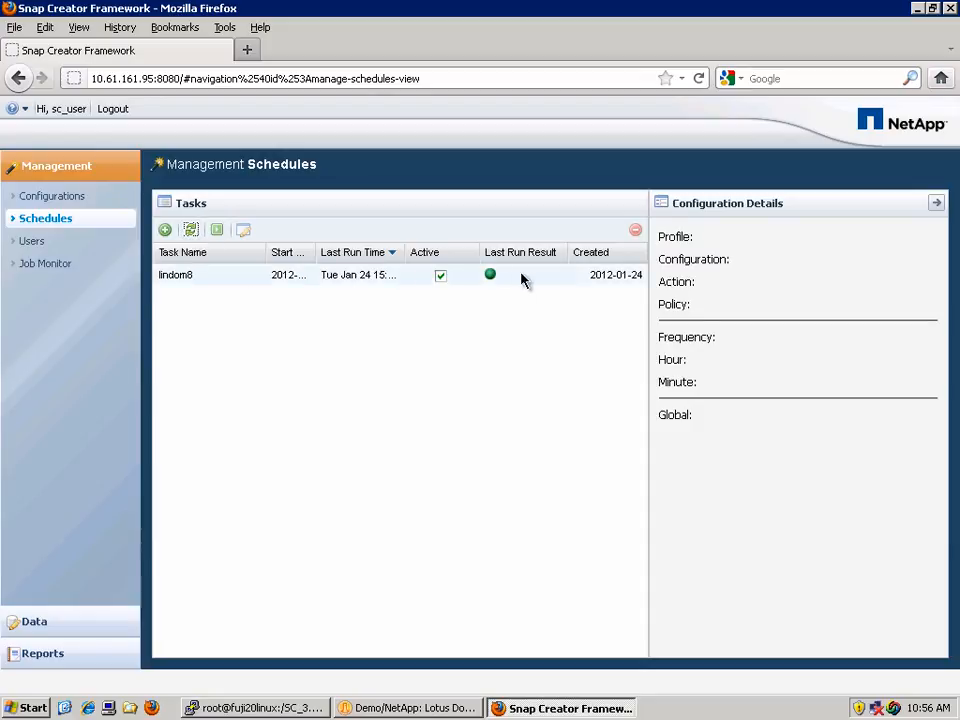
pyautogui.moveTo(224, 281)
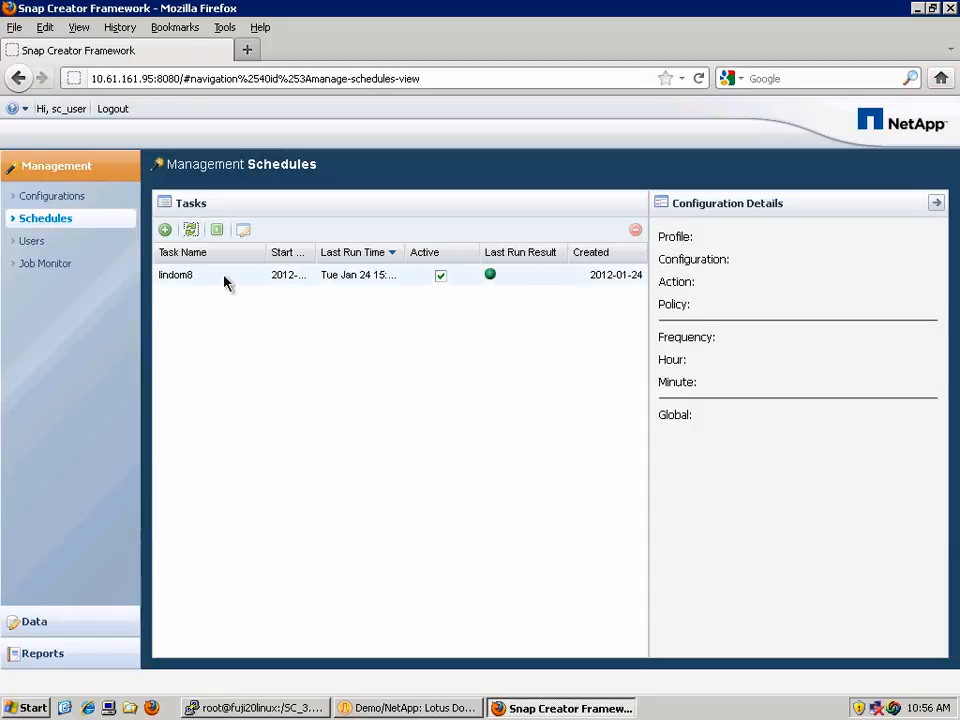
pyautogui.click(200, 274)
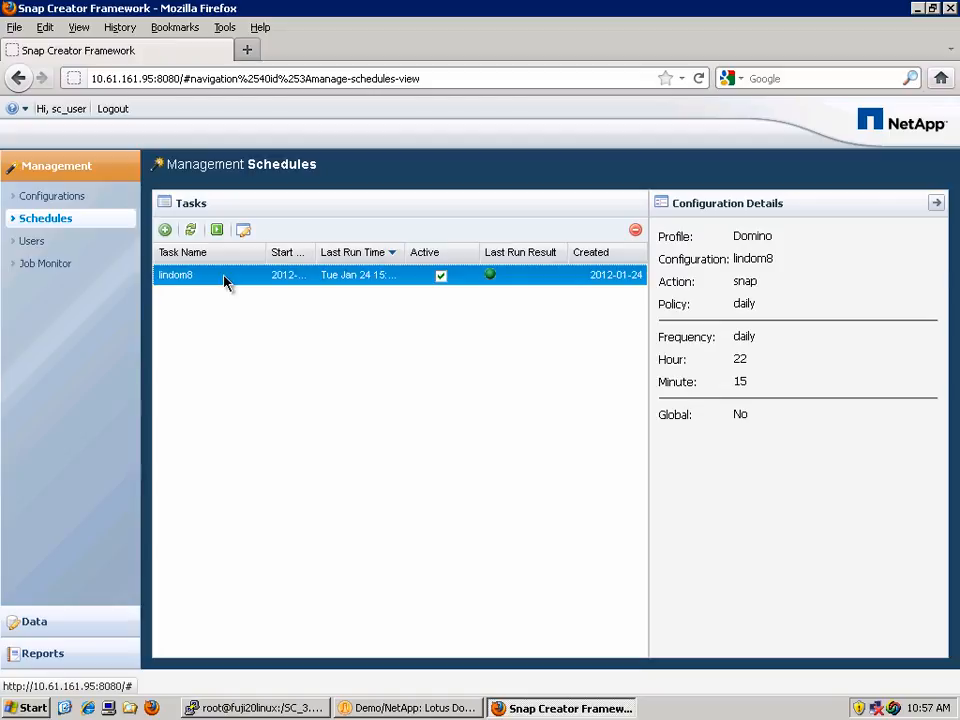
pyautogui.moveTo(45, 263)
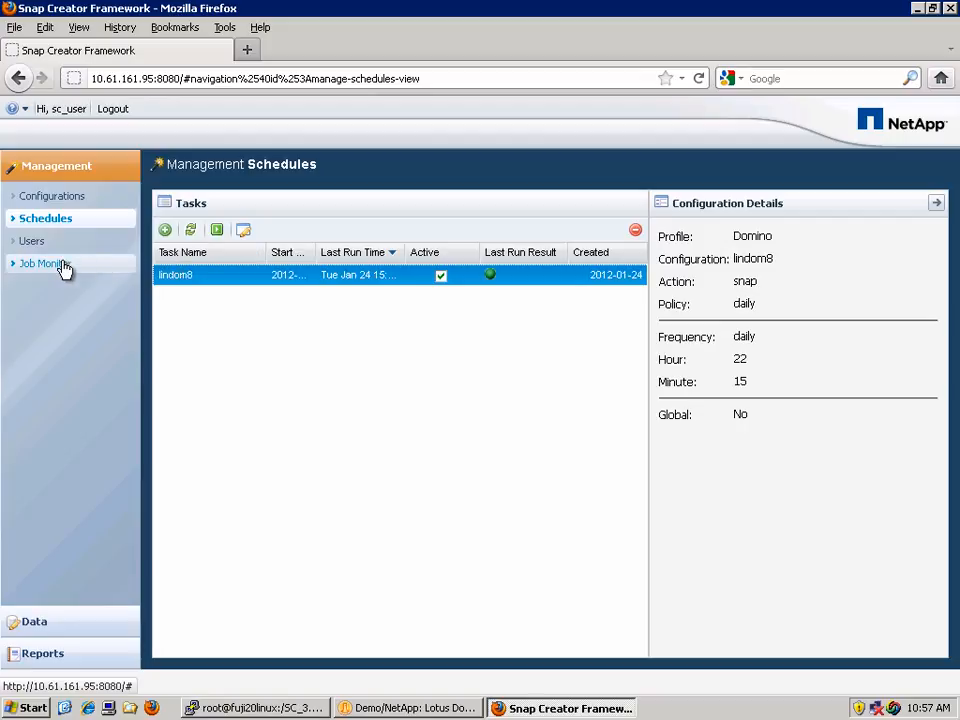
# Step: Check the three lindom8 snap jobs in Job Monitor, then go to Users
pyautogui.click(48, 262)
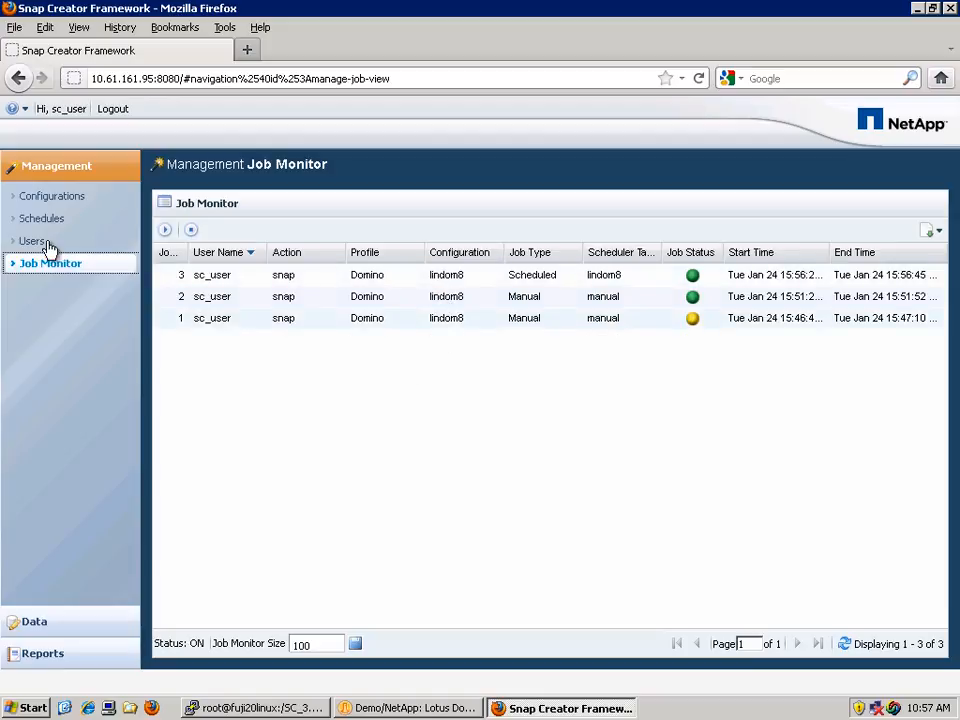
pyautogui.click(34, 240)
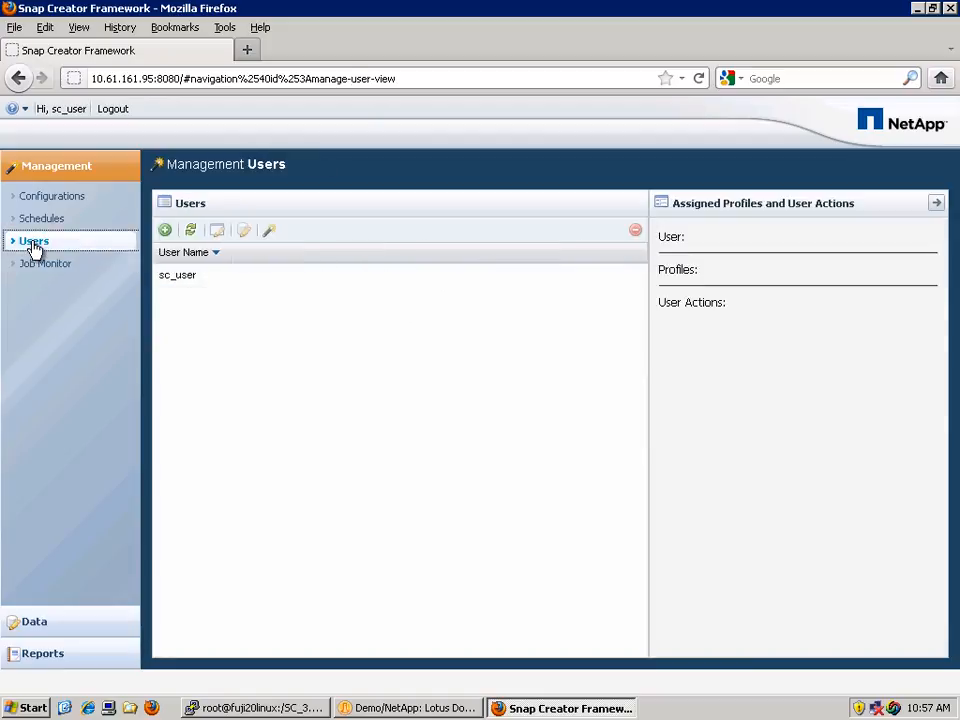
pyautogui.moveTo(137, 248)
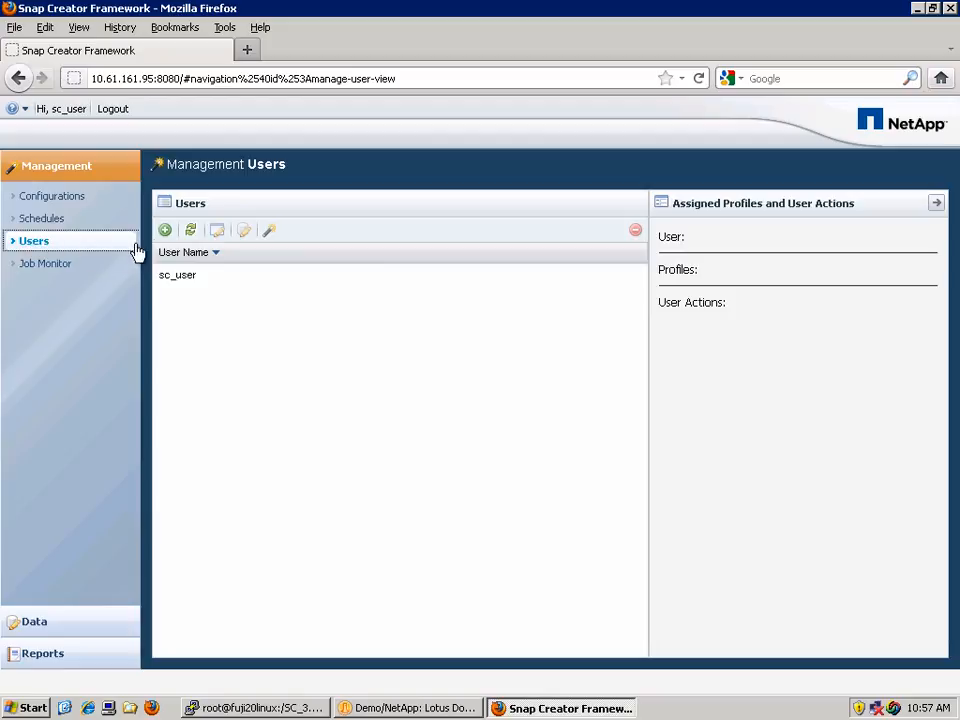
pyautogui.moveTo(165, 231)
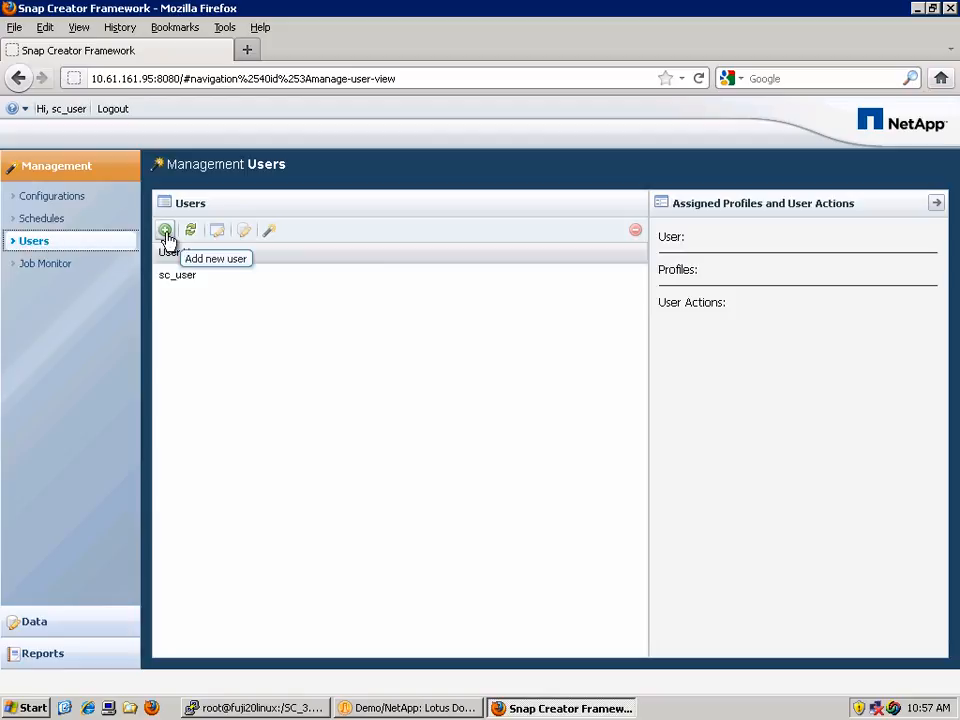
# Step: Add user bob with a confirmed password and save
pyautogui.click(165, 230)
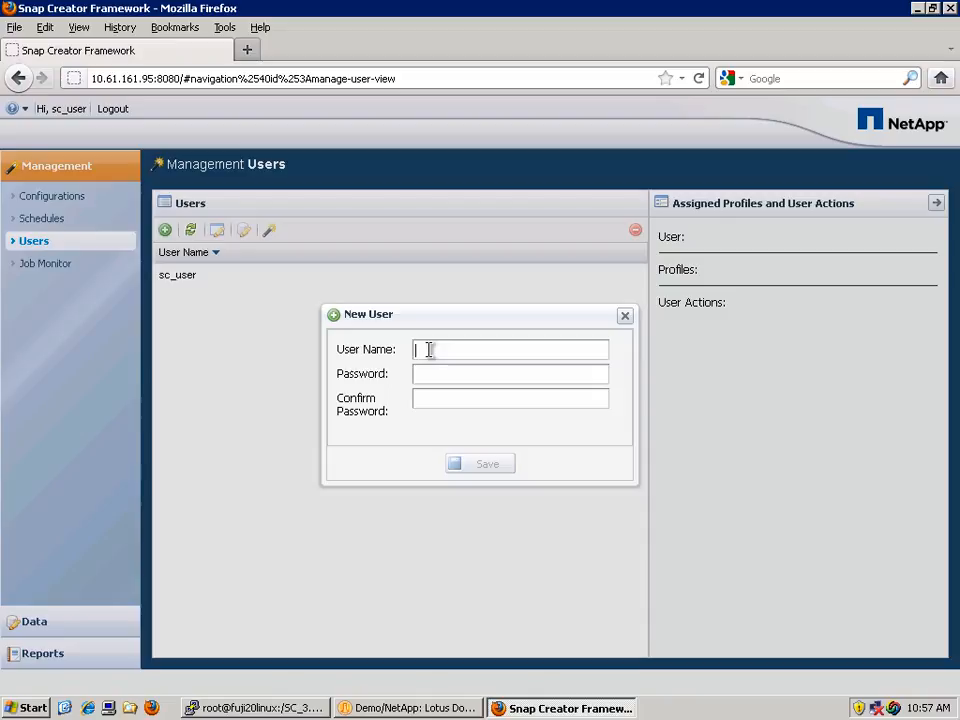
pyautogui.write('bob')
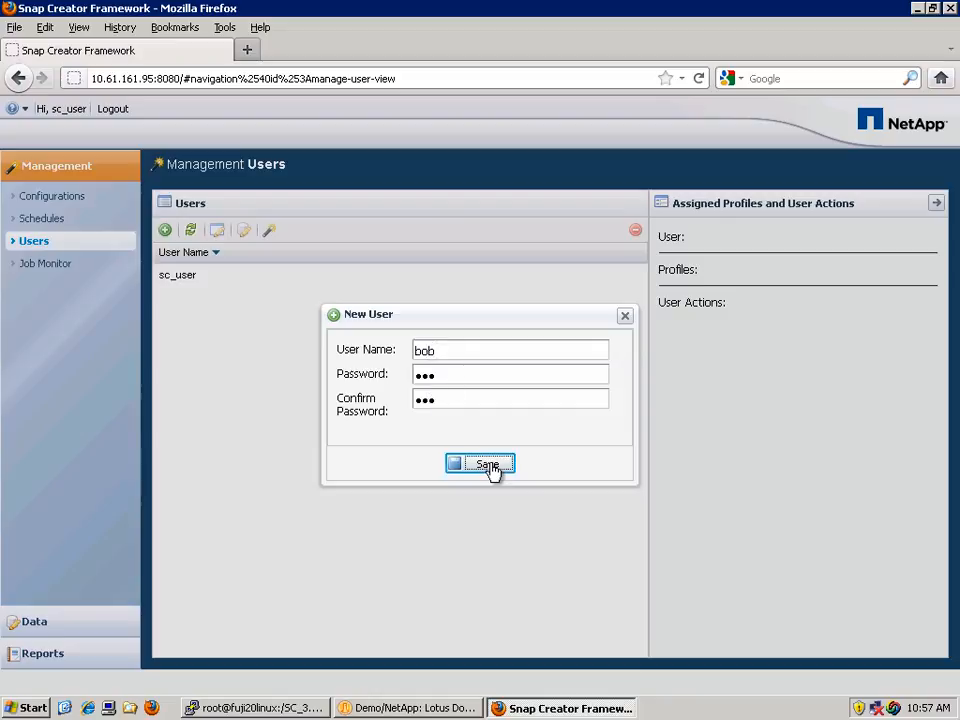
pyautogui.click(480, 464)
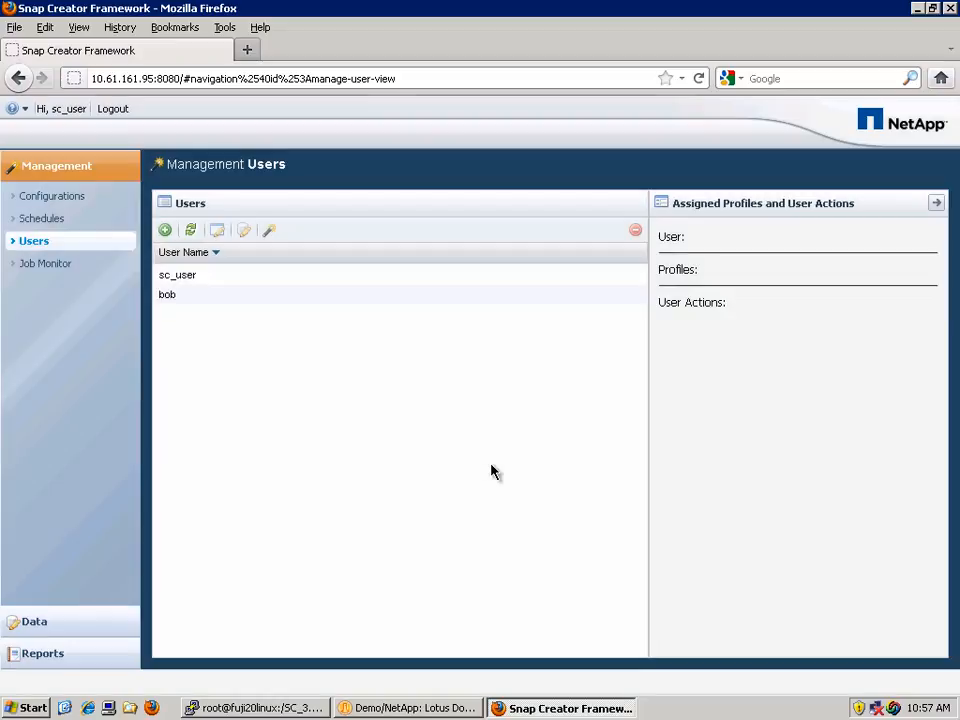
# Step: Assign the Domino profile to user bob, save, and confirm it under his Profiles
pyautogui.click(167, 294)
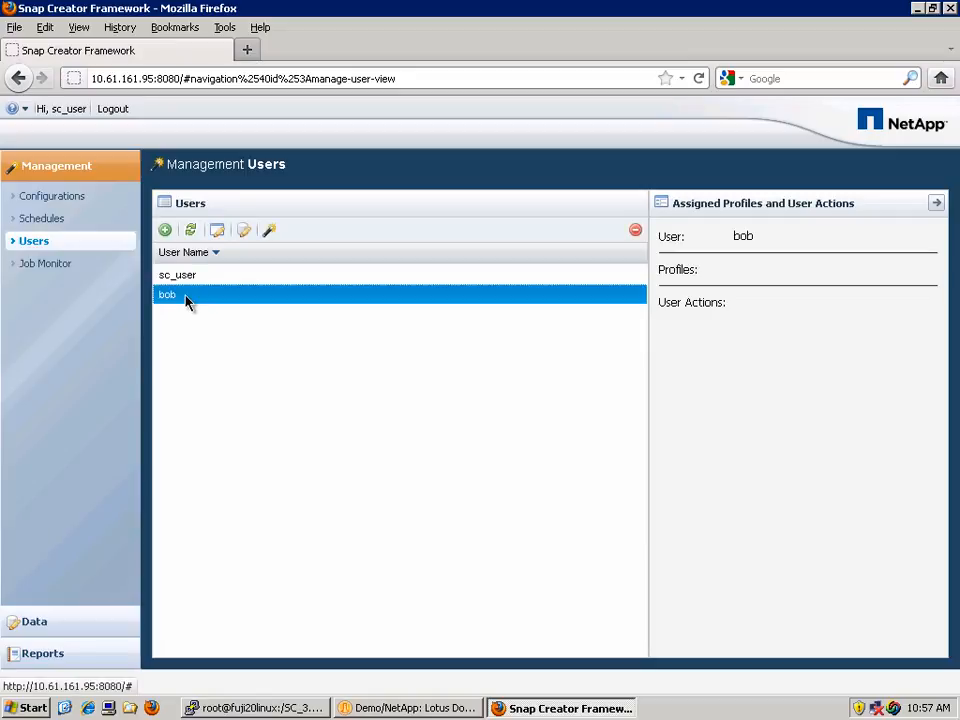
pyautogui.moveTo(242, 230)
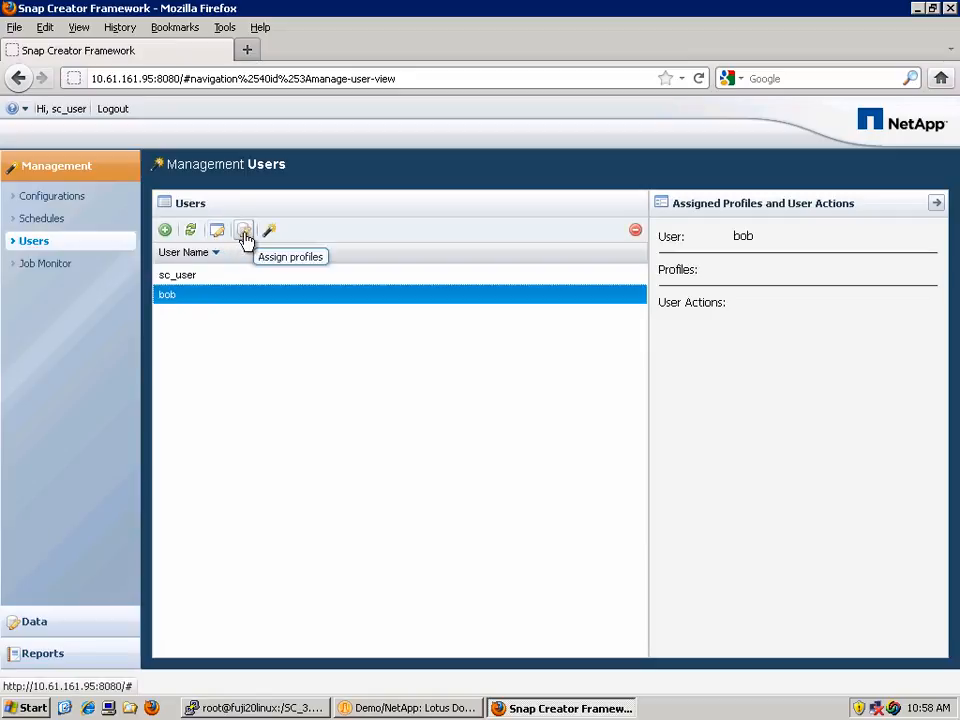
pyautogui.moveTo(268, 231)
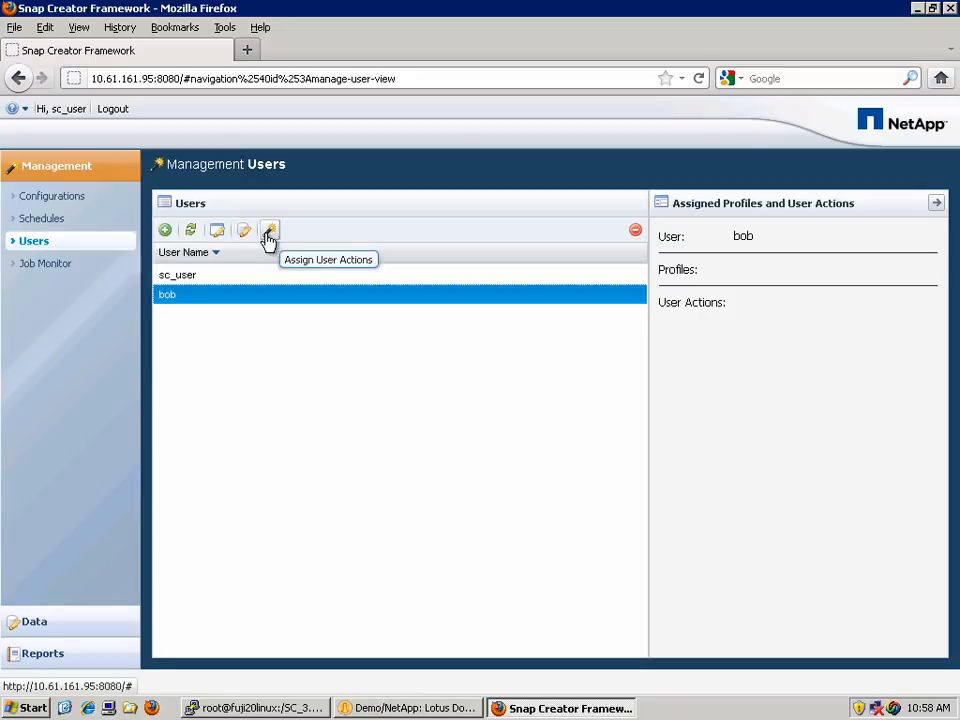
pyautogui.click(269, 230)
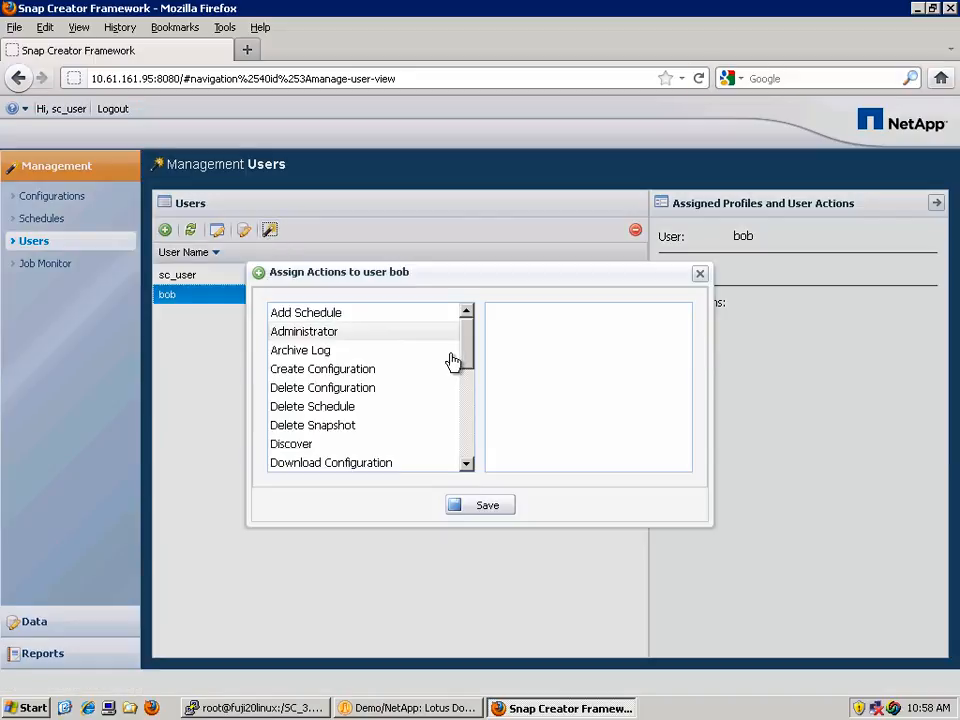
pyautogui.scroll(-3)
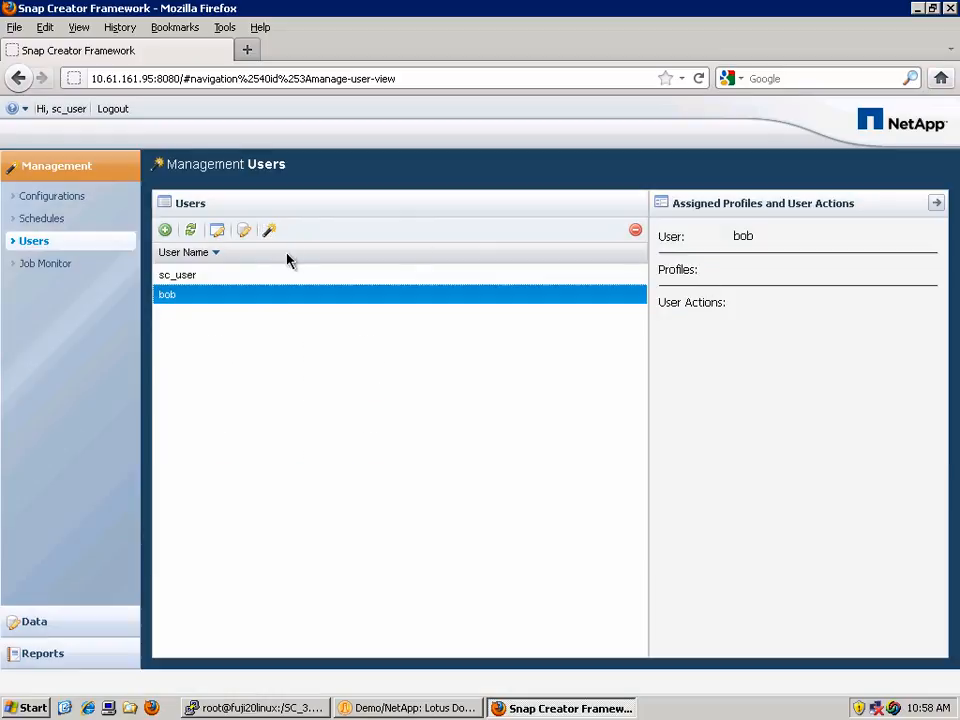
pyautogui.click(243, 230)
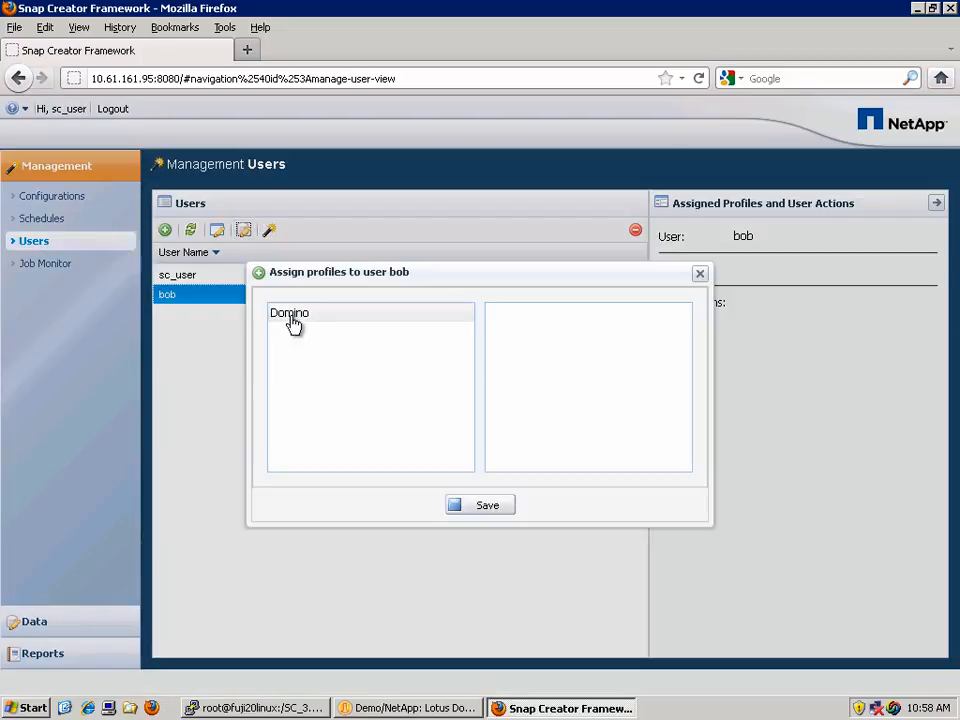
pyautogui.click(290, 312)
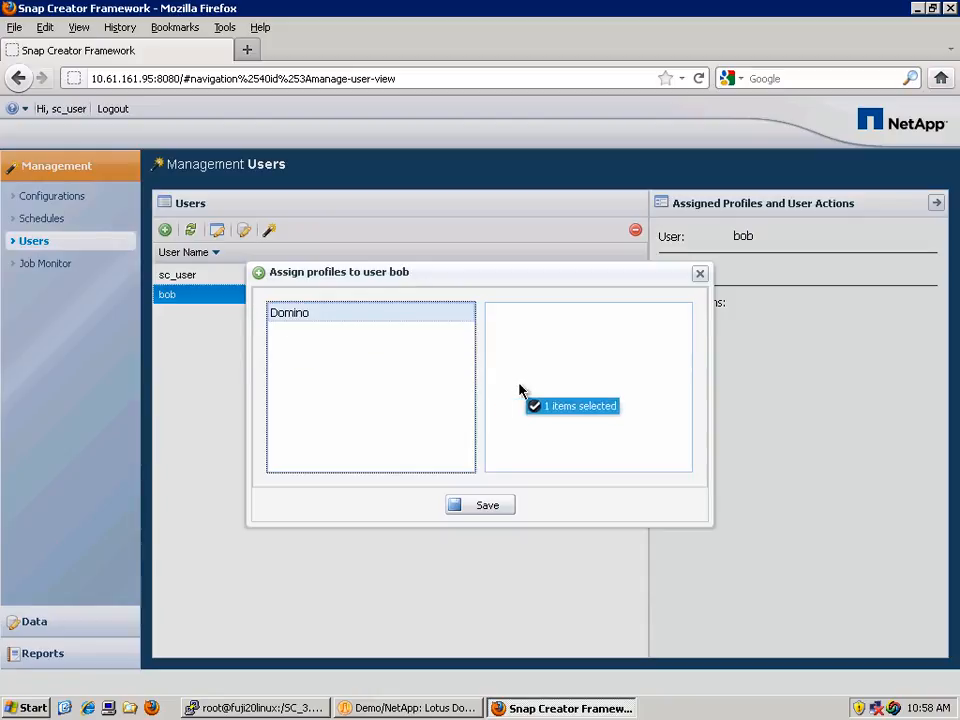
pyautogui.click(480, 504)
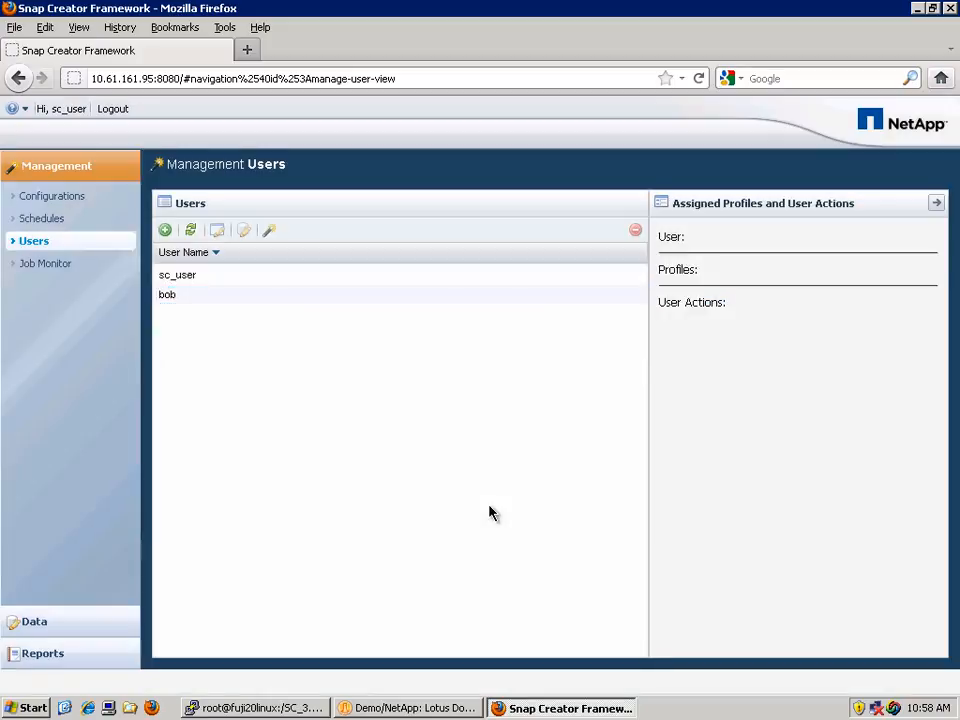
pyautogui.click(167, 293)
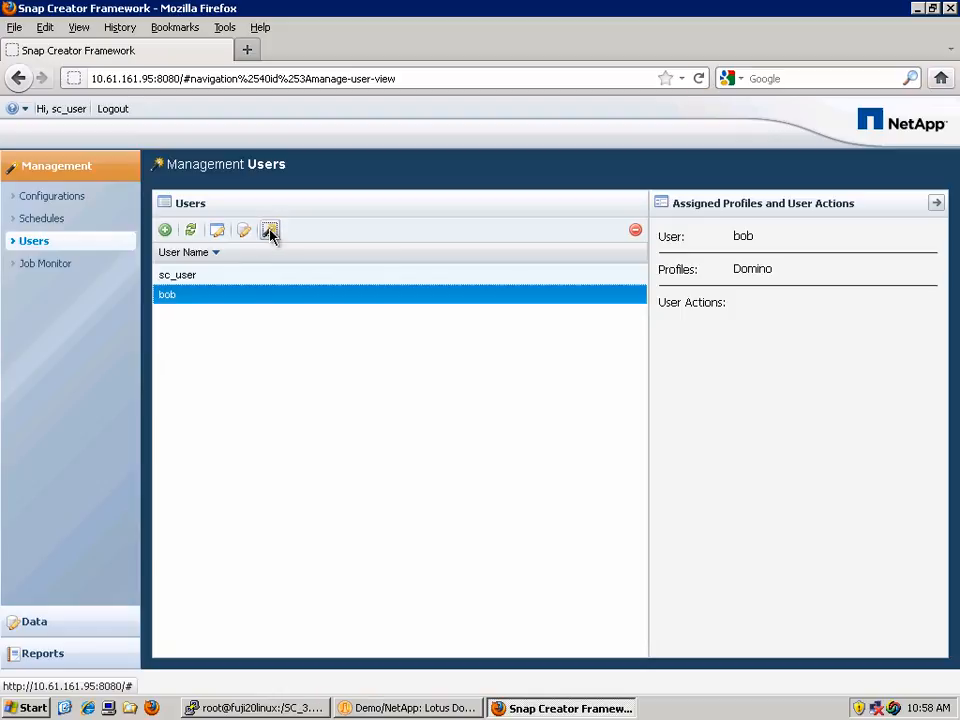
# Step: Allow bob the Download Configuration, Restore, Snapshot, Run Schedule and scdump actions, and save
pyautogui.click(270, 230)
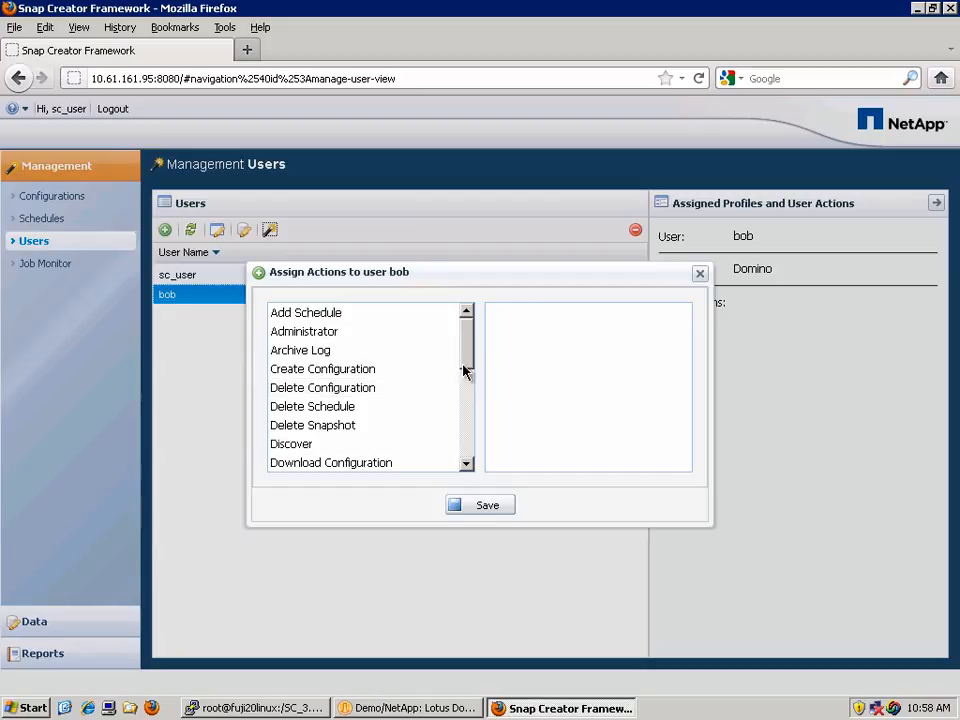
pyautogui.scroll(-3)
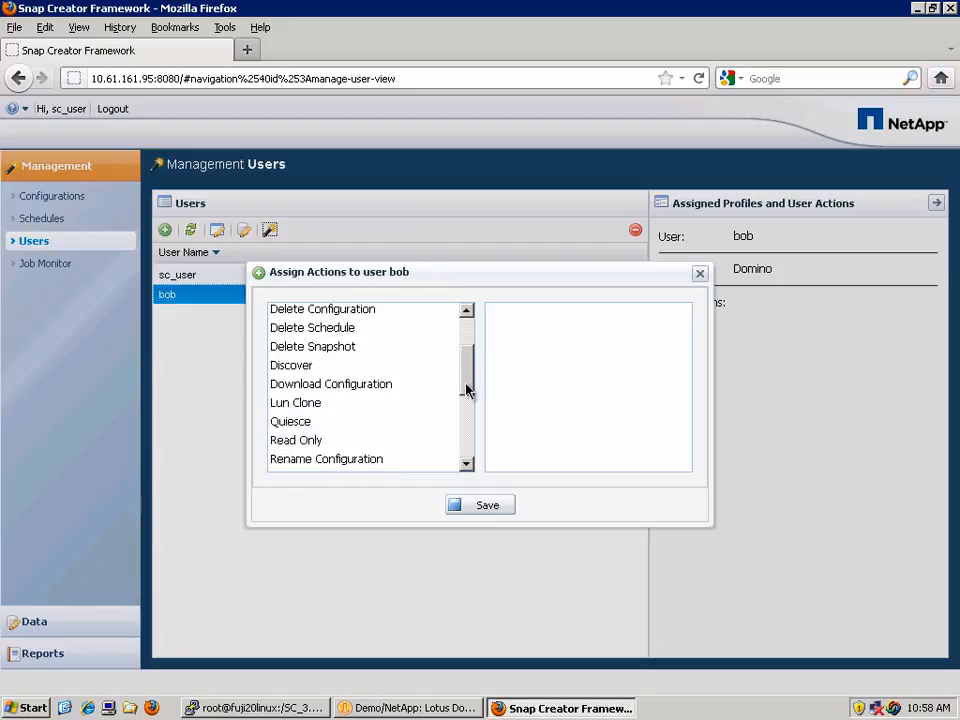
pyautogui.click(330, 383)
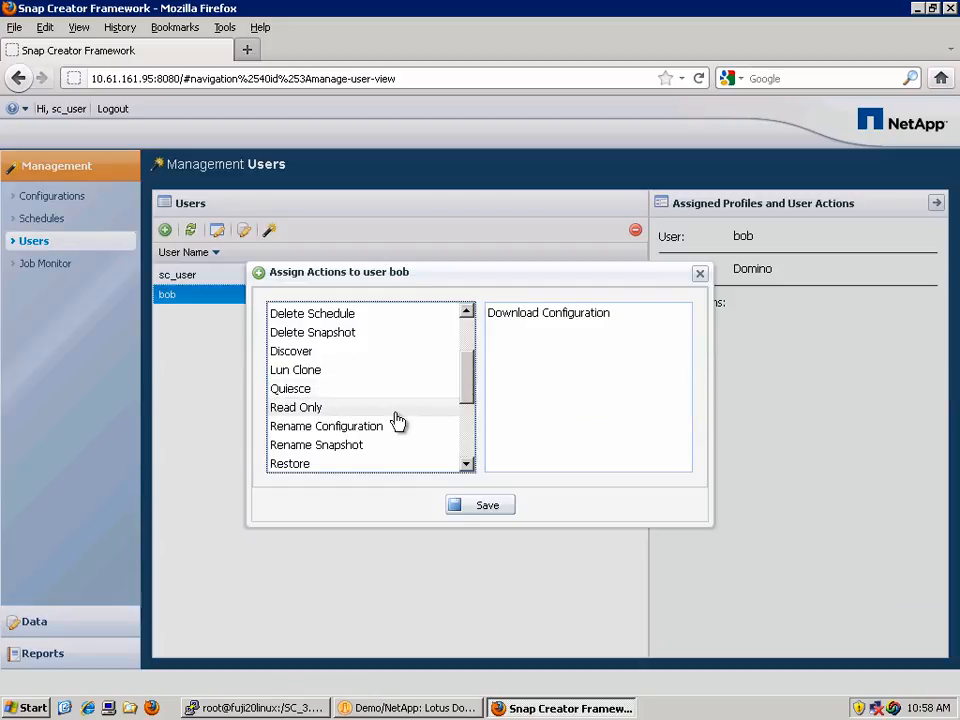
pyautogui.scroll(-3)
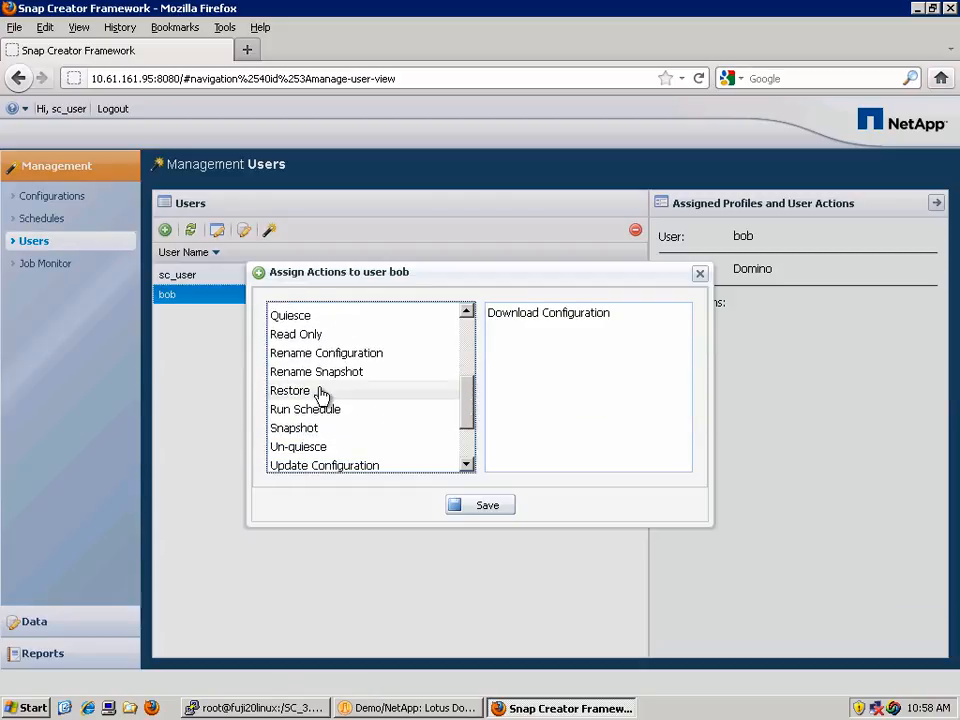
pyautogui.click(290, 390)
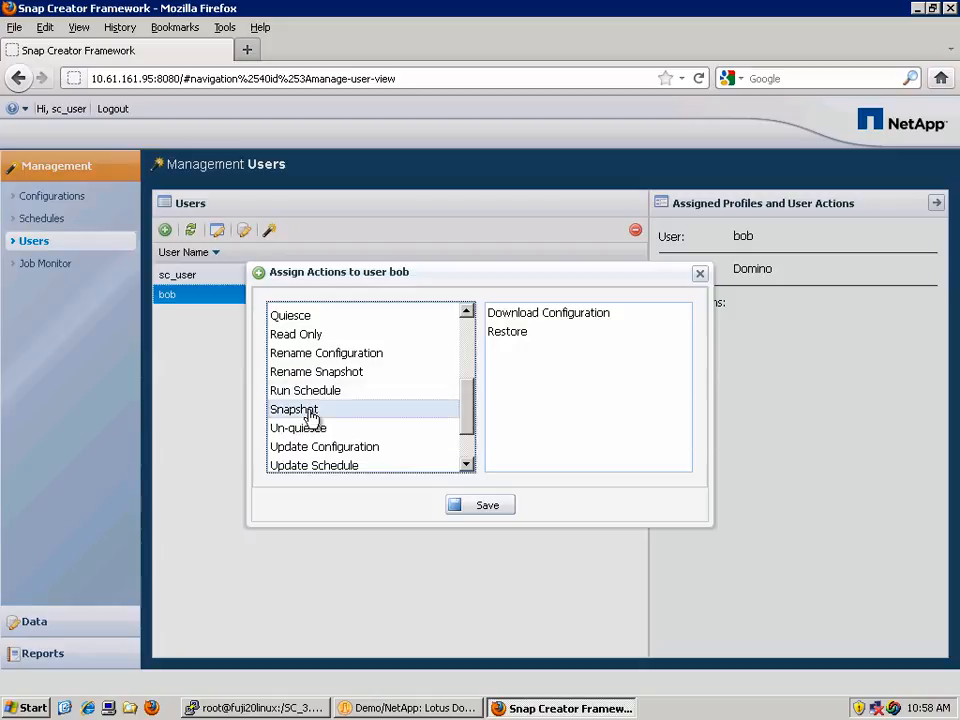
pyautogui.doubleClick(294, 408)
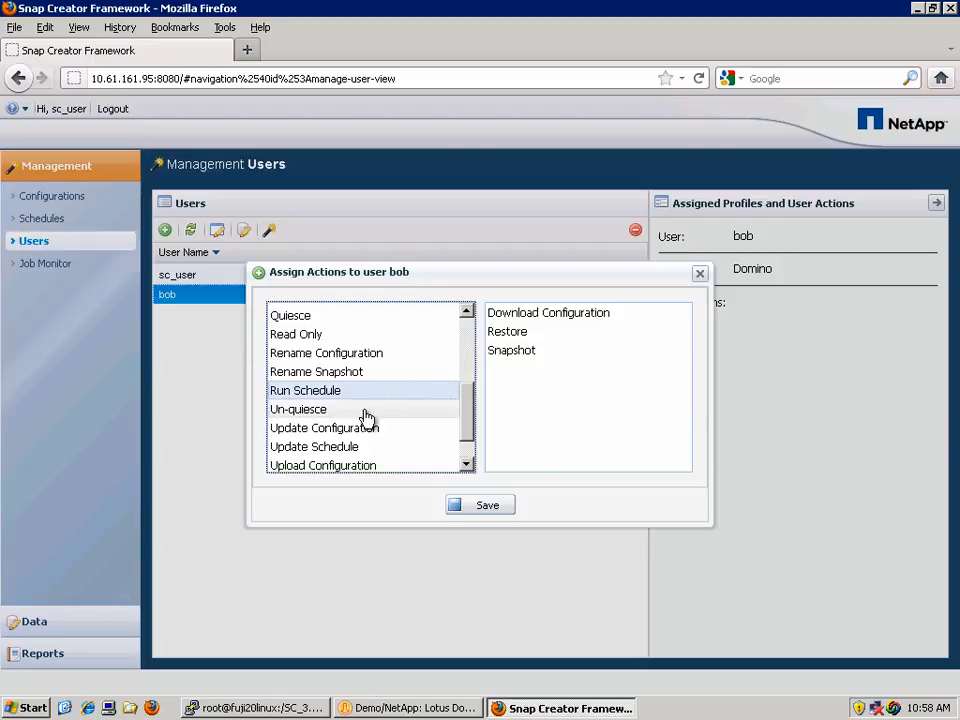
pyautogui.click(305, 390)
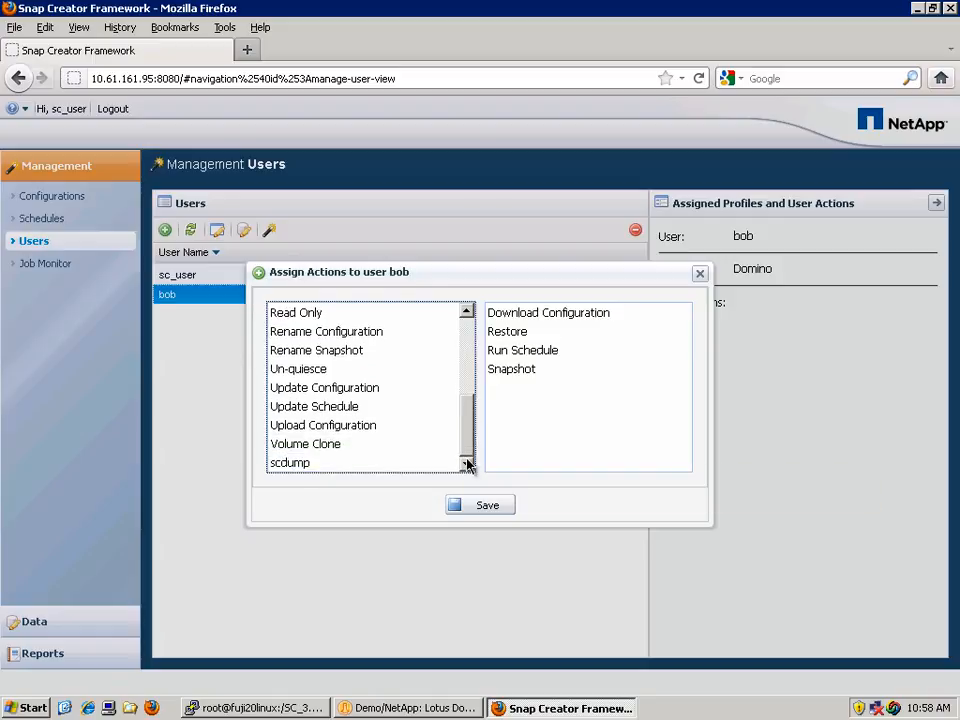
pyautogui.click(290, 462)
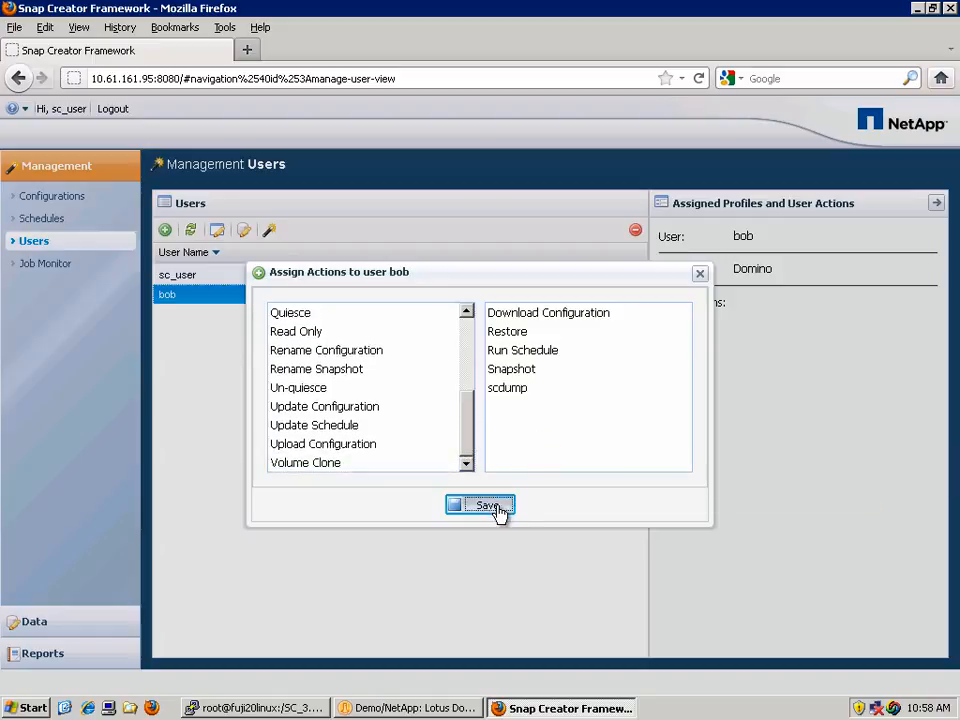
pyautogui.click(480, 505)
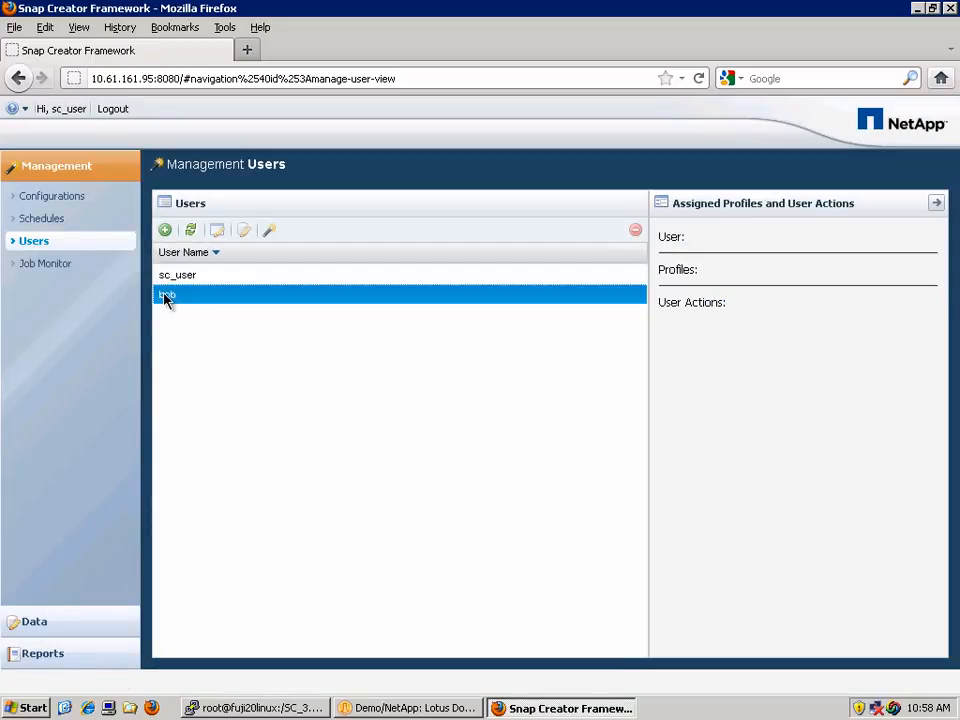
pyautogui.click(167, 295)
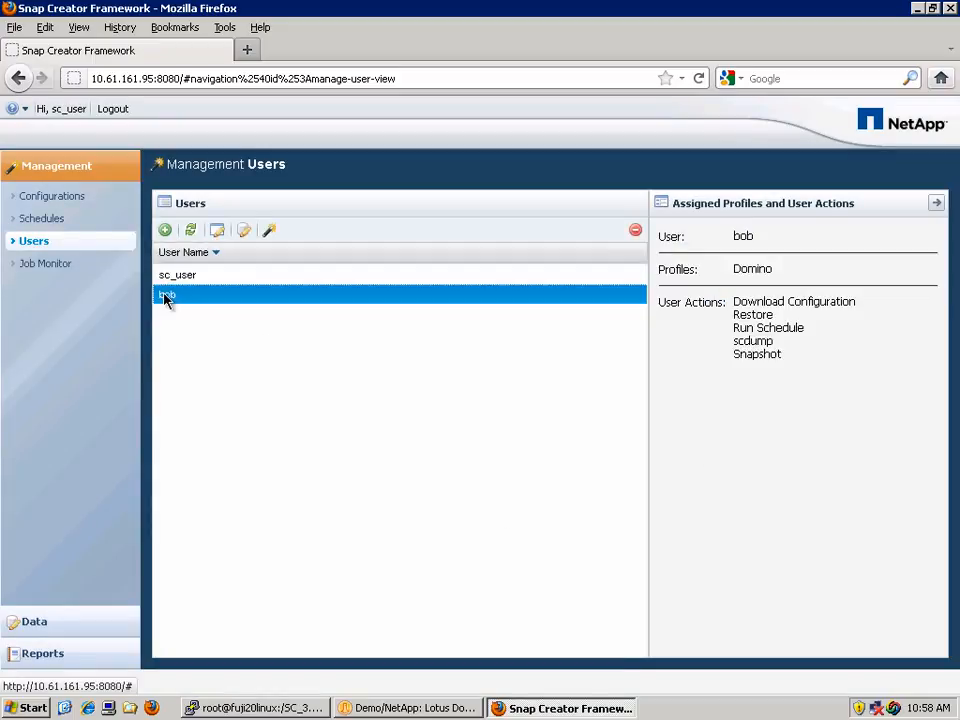
pyautogui.moveTo(55, 619)
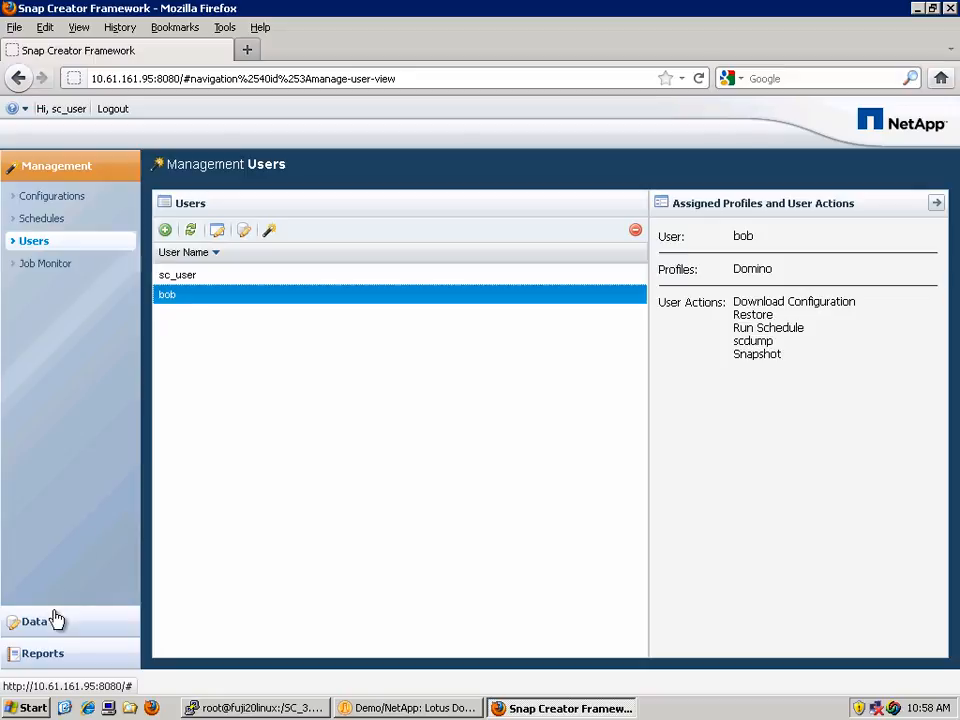
# Step: In the Data view, list lindom8's two recoverable volumes under Domino, then open SnapShots
pyautogui.click(34, 621)
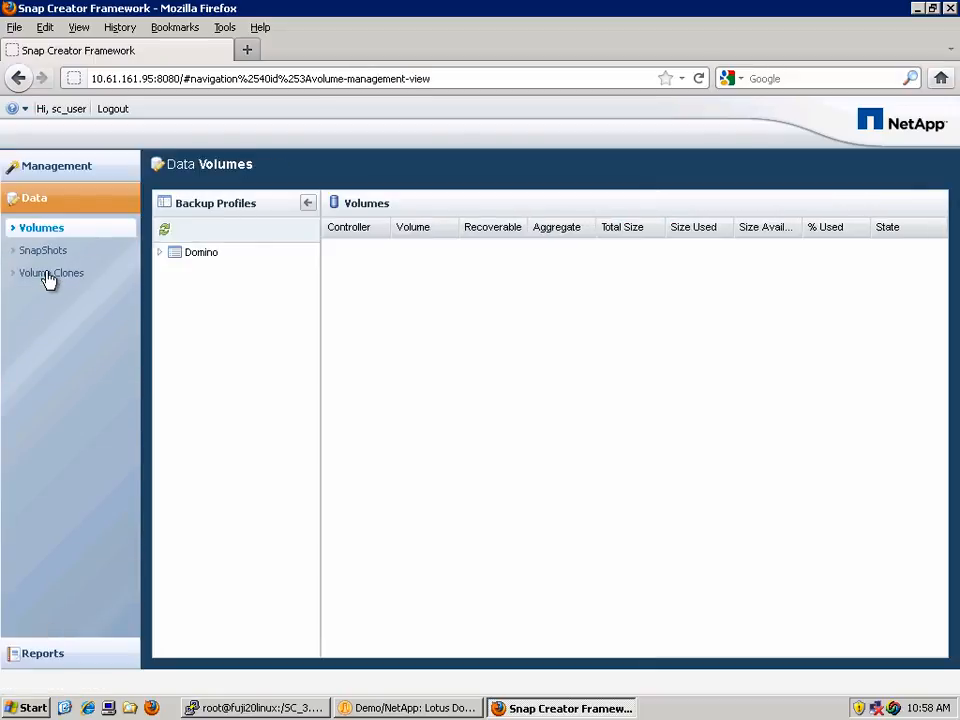
pyautogui.click(160, 252)
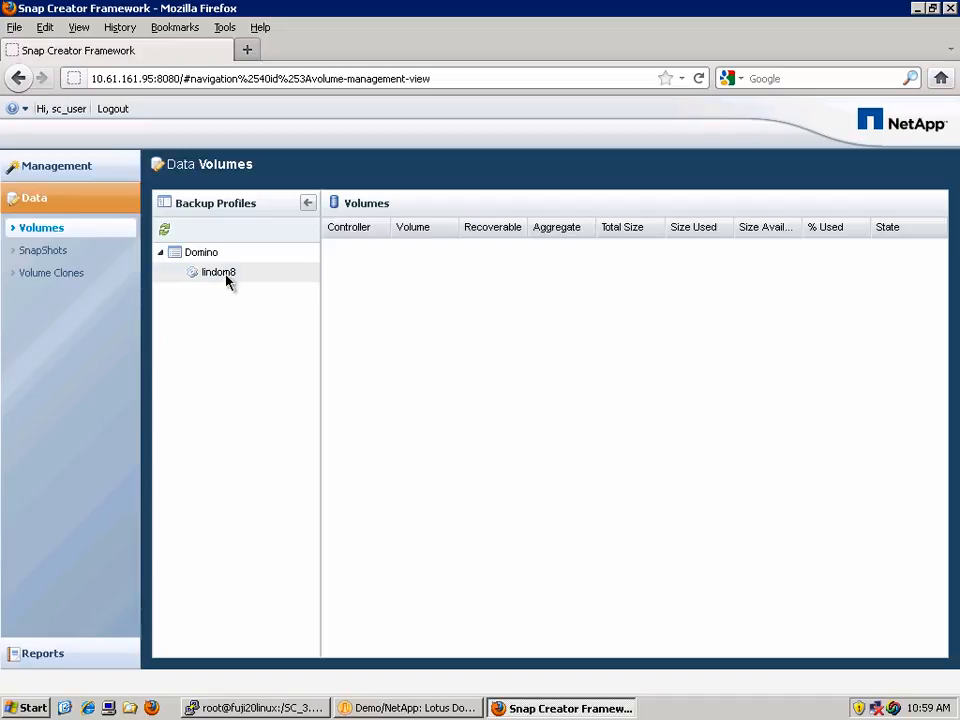
pyautogui.click(218, 272)
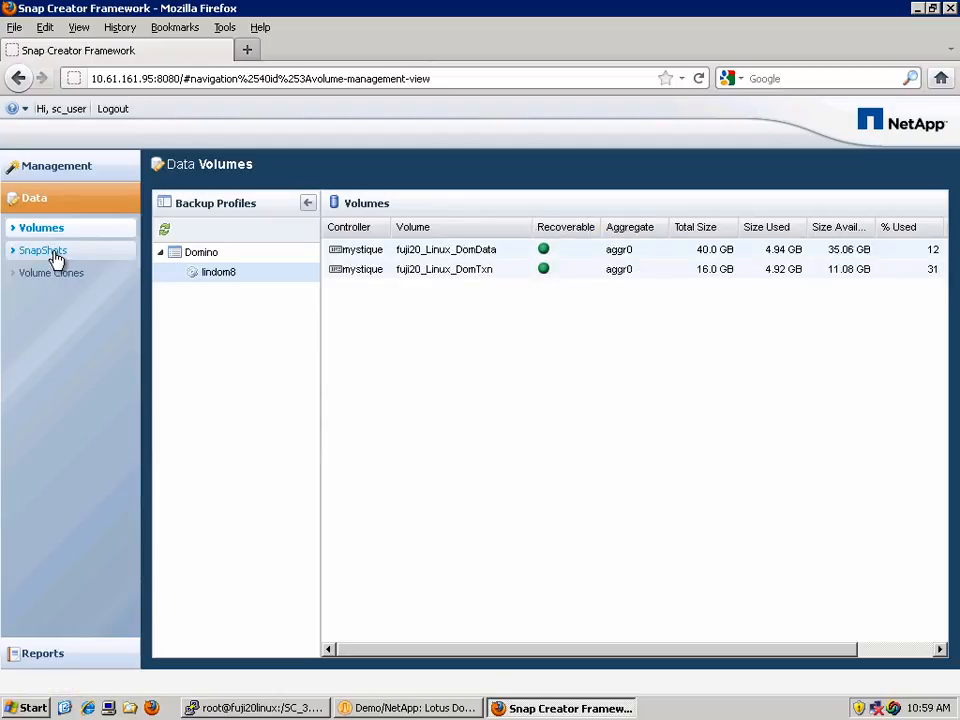
pyautogui.click(43, 250)
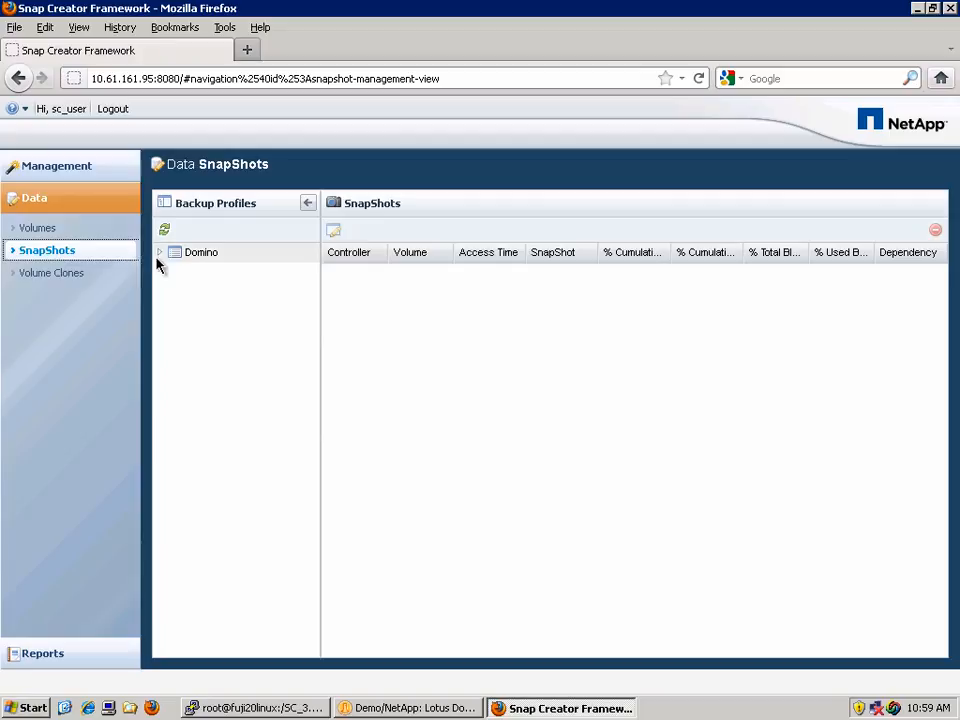
# Step: List lindom8's snapshots under the Domino profile, then open Volume Clones
pyautogui.click(159, 252)
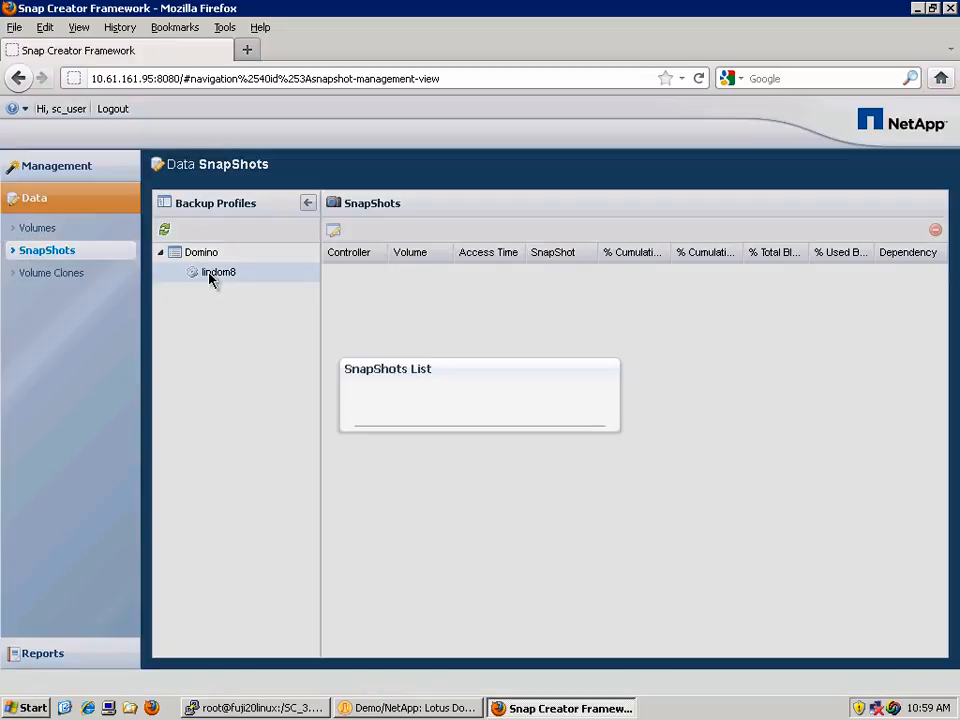
pyautogui.click(218, 272)
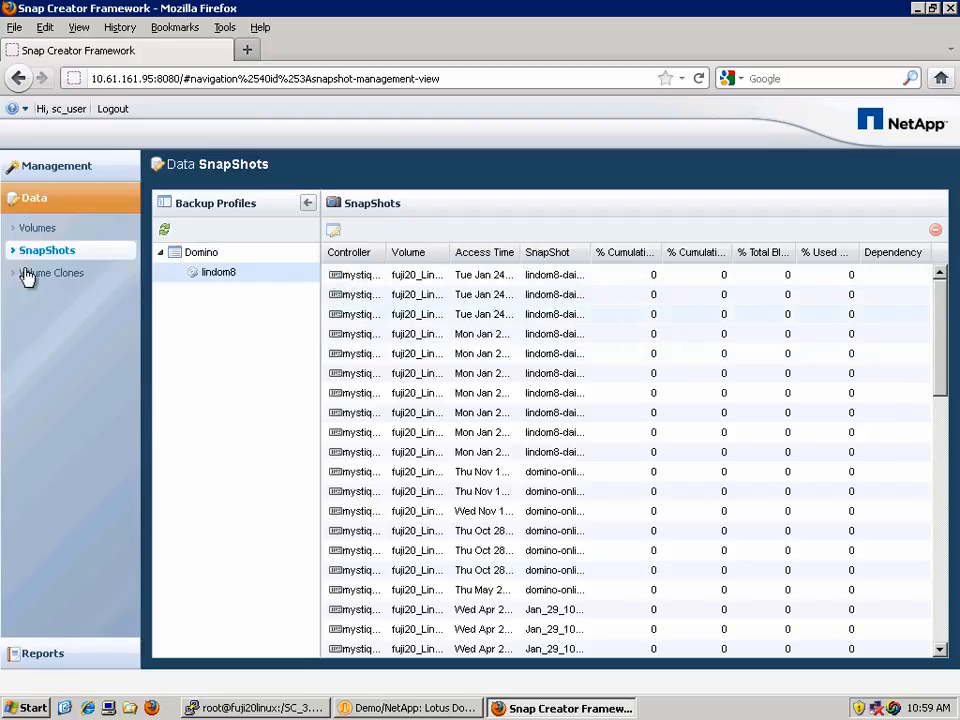
pyautogui.click(52, 272)
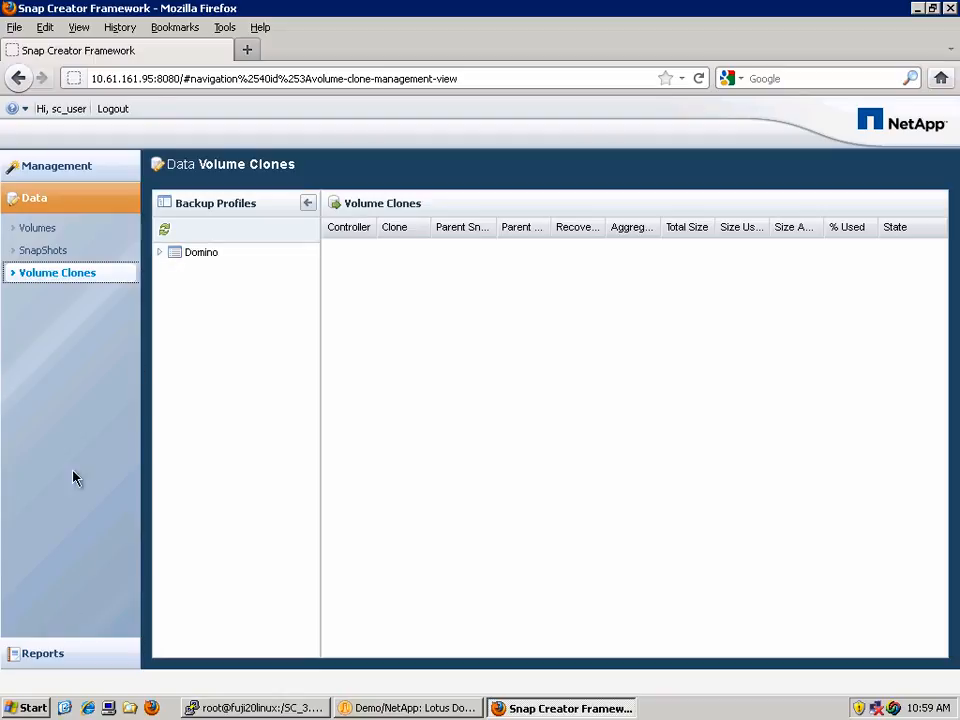
# Step: Return to Management's Configurations view and log out of the session
pyautogui.click(56, 165)
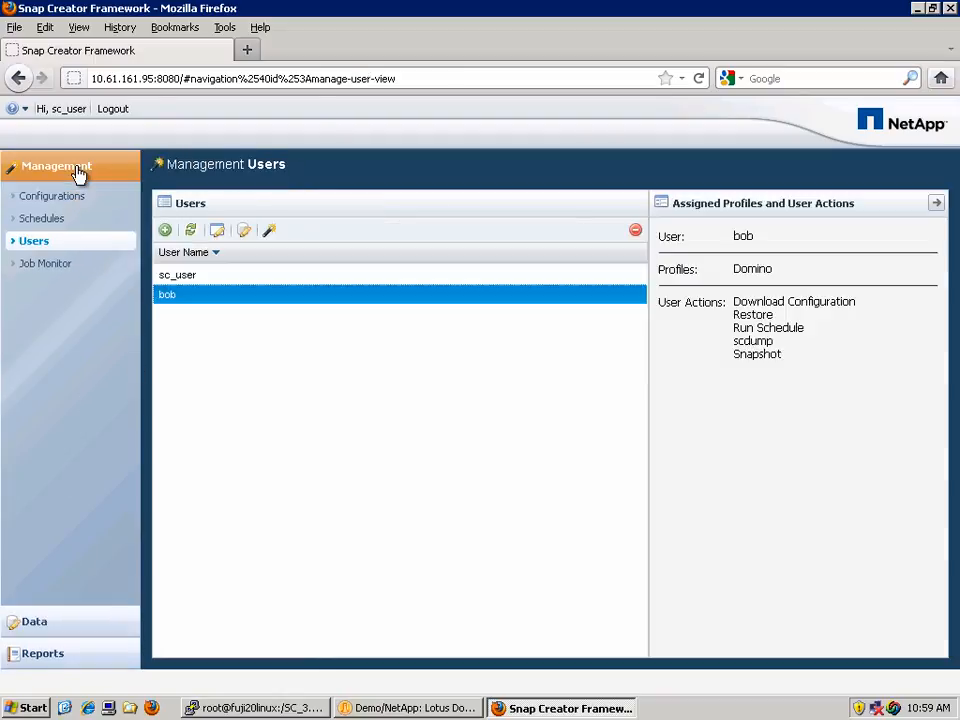
pyautogui.moveTo(65, 195)
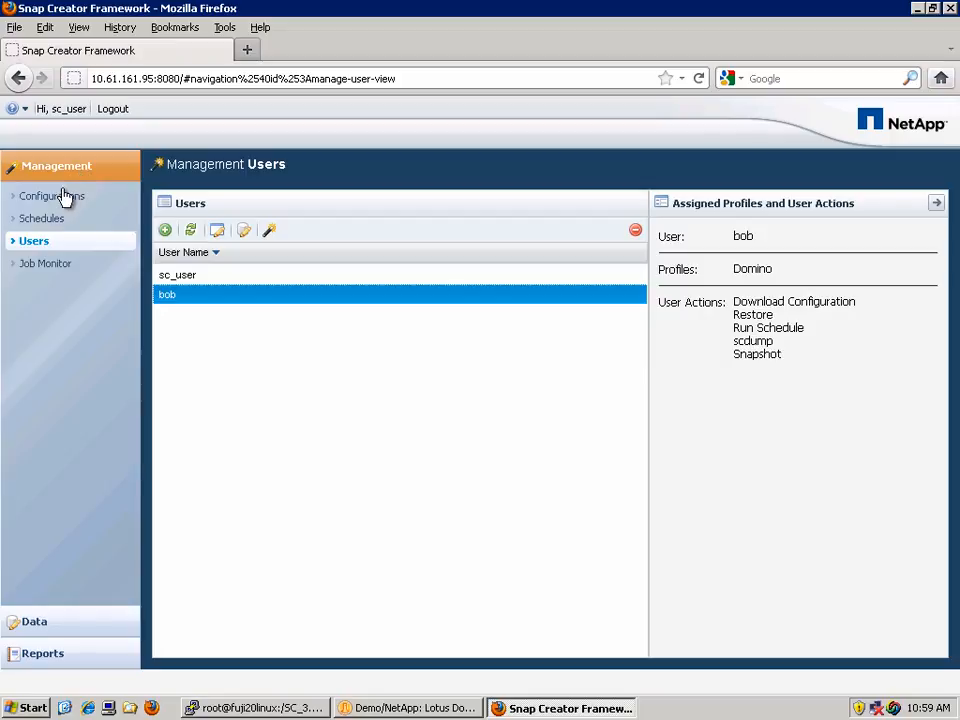
pyautogui.click(51, 195)
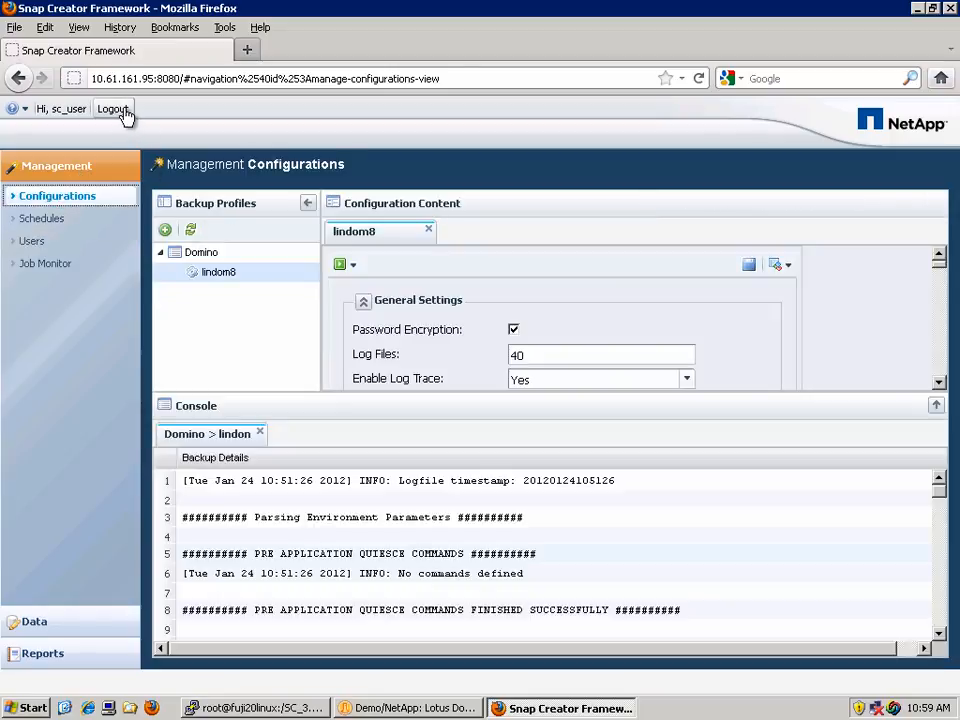
pyautogui.click(112, 108)
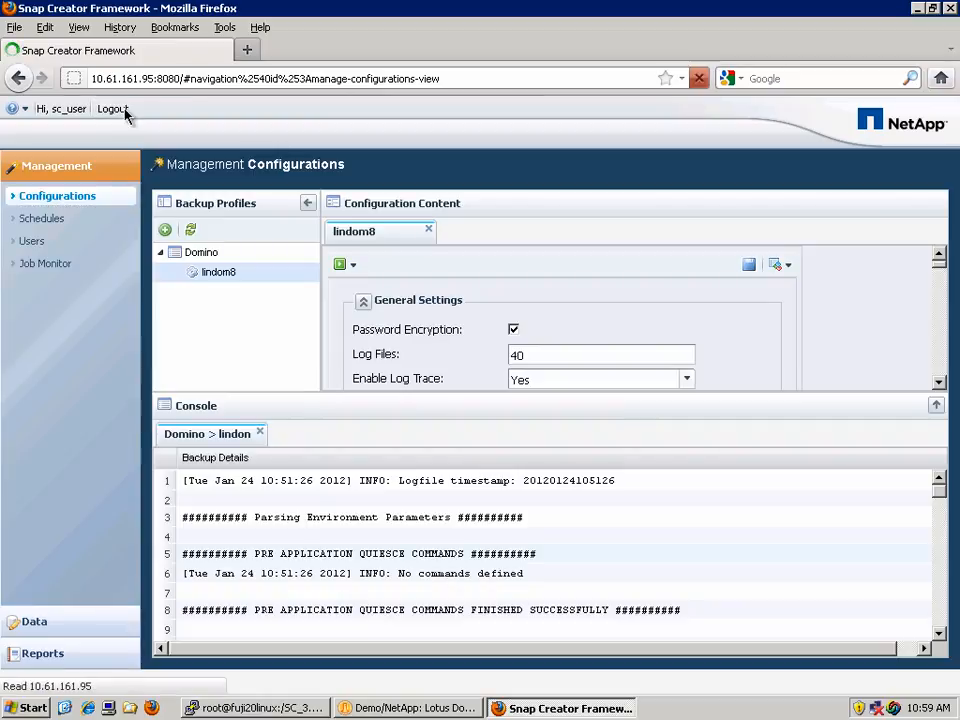
pyautogui.click(112, 108)
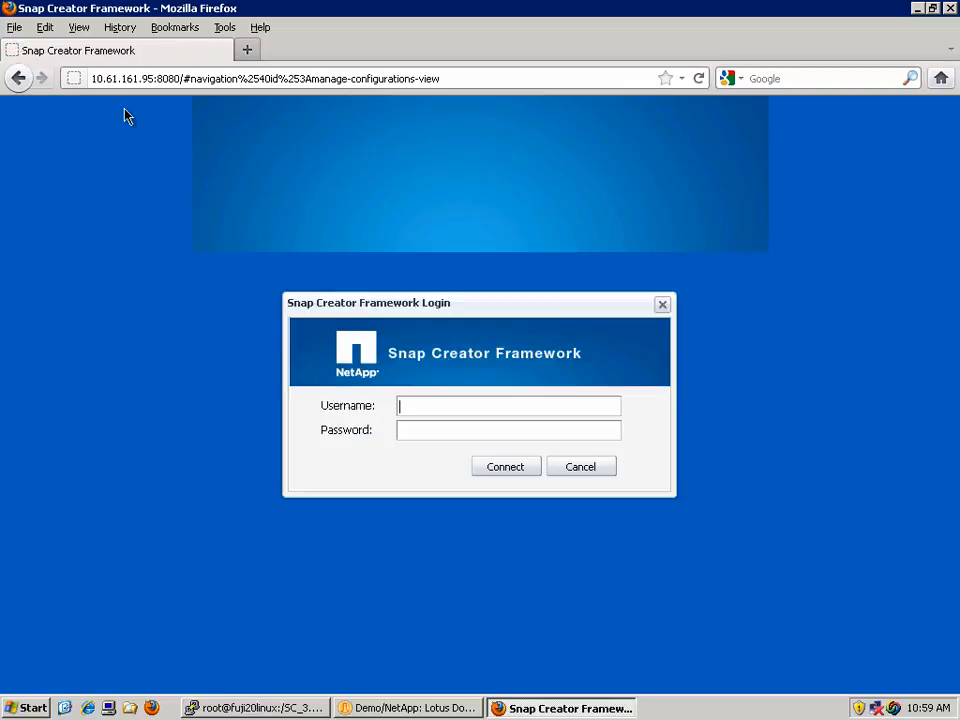